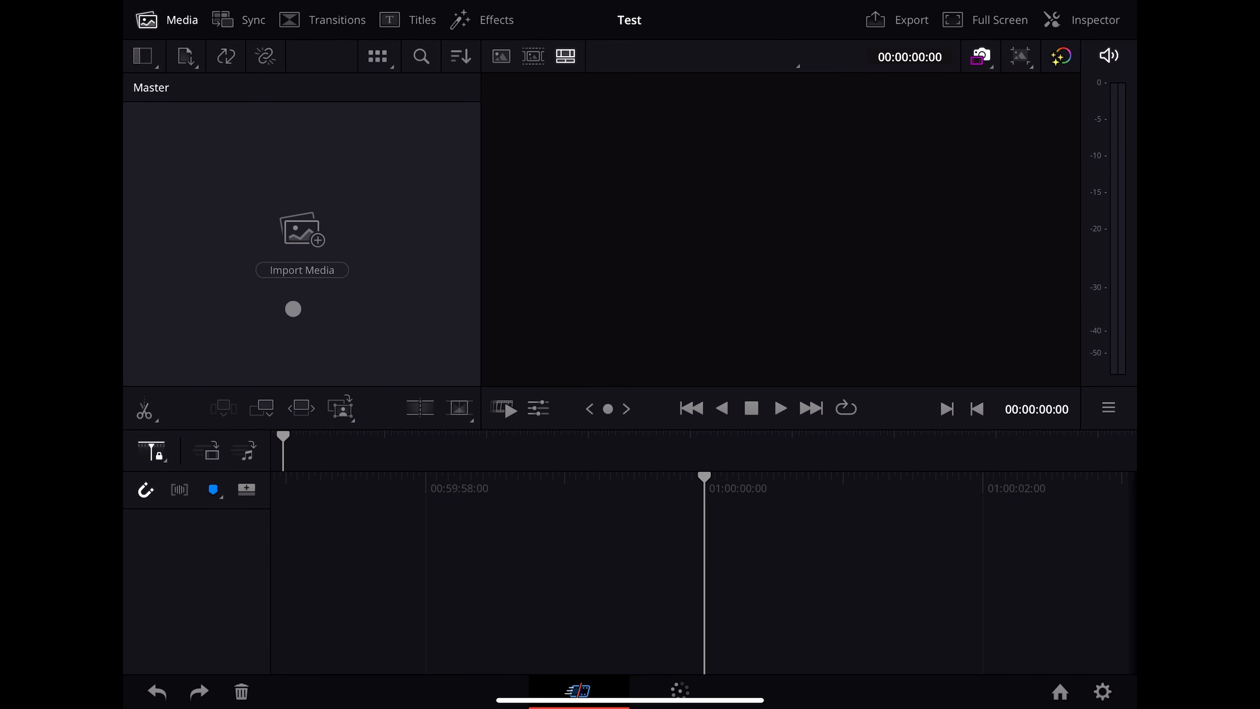
- Import the BRAW clips from BMPCC6K > Card_1 on the external drive into the media pool
{"action": "left_click", "coordinate": [301, 269]}
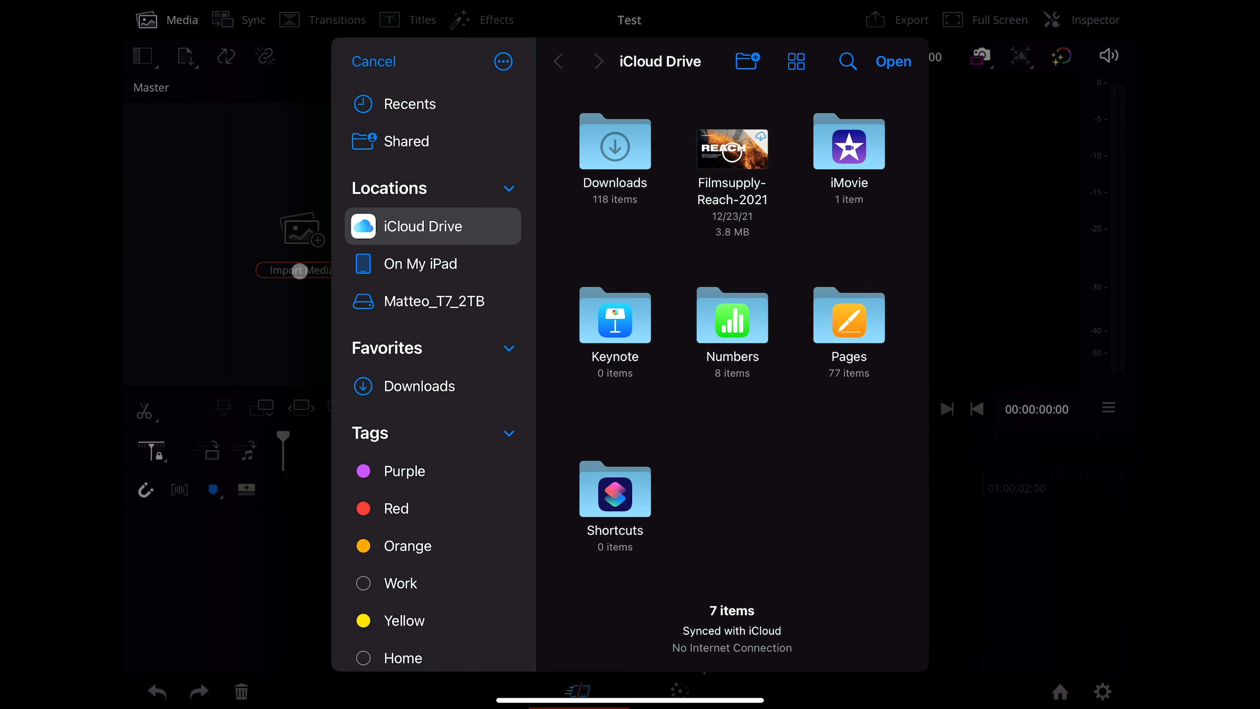
{"action": "left_click", "coordinate": [433, 301]}
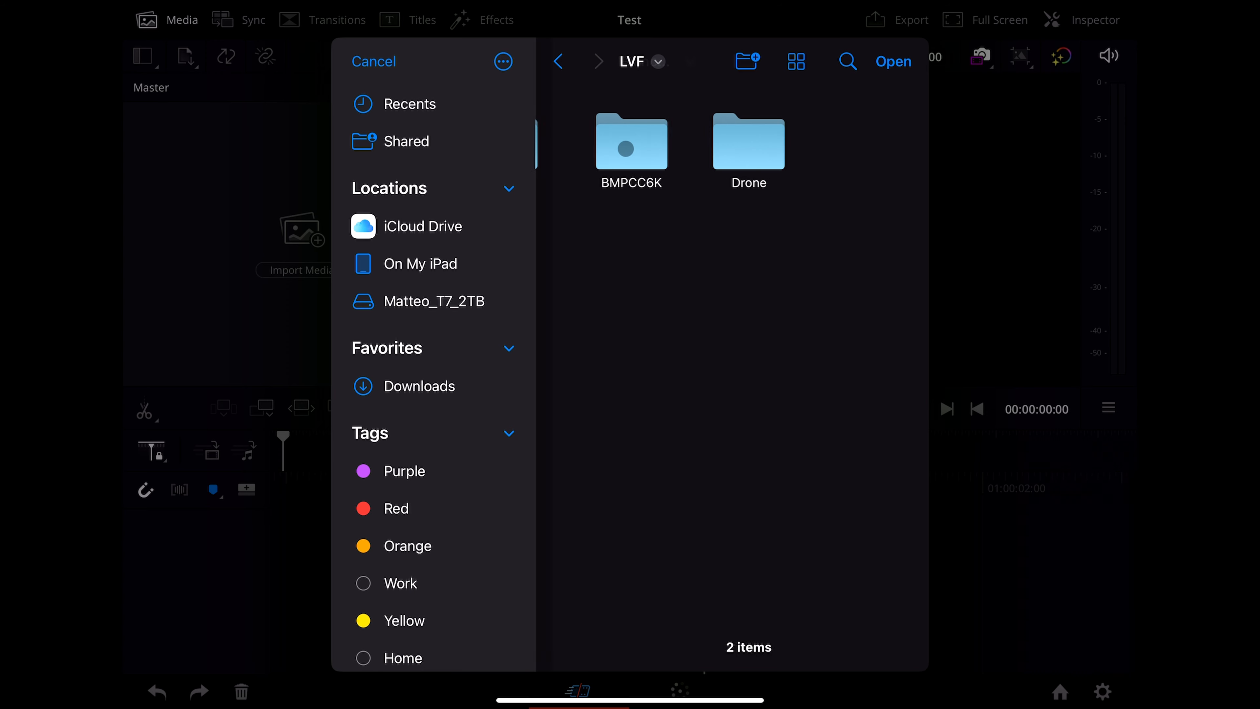
{"action": "double_click", "coordinate": [631, 144]}
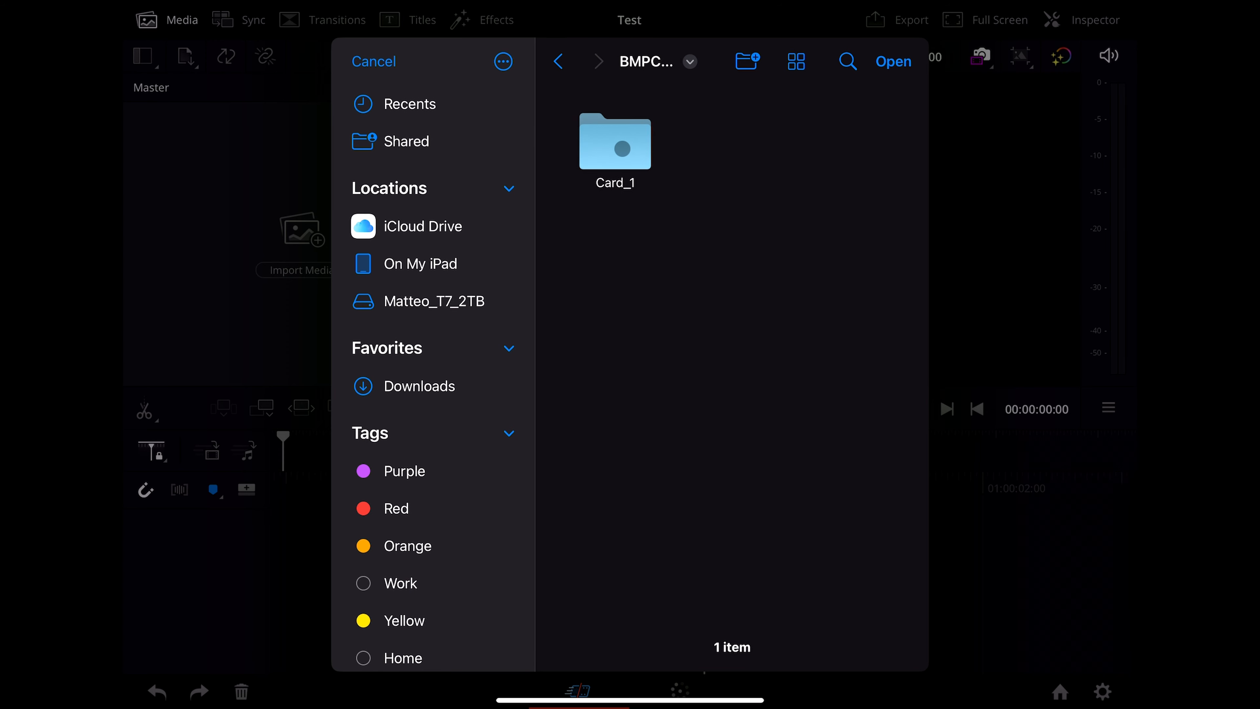
{"action": "double_click", "coordinate": [615, 142]}
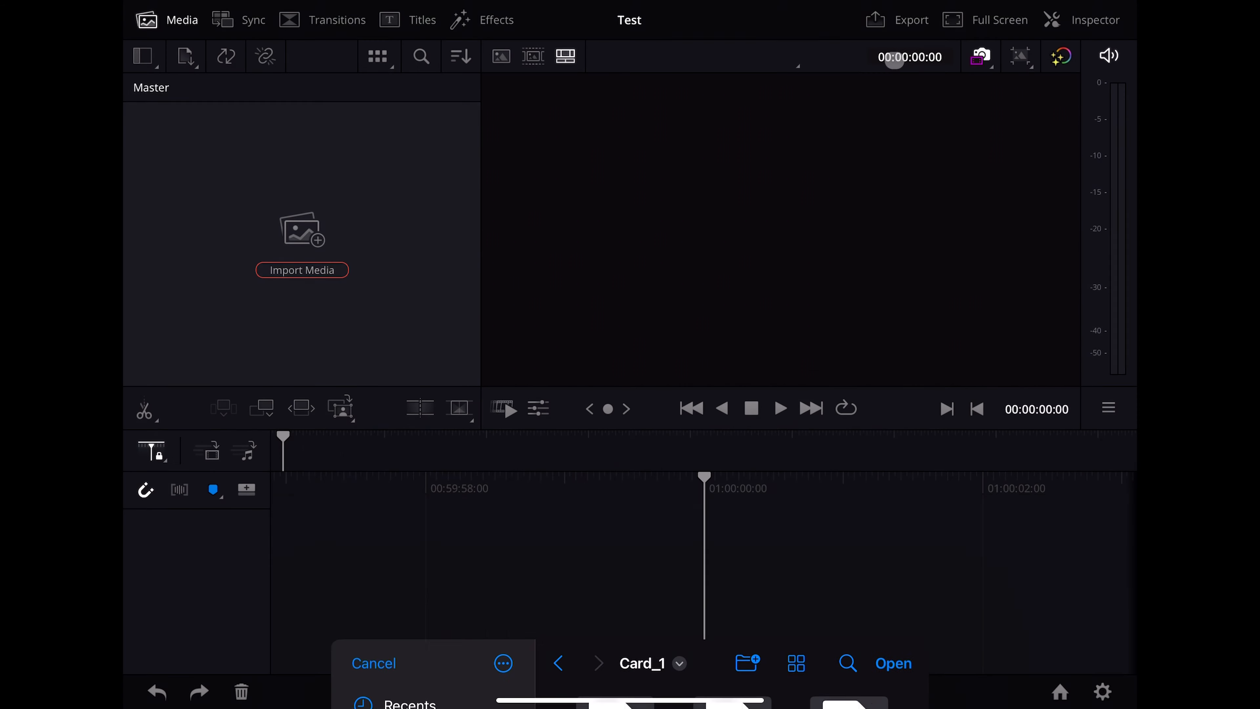
{"action": "left_click", "coordinate": [373, 663]}
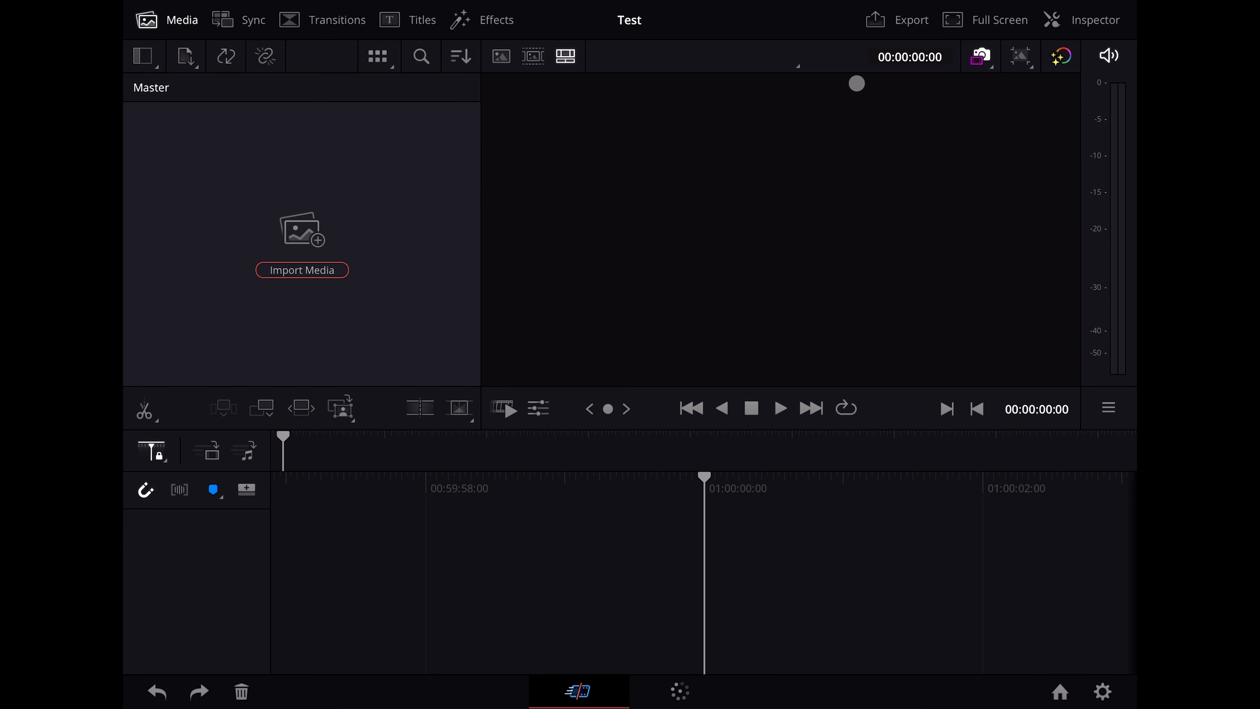
{"action": "left_click", "coordinate": [302, 269]}
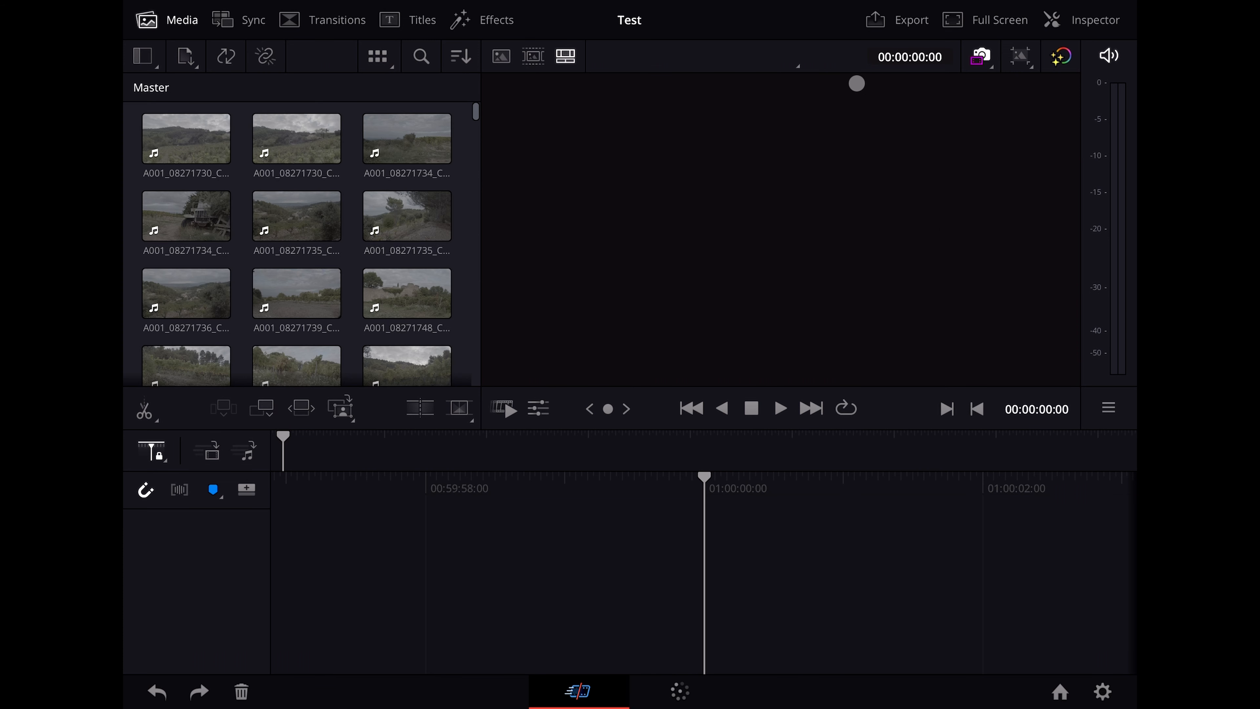
- Load a vineyard clip into the source viewer and browse the video effects library
{"action": "left_click", "coordinate": [186, 137]}
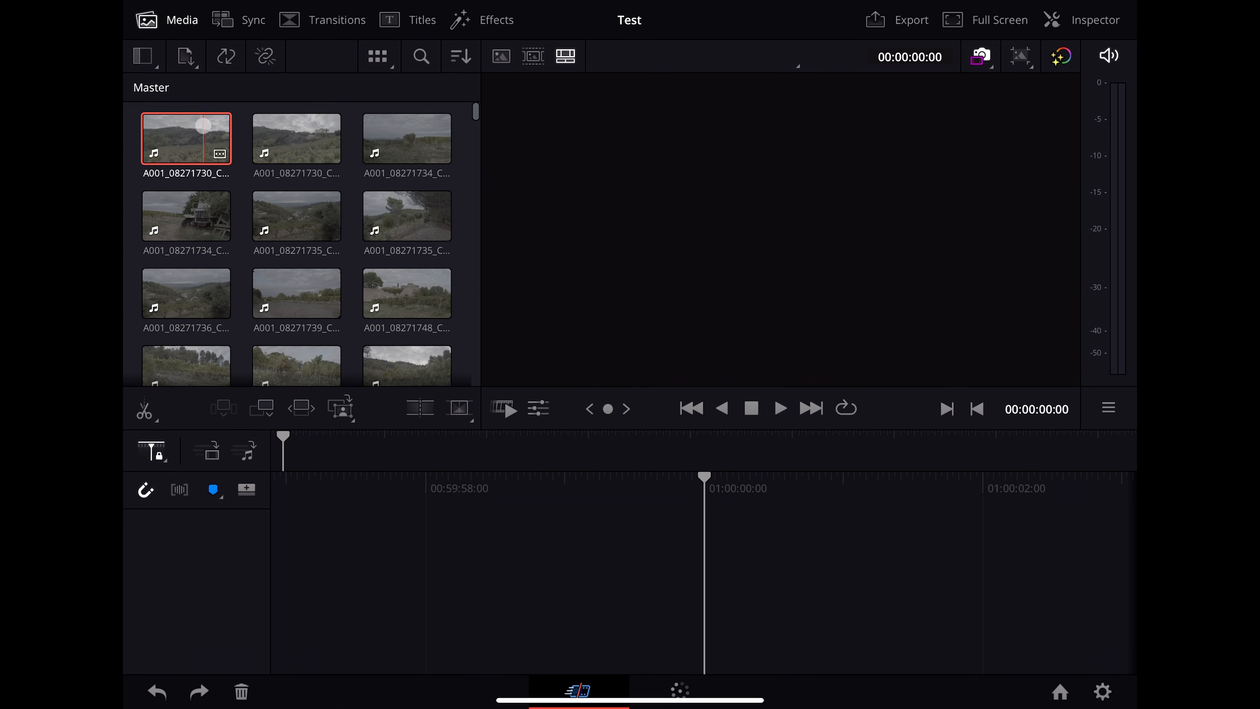
{"action": "scroll", "scroll_direction": "down", "scroll_amount": 3}
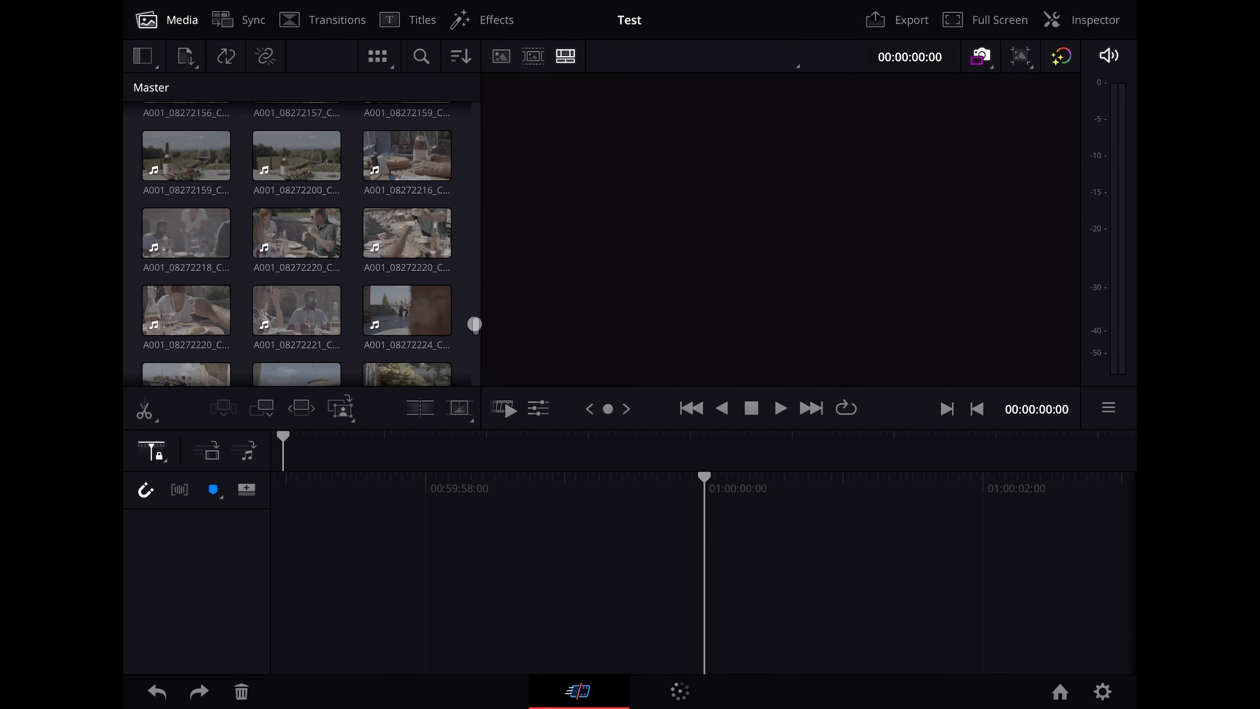
{"action": "scroll", "scroll_direction": "up", "scroll_amount": 3}
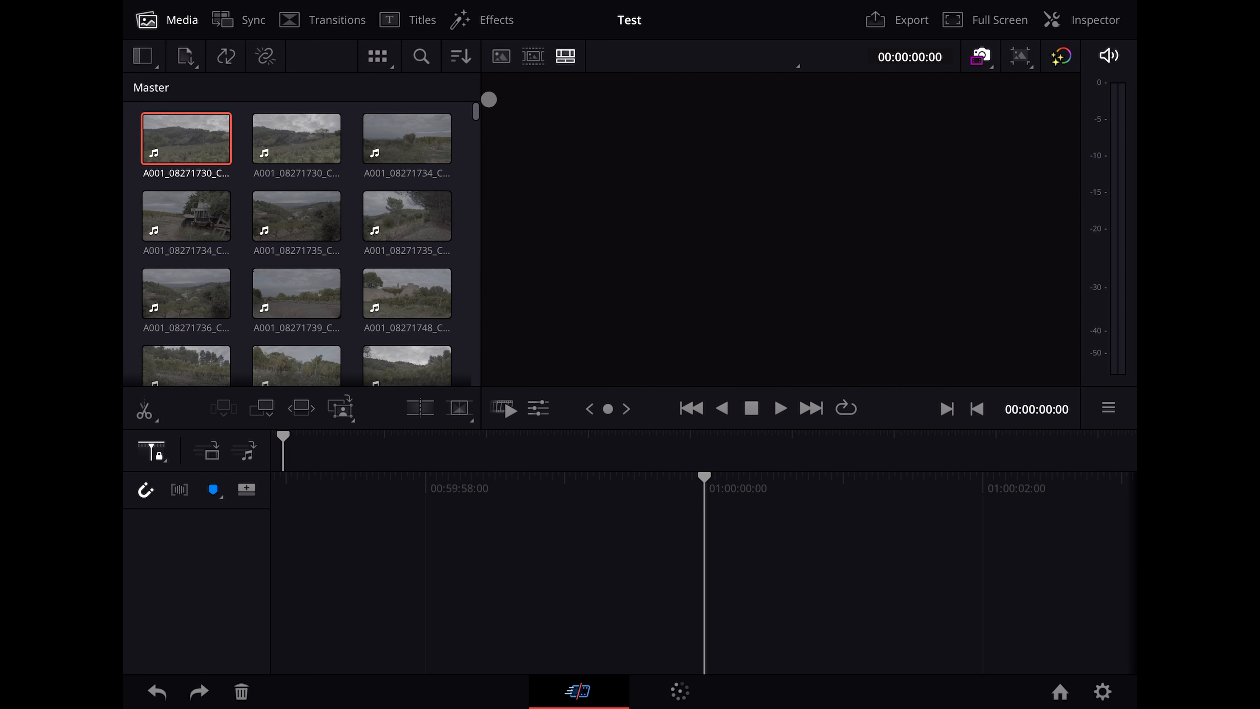
{"action": "left_click", "coordinate": [296, 215]}
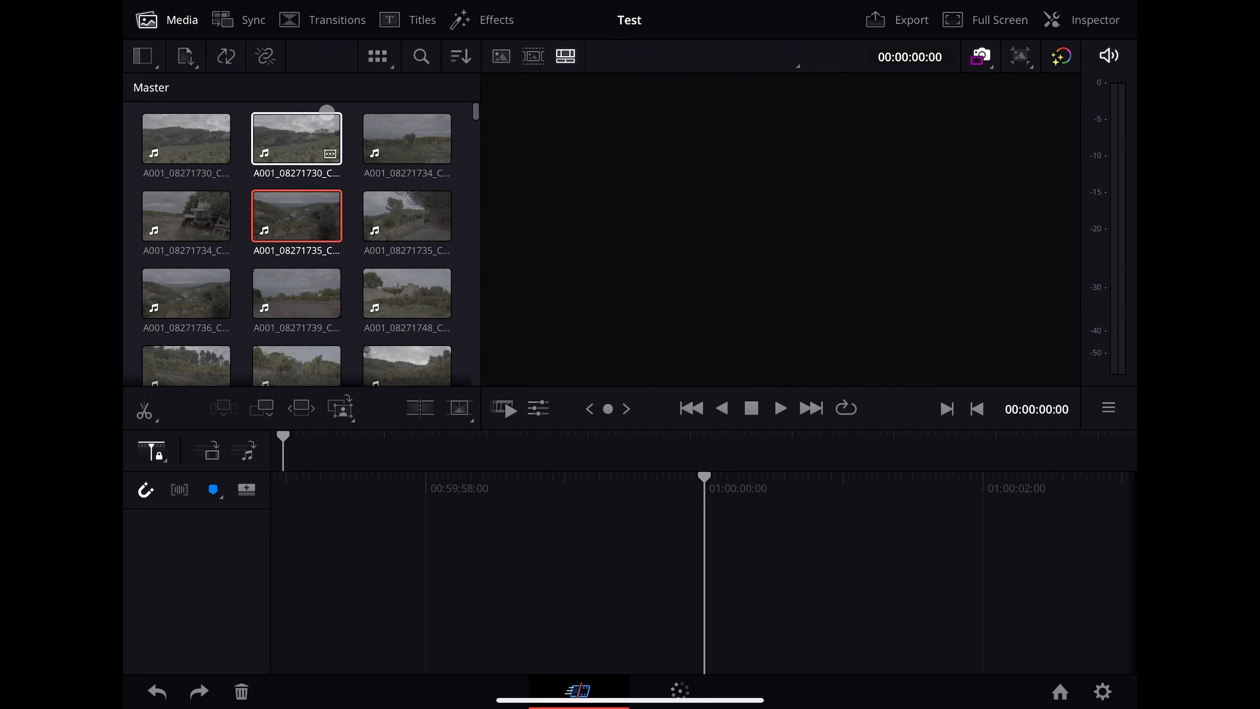
{"action": "left_click", "coordinate": [421, 19]}
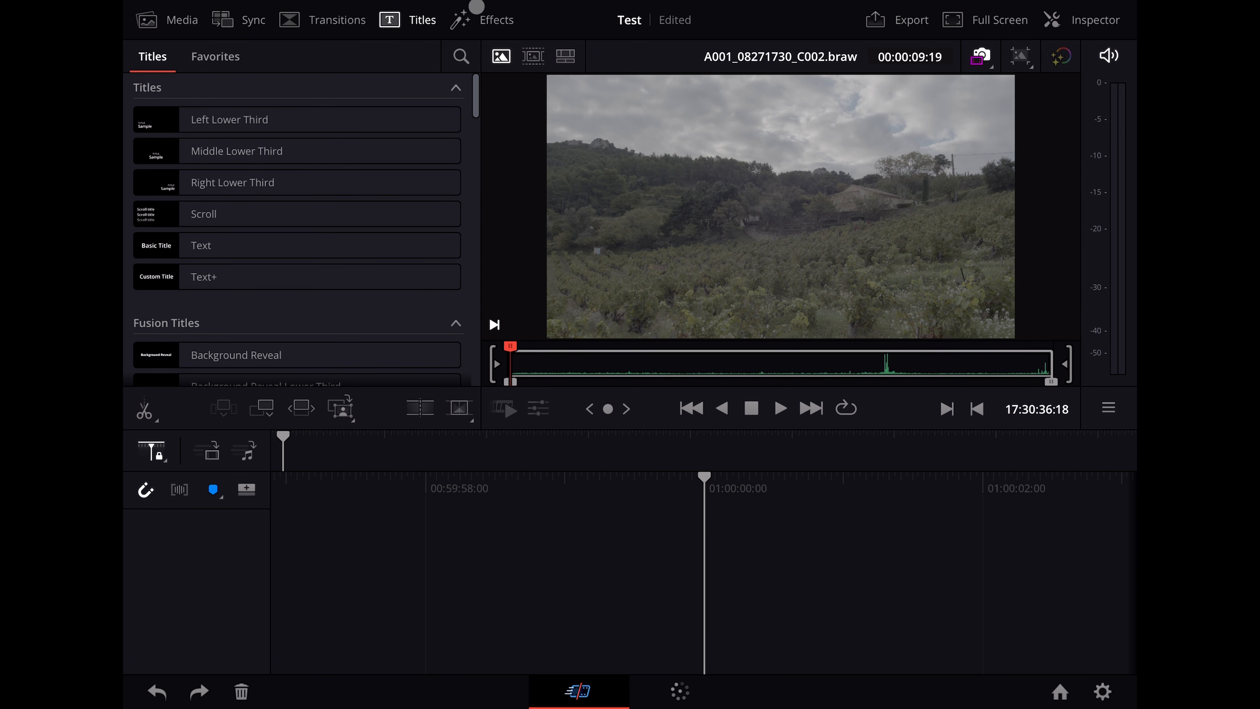
{"action": "left_click", "coordinate": [482, 19]}
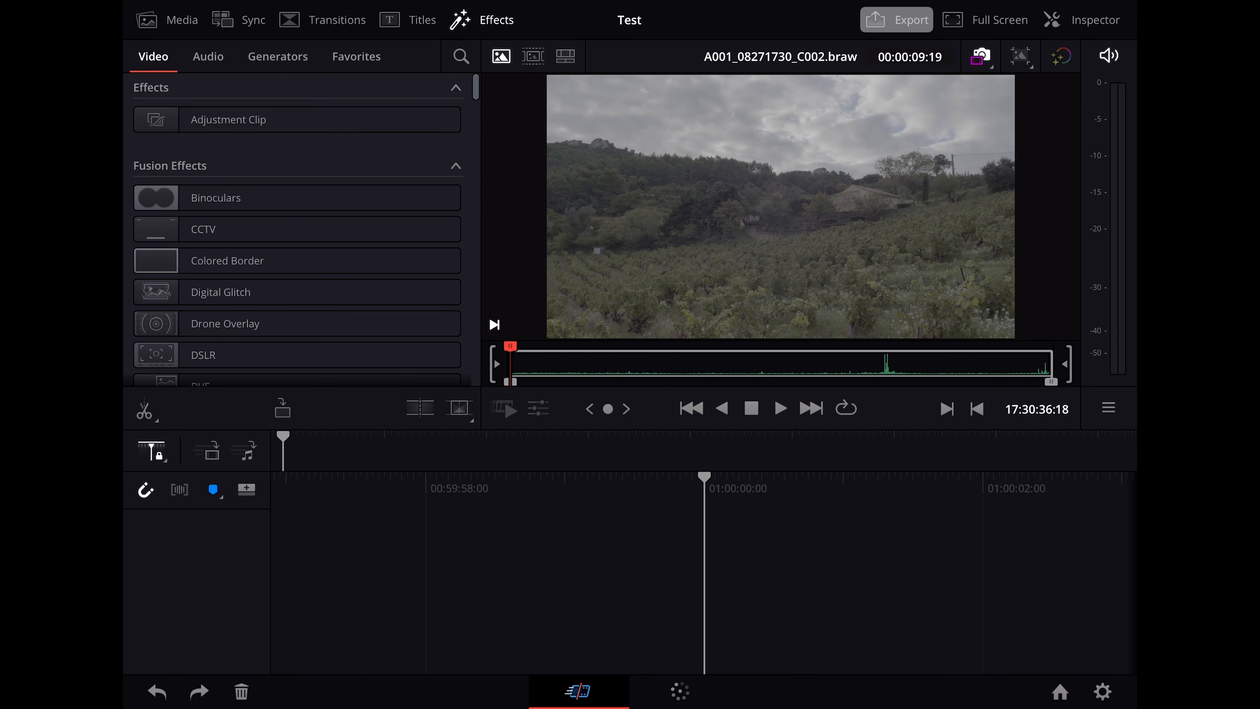
- Review the clip's Transform values in the Inspector and build Timeline 1 with the wine-glass clips
{"action": "left_click", "coordinate": [1095, 19]}
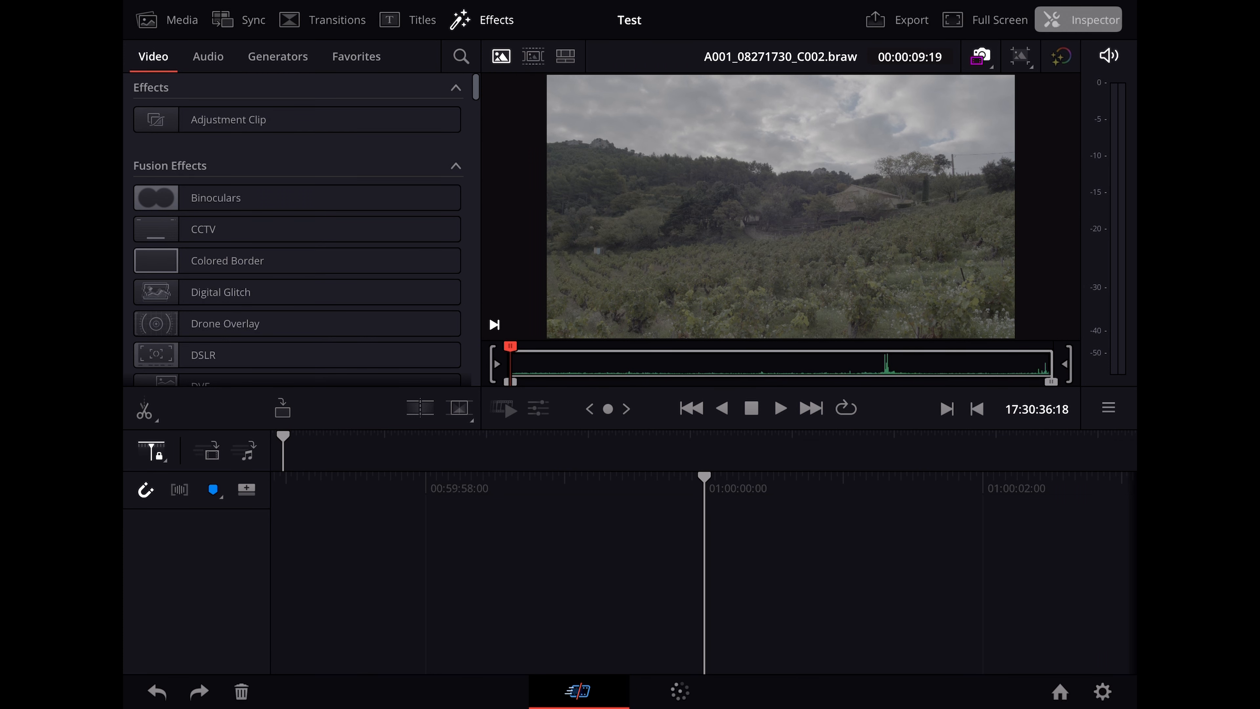
{"action": "left_click", "coordinate": [1095, 19]}
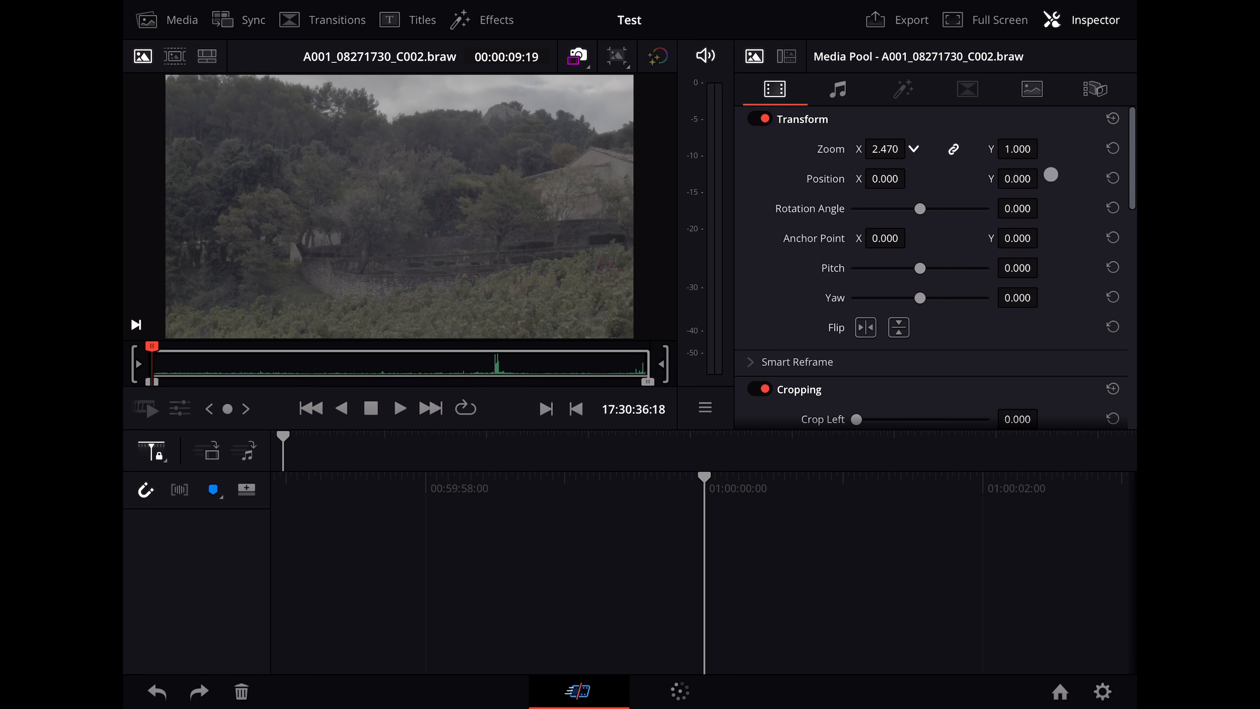
{"action": "left_click", "coordinate": [1113, 146]}
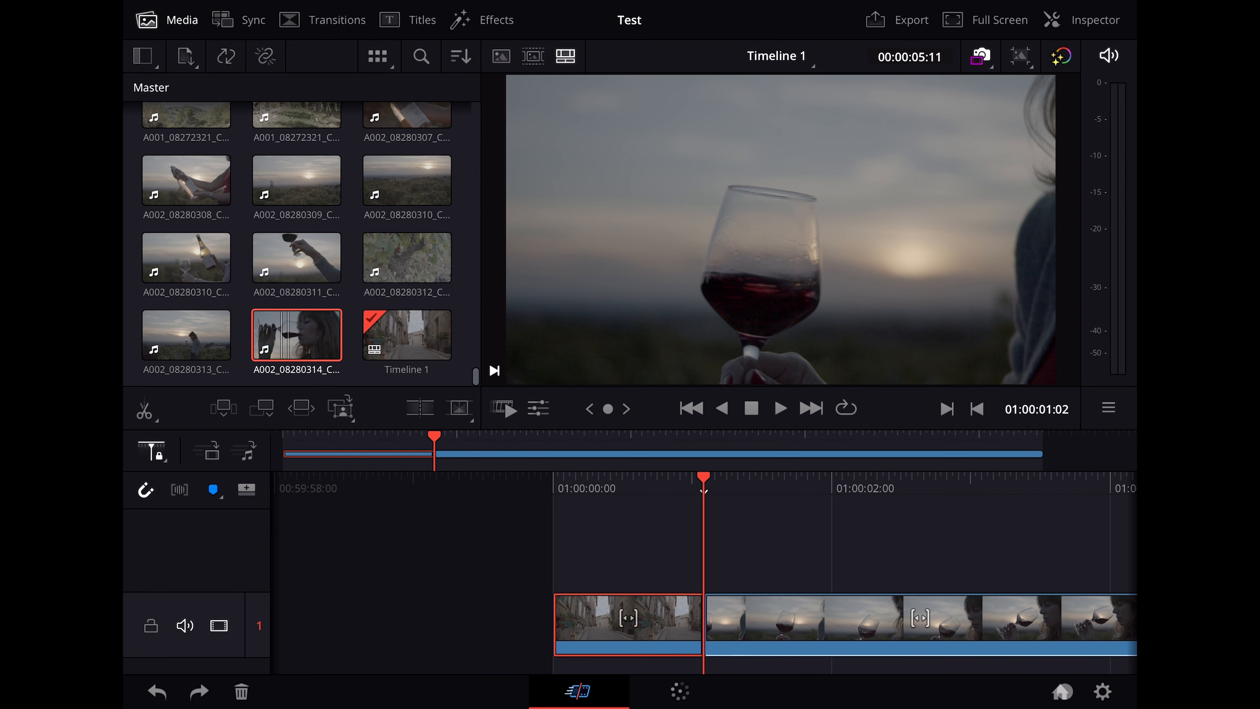
- Confirm Project Settings timeline resolution stays at 3840 x 2160 Ultra HD
{"action": "left_click", "coordinate": [1057, 691]}
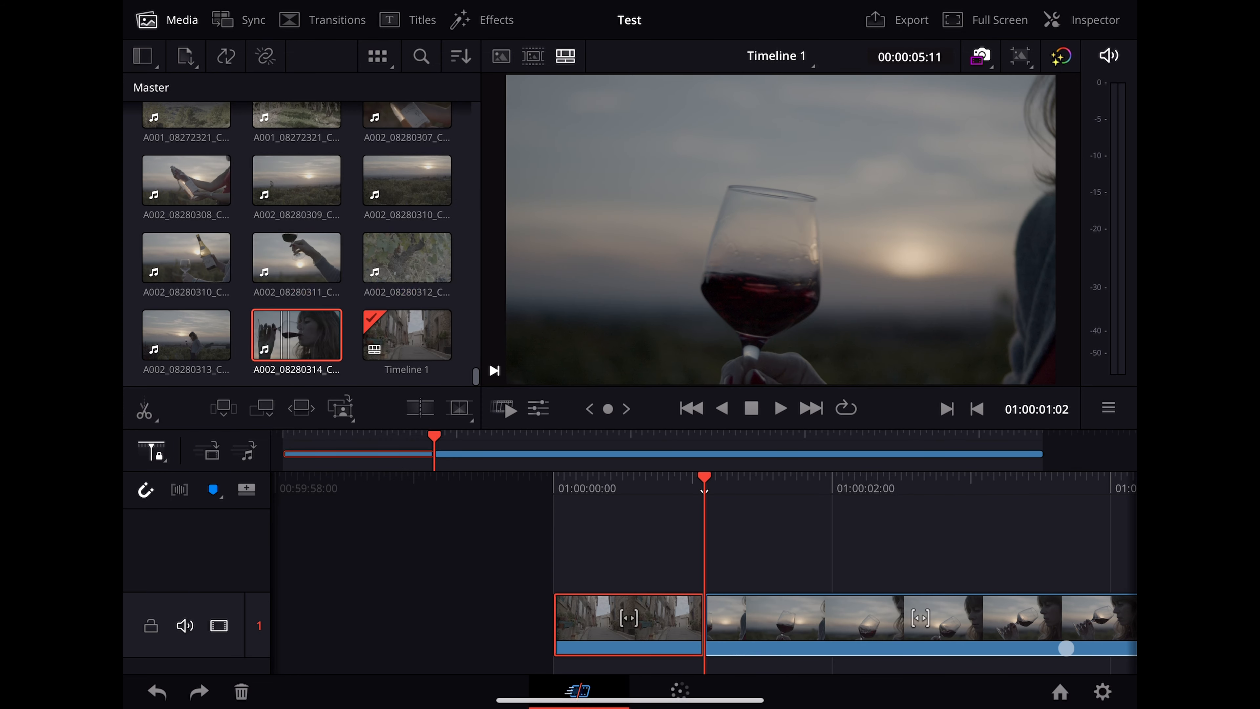
{"action": "left_click", "coordinate": [1102, 692]}
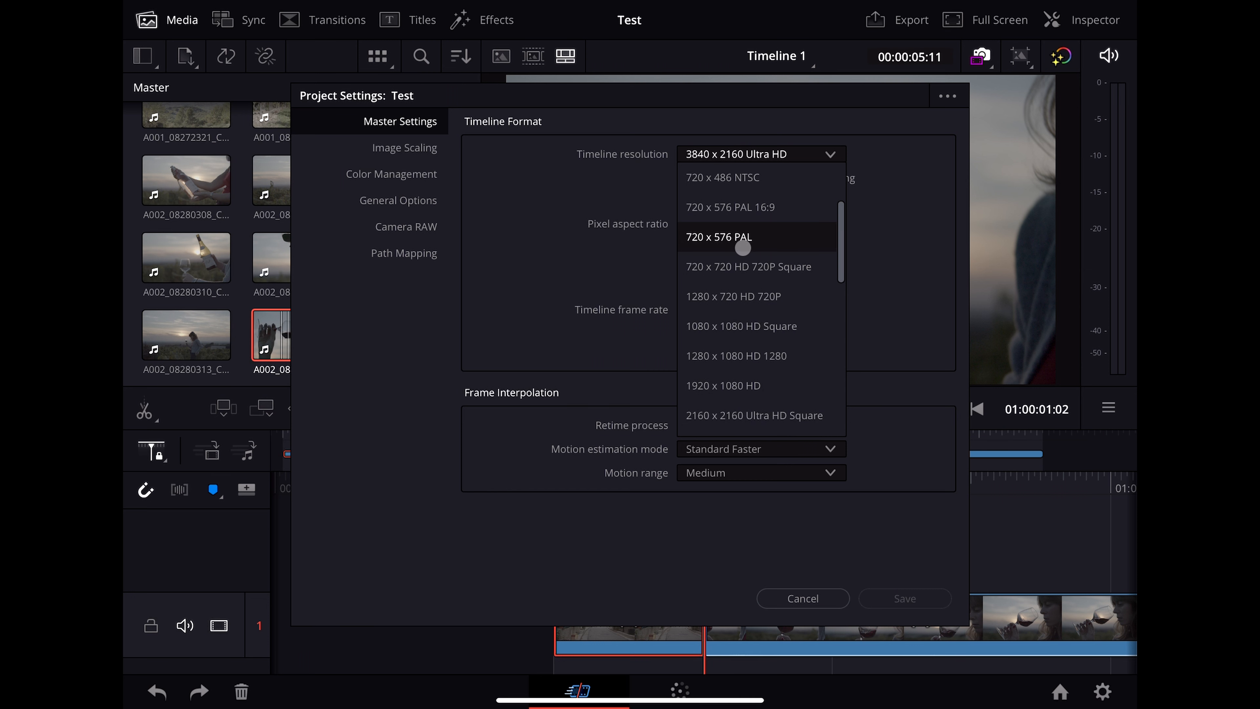
{"action": "scroll", "scroll_direction": "down", "scroll_amount": 3}
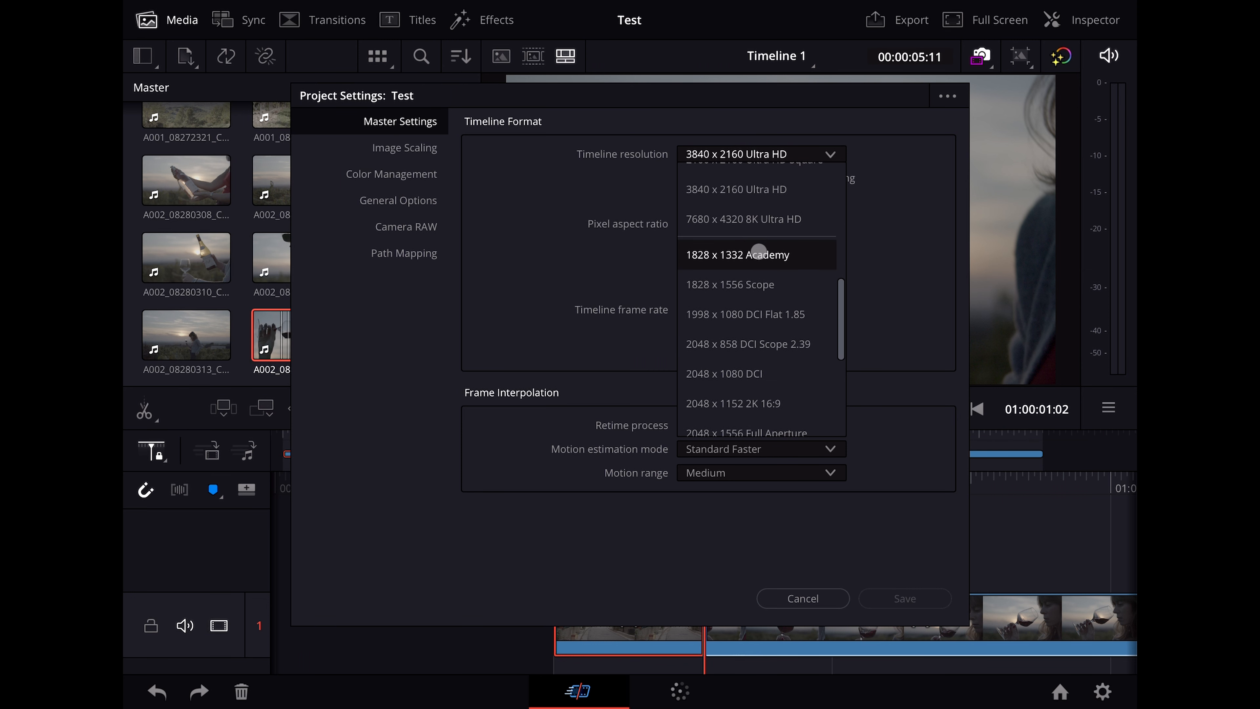
{"action": "mouse_move", "coordinate": [762, 189]}
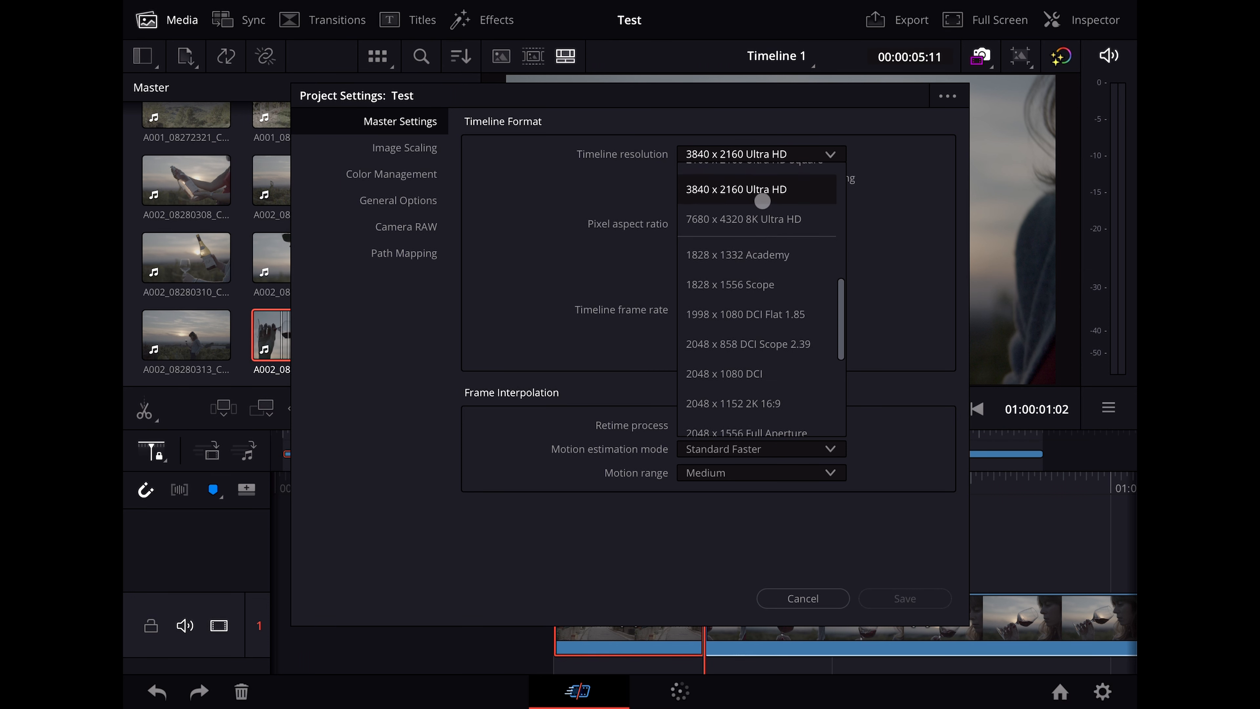
{"action": "left_click", "coordinate": [405, 252]}
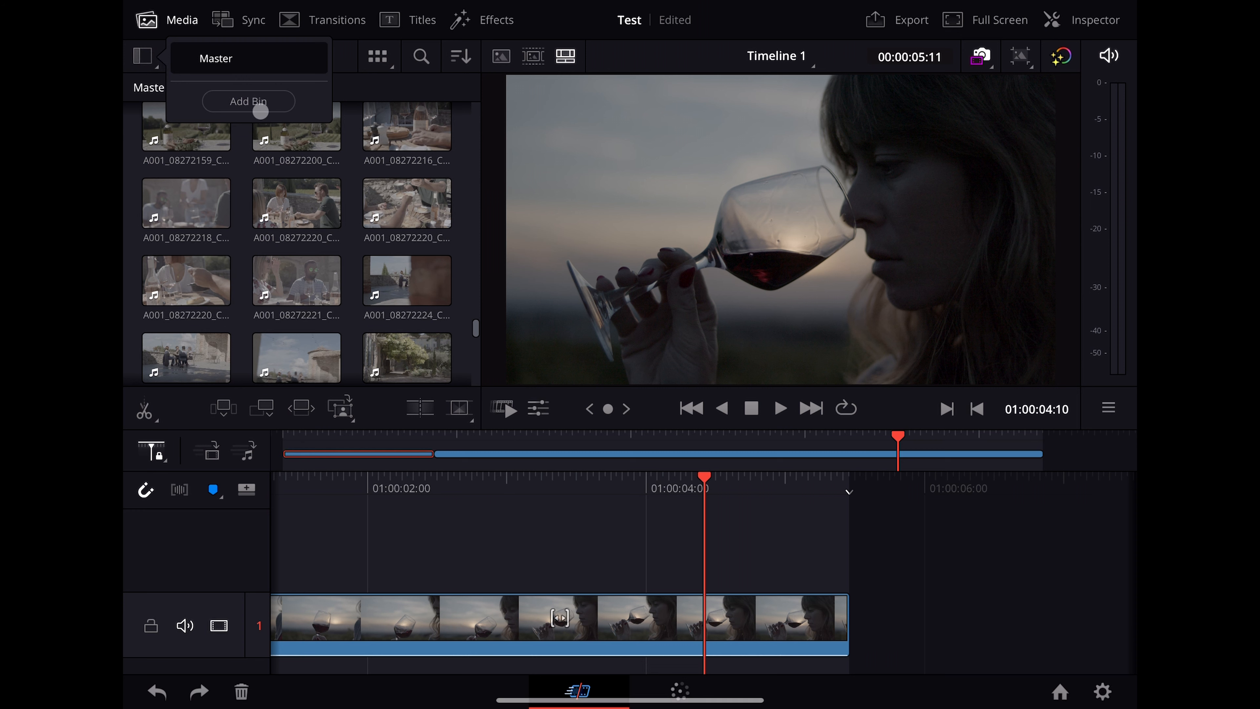
- Create a Sequences bin for Timeline 1 and append the wine-pouring clips to the timeline
{"action": "left_click", "coordinate": [248, 101]}
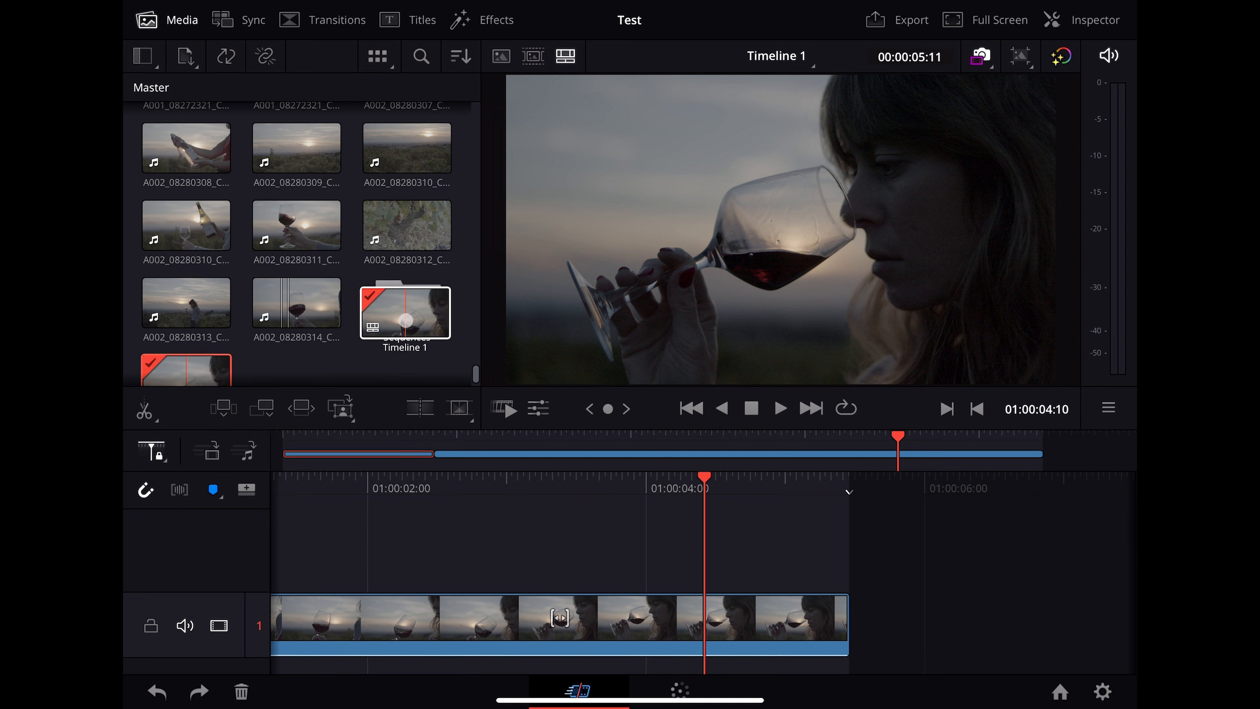
{"action": "scroll", "scroll_direction": "up", "scroll_amount": 3}
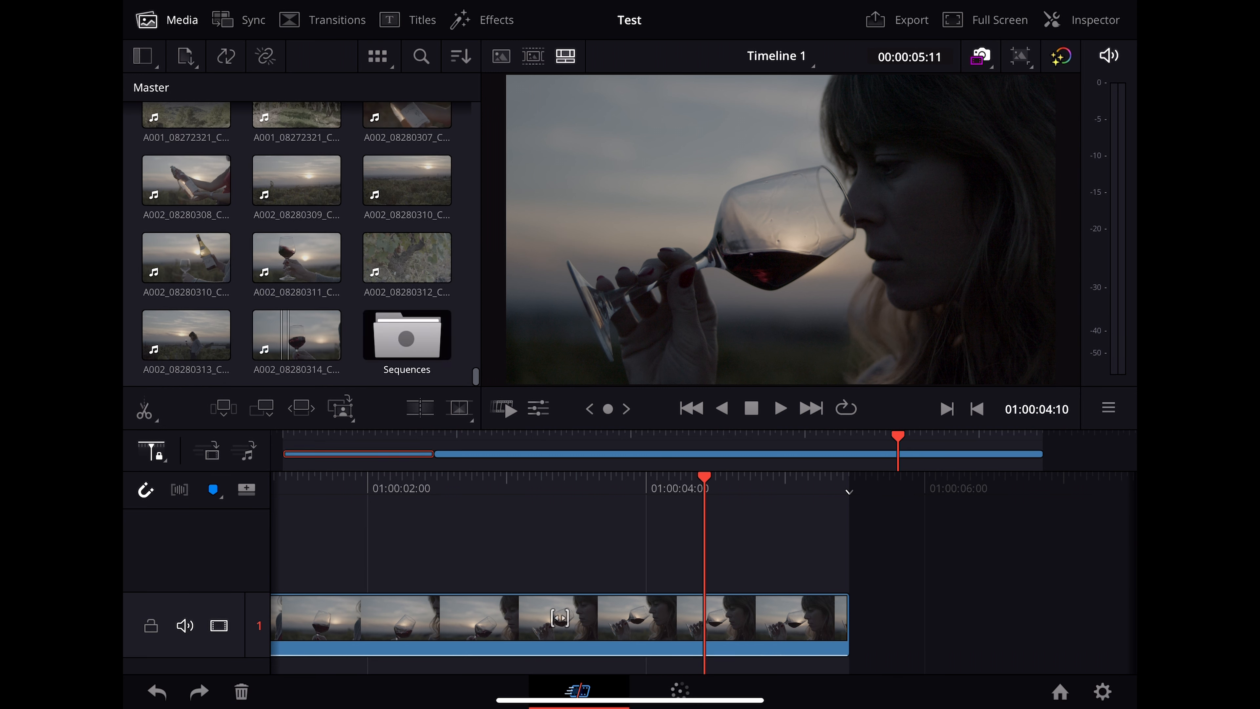
{"action": "left_click", "coordinate": [186, 258]}
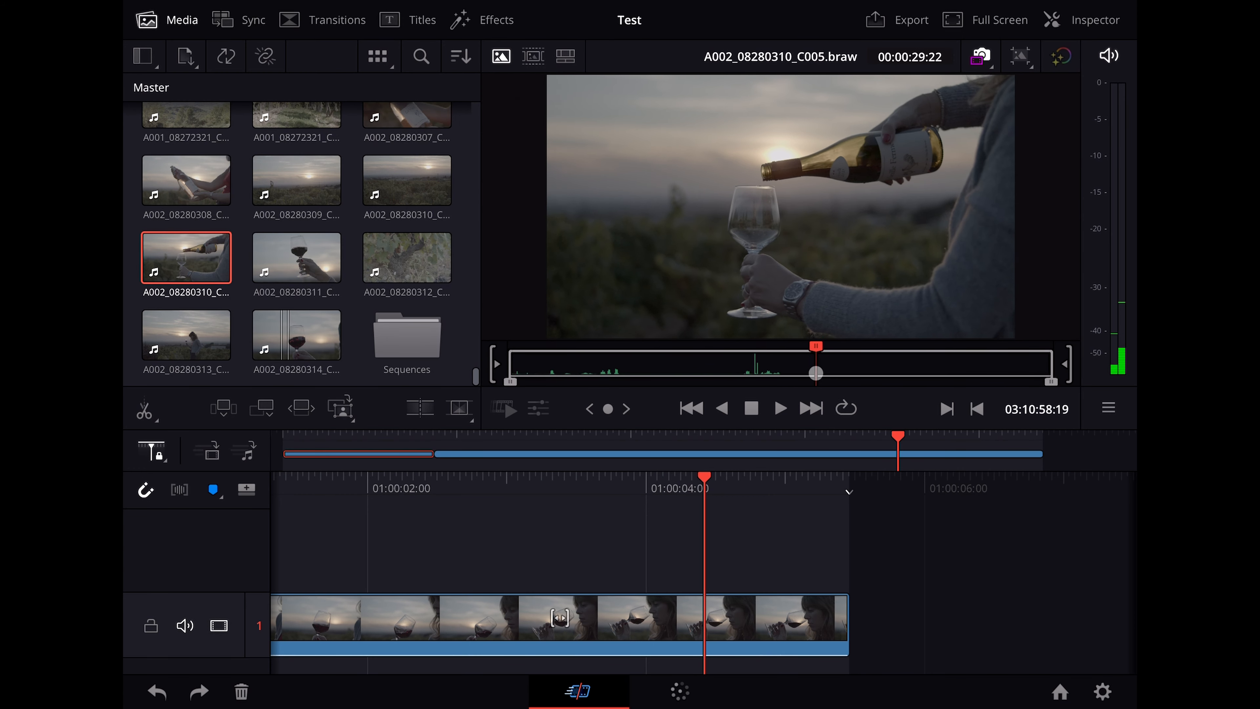
{"action": "left_click", "coordinate": [779, 408]}
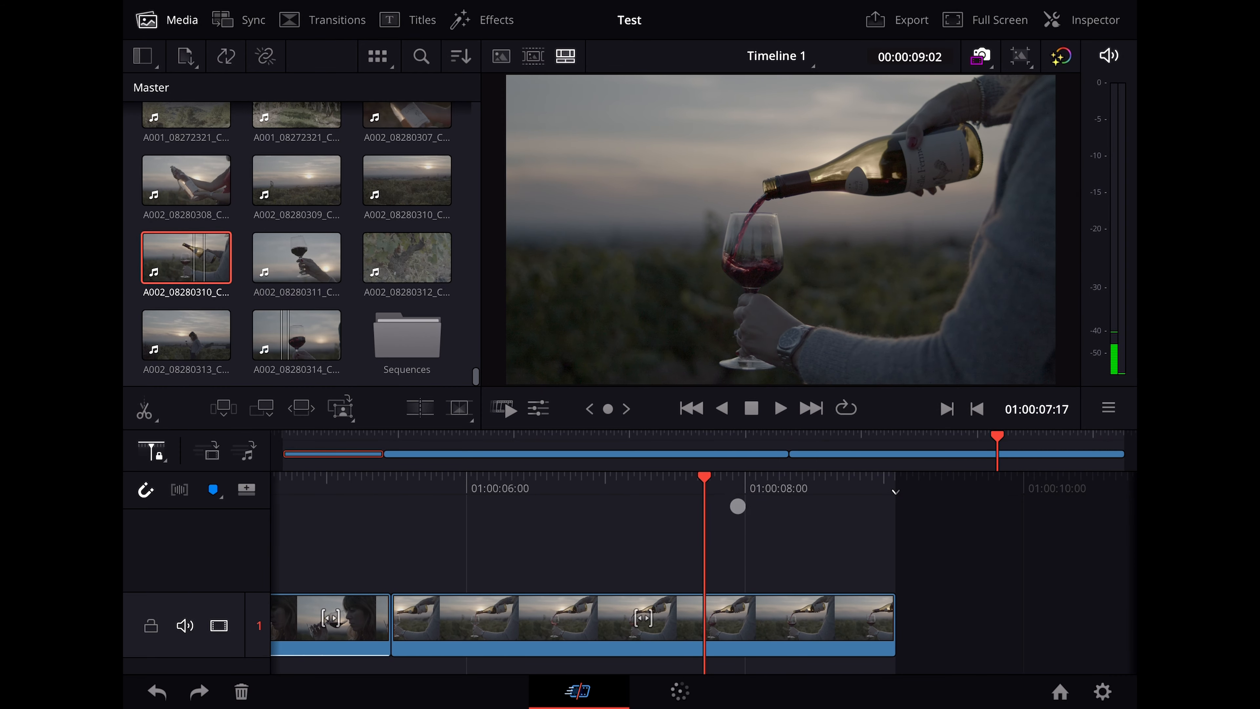
{"action": "left_click", "coordinate": [1082, 19]}
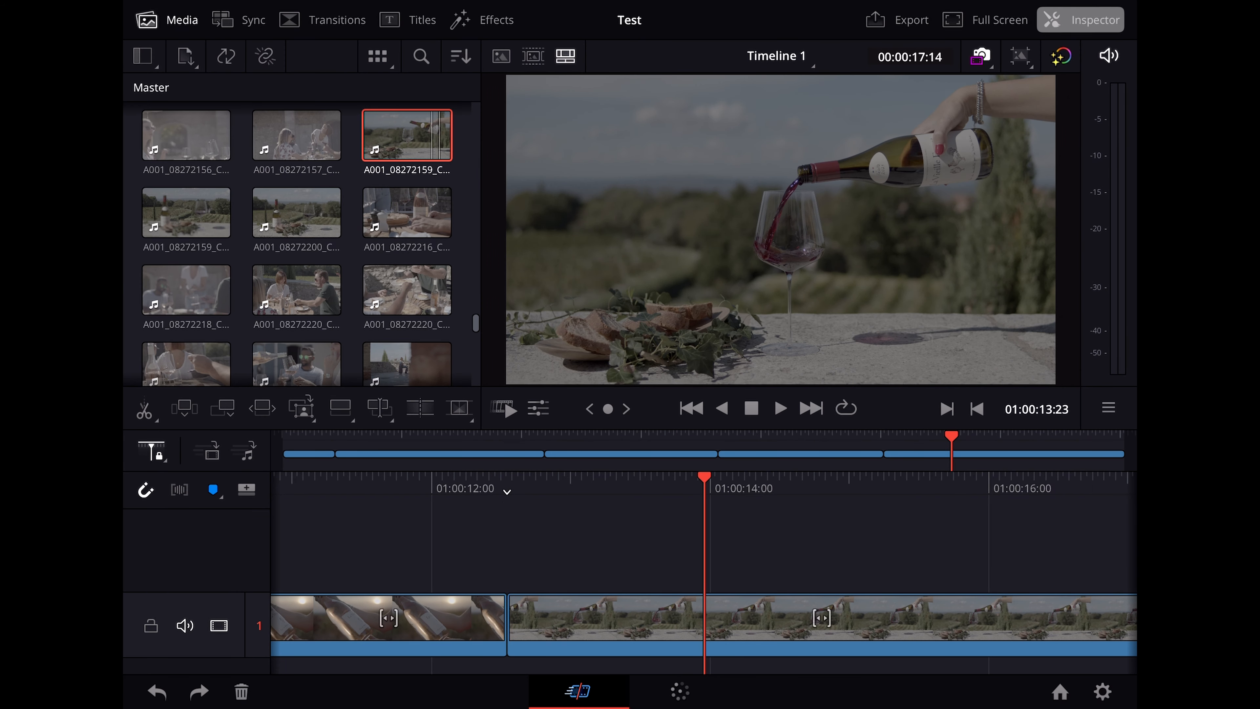
- Add a title reading 'Testing DaVinci for iPad' from the titles library
{"action": "left_click", "coordinate": [422, 19]}
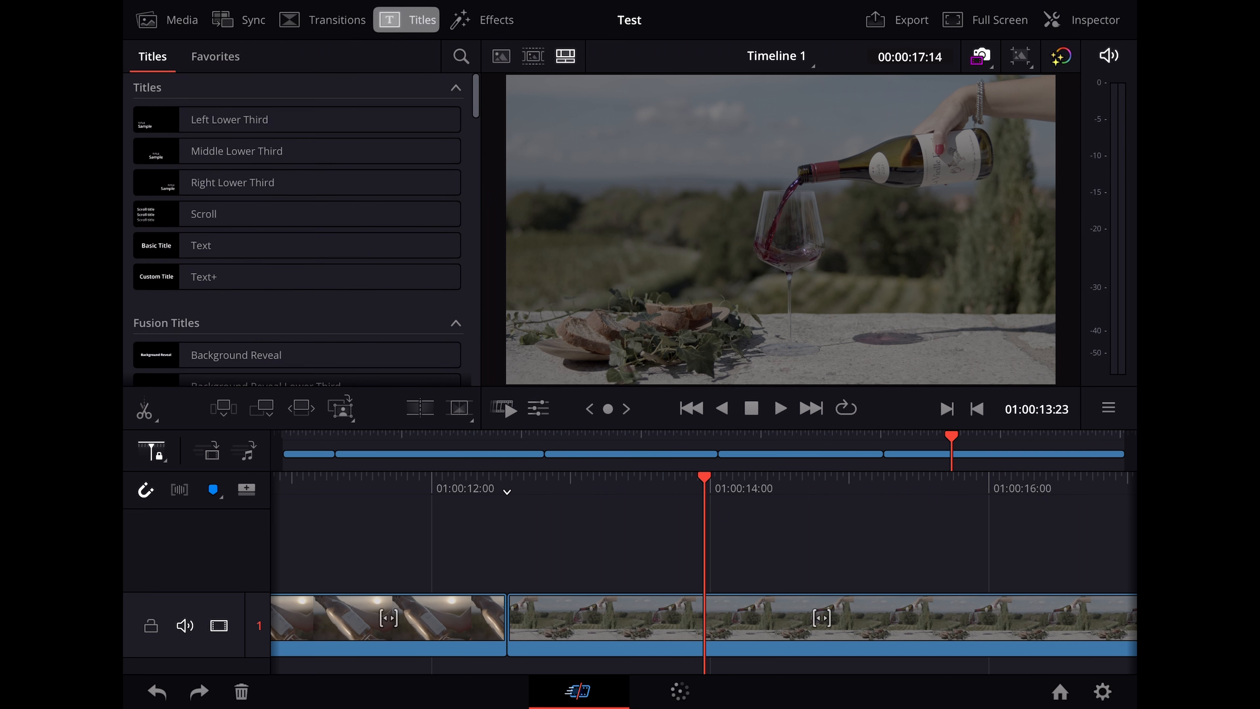
{"action": "left_click", "coordinate": [313, 235]}
{"action": "type", "text": "I"}
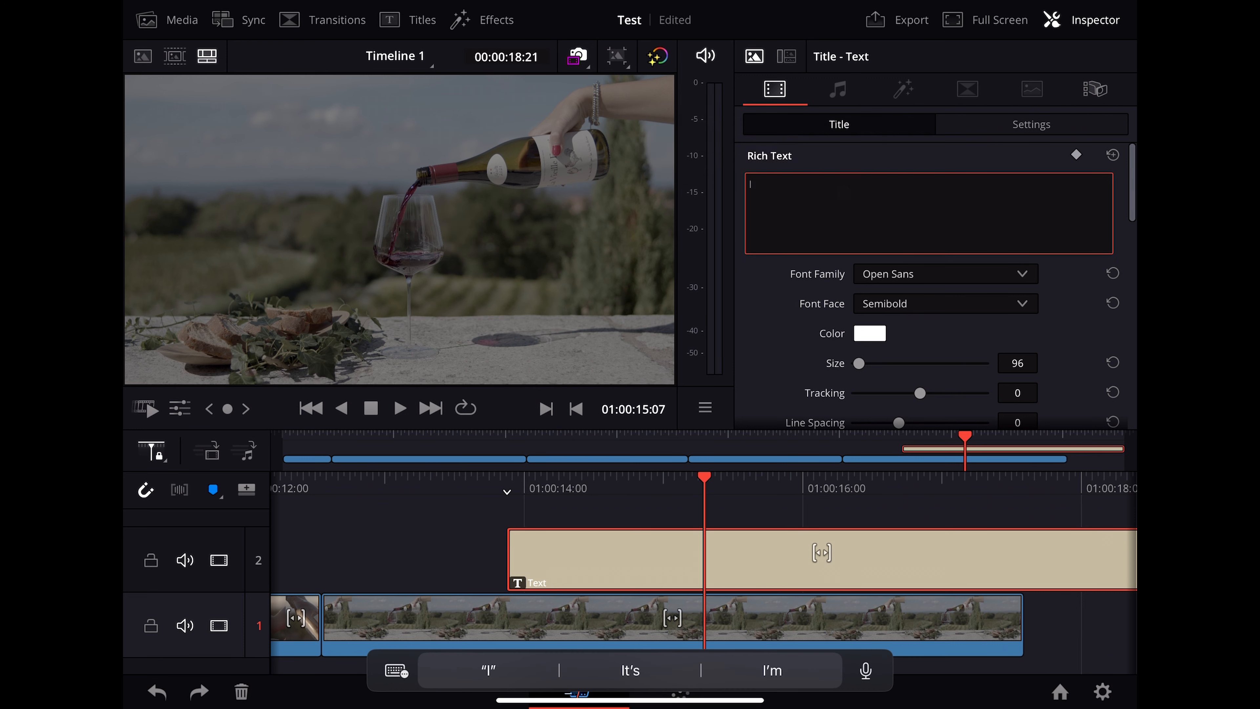
{"action": "type", "text": "Testing DaVinc"}
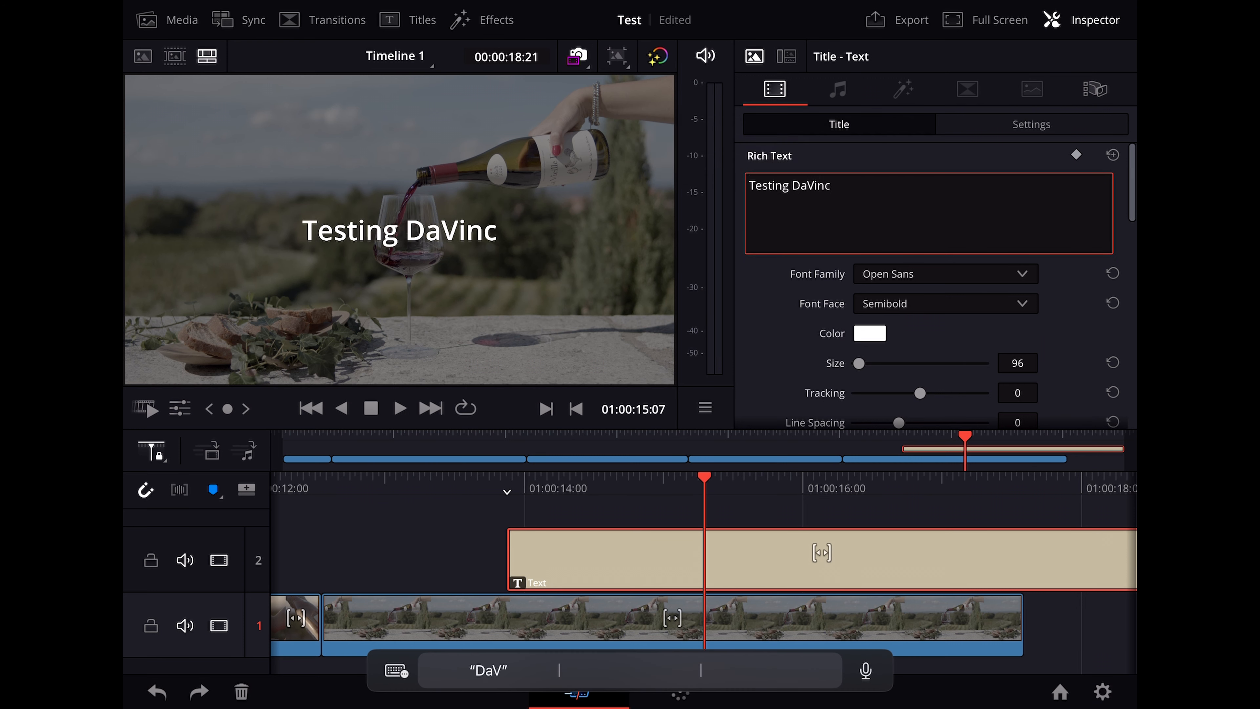
{"action": "type", "text": "i for iPad"}
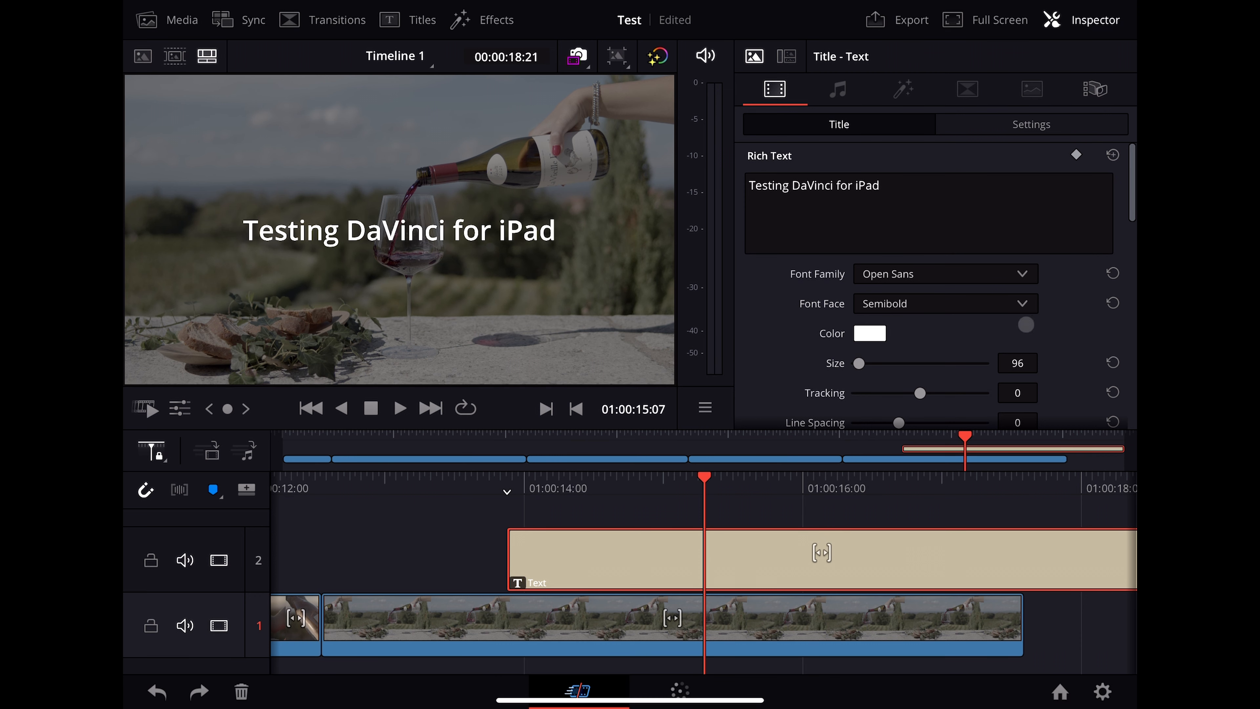
- Set the title to Bold, lower its Position Y, and return to the Media view
{"action": "left_click", "coordinate": [946, 303]}
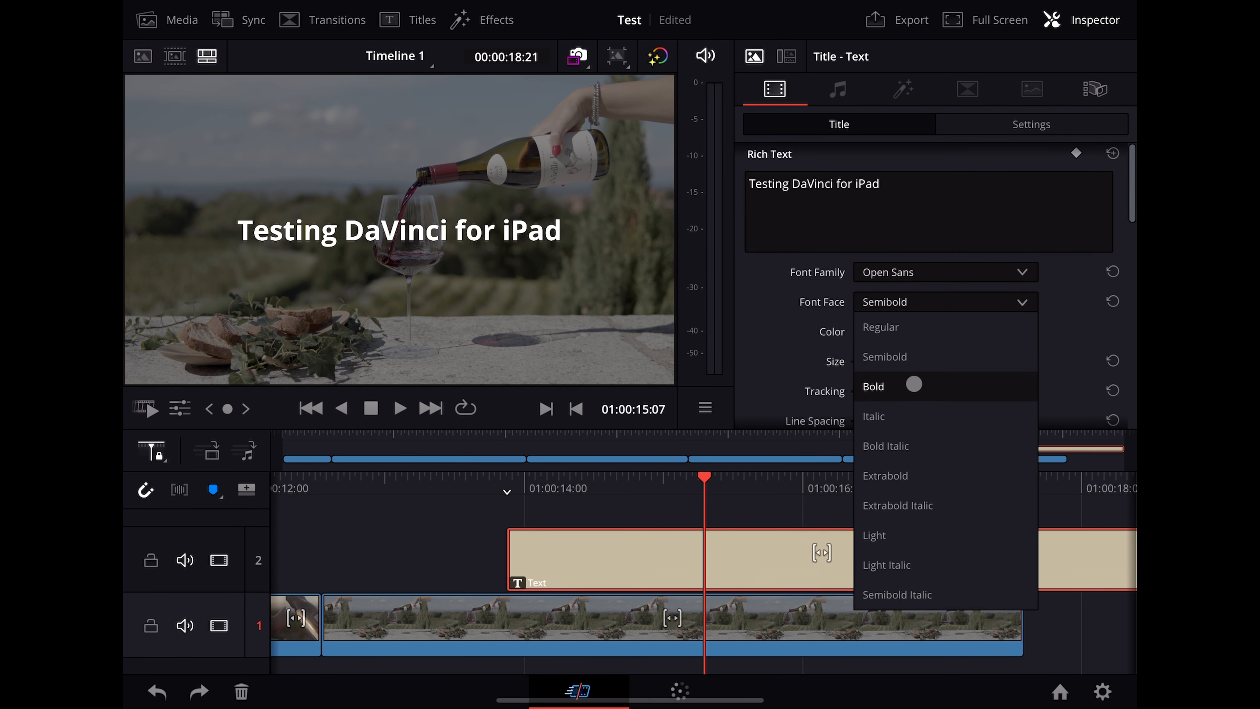
{"action": "left_click", "coordinate": [873, 386]}
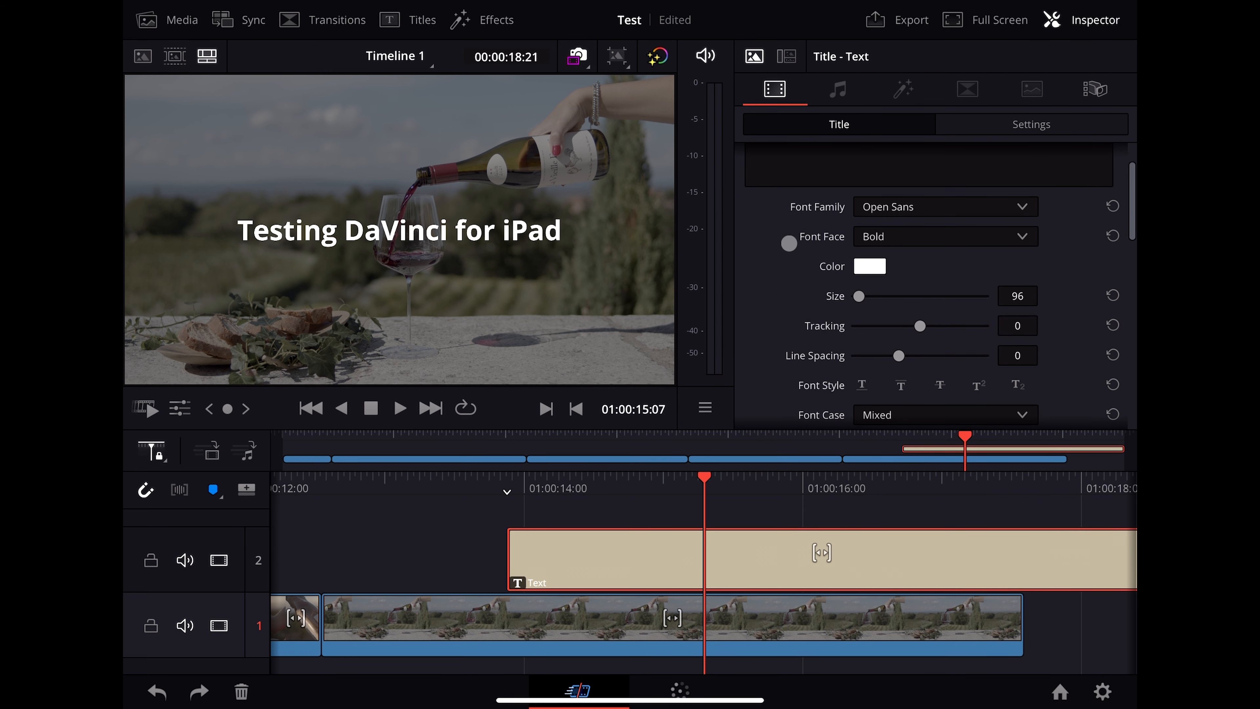
{"action": "left_click", "coordinate": [1031, 124]}
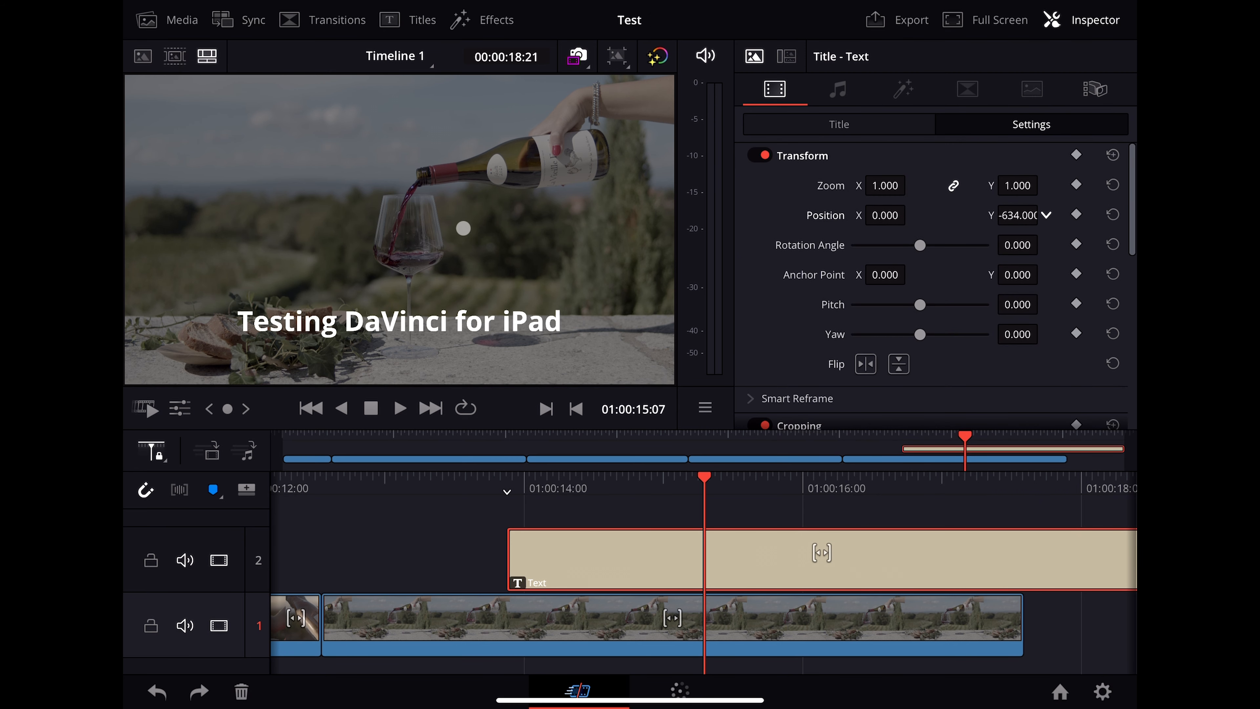
{"action": "left_click", "coordinate": [181, 19]}
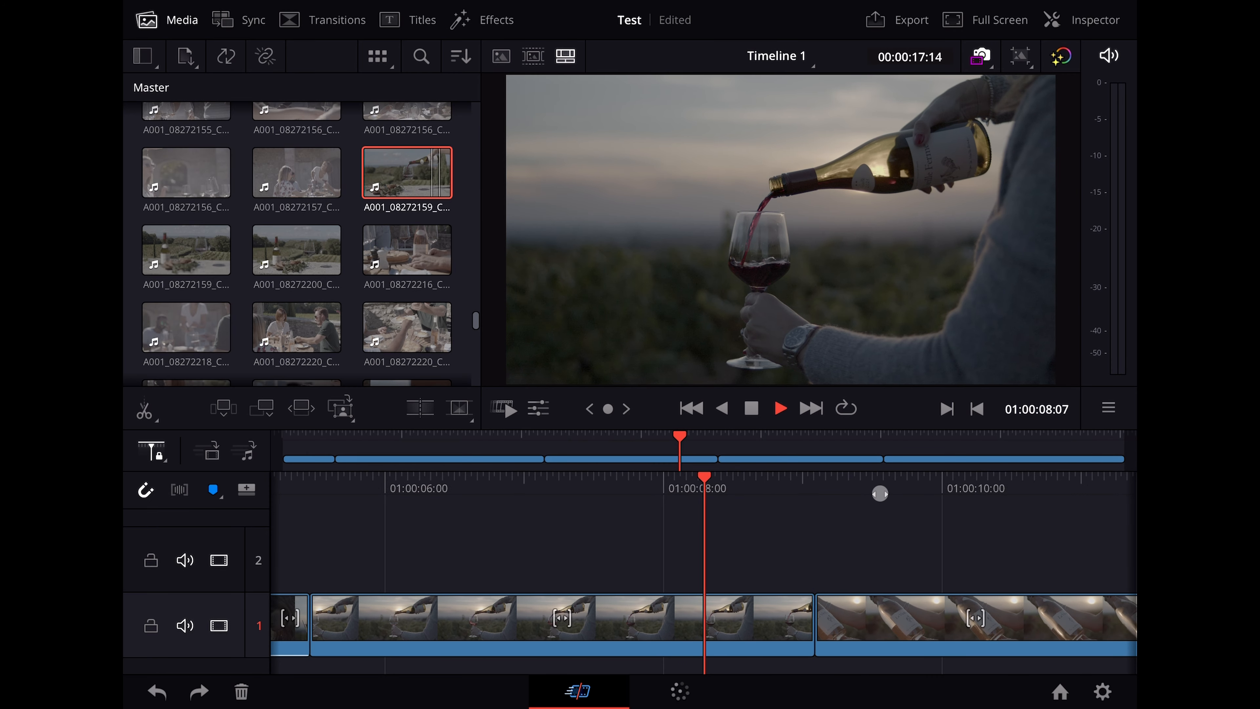
- Switch to the Color page with the wine-bottle close-up clip loaded
{"action": "left_click", "coordinate": [778, 408]}
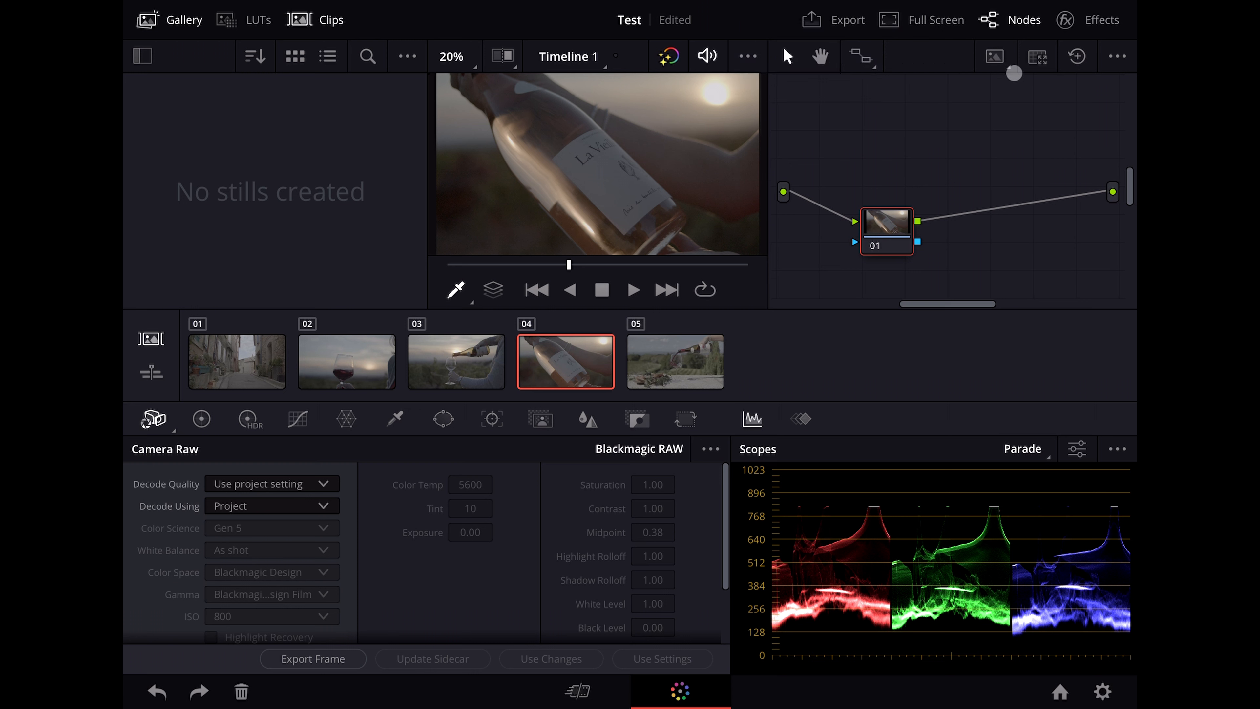
- Show the Tracker - Window panel for the bottle close-up clip
{"action": "left_click", "coordinate": [1038, 56]}
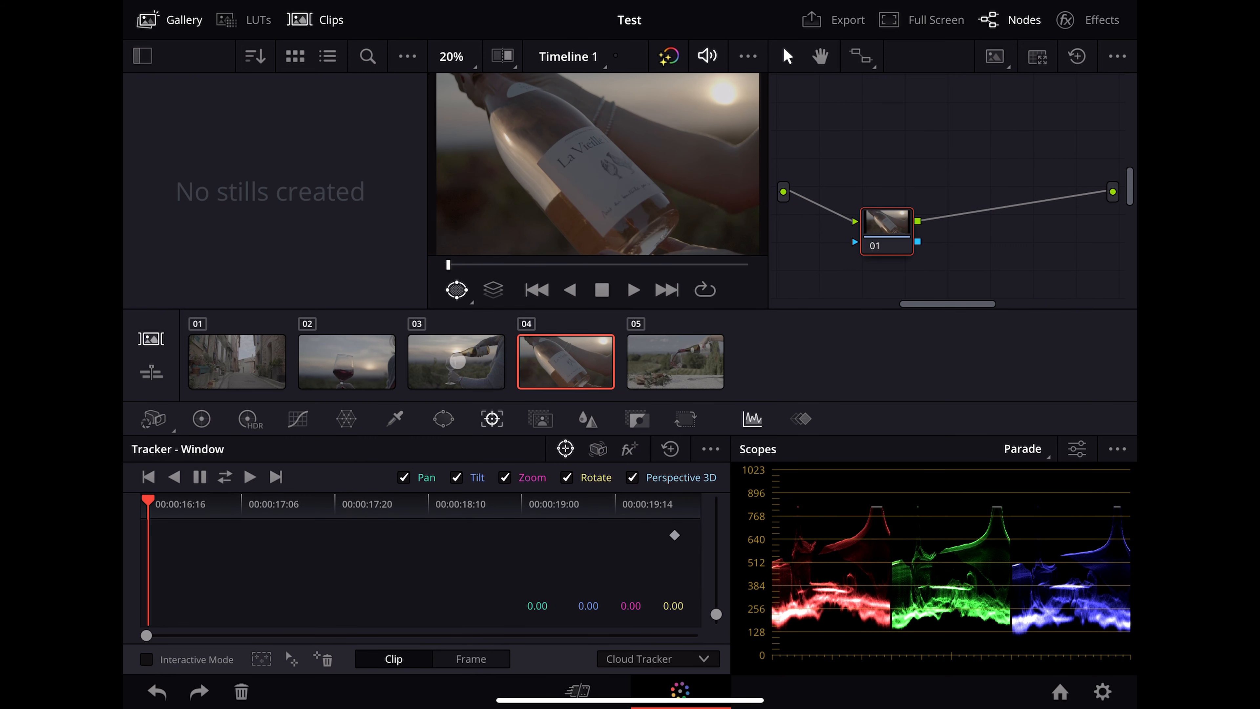
- Stabilize the shaky street clip (01) using the Tracker's Stabilizer mode
{"action": "left_click", "coordinate": [236, 361]}
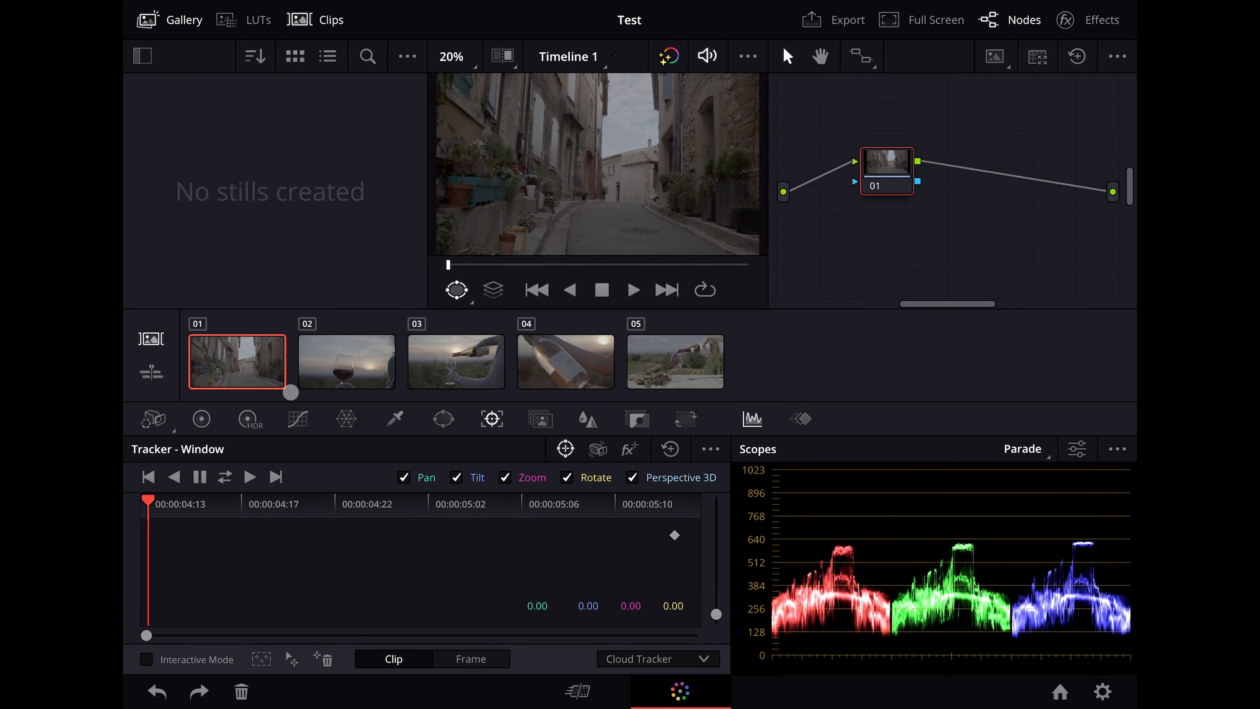
{"action": "left_click", "coordinate": [596, 448]}
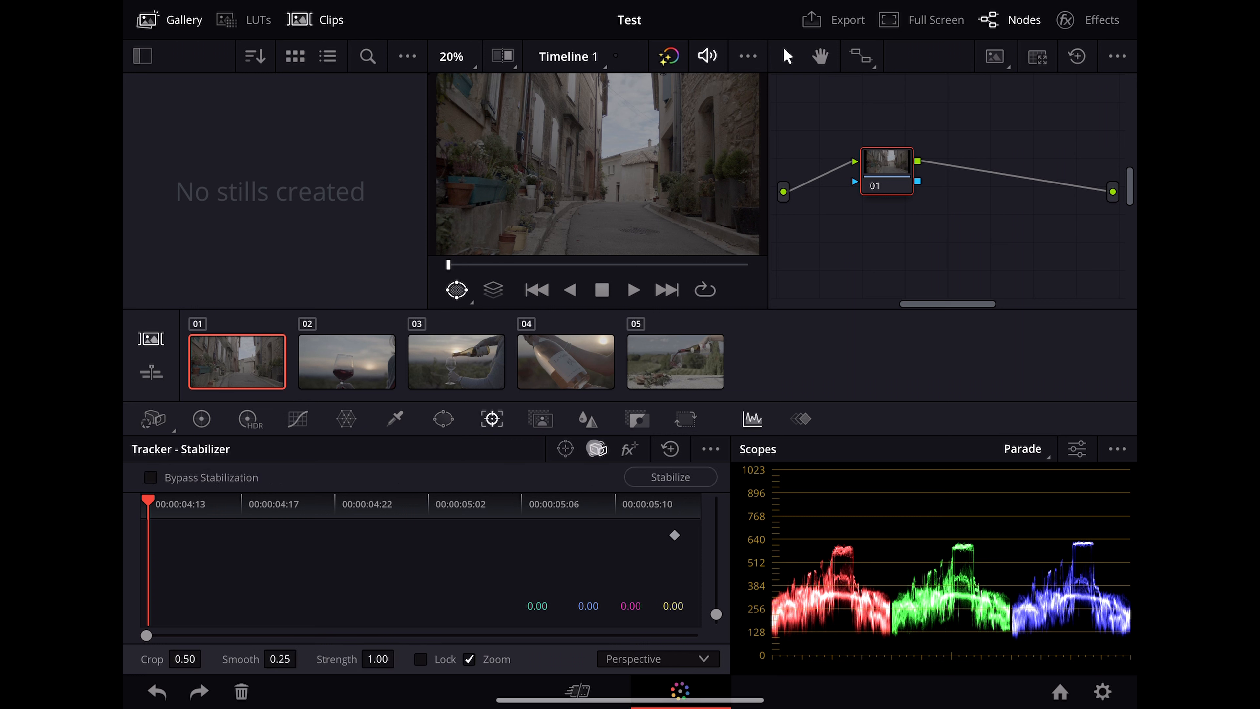
{"action": "left_click", "coordinate": [670, 477]}
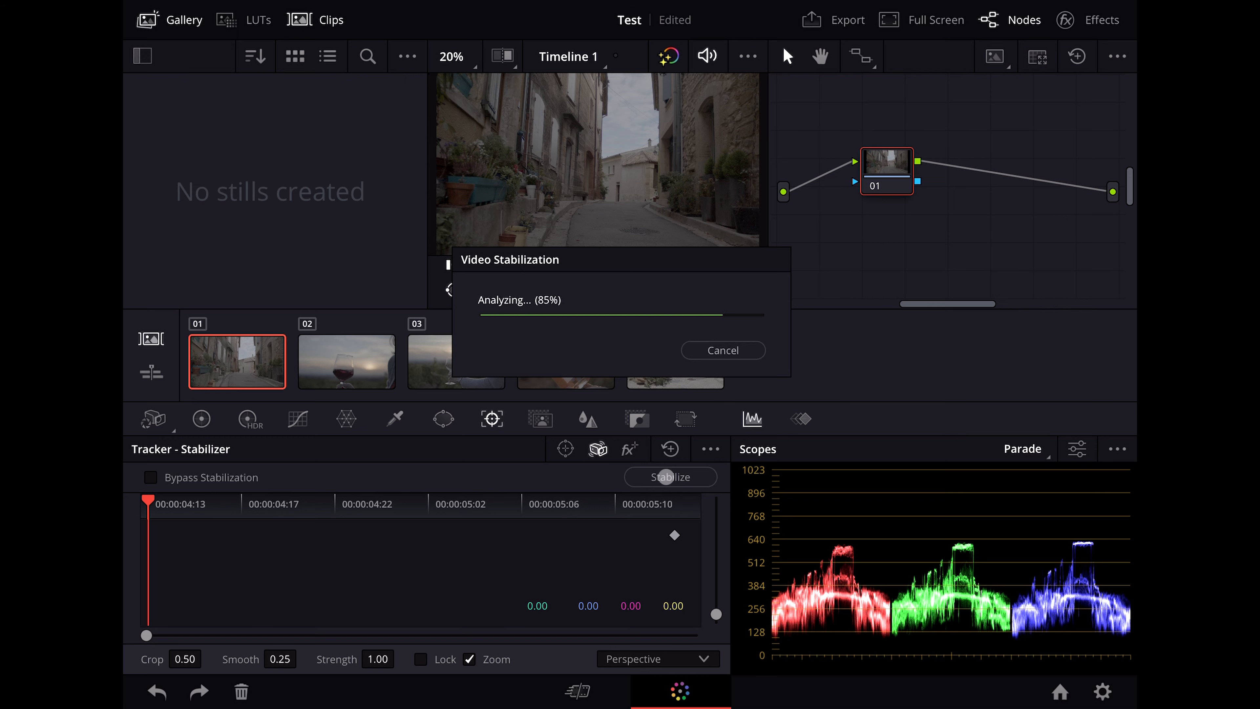
- Stabilize the wine-pouring clip (05) and preview the result full screen
{"action": "left_click", "coordinate": [722, 350]}
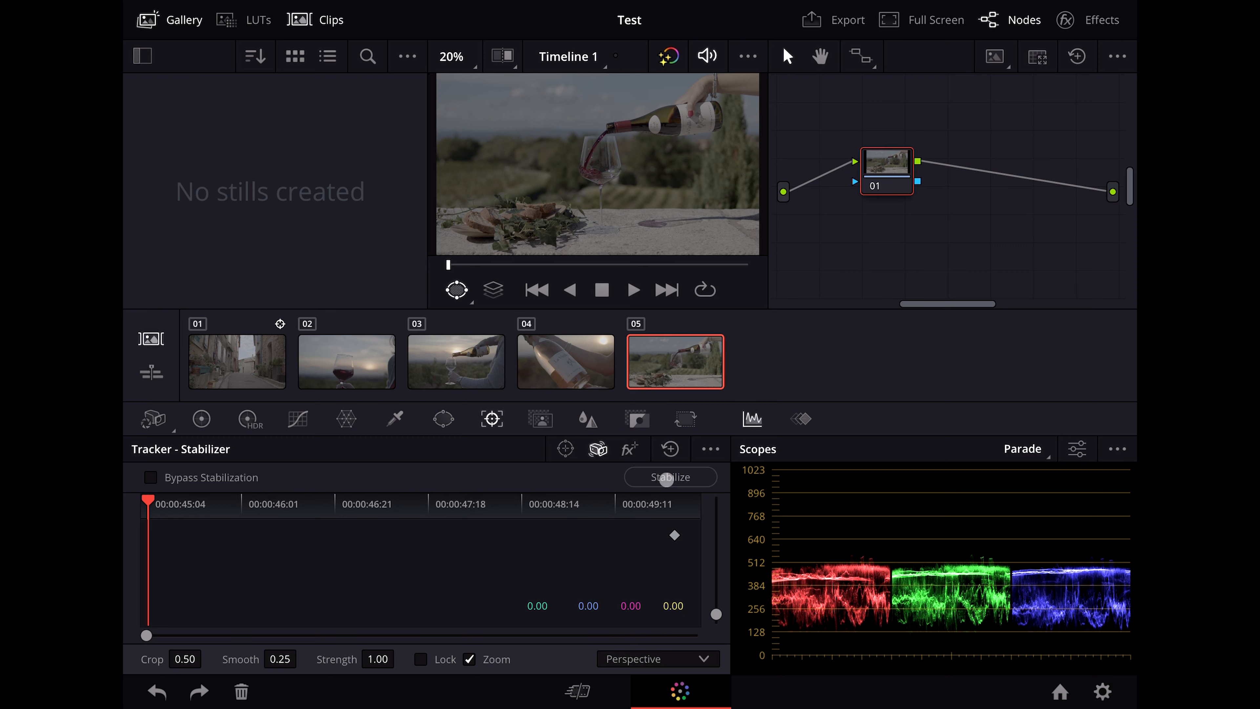
{"action": "left_click", "coordinate": [669, 477]}
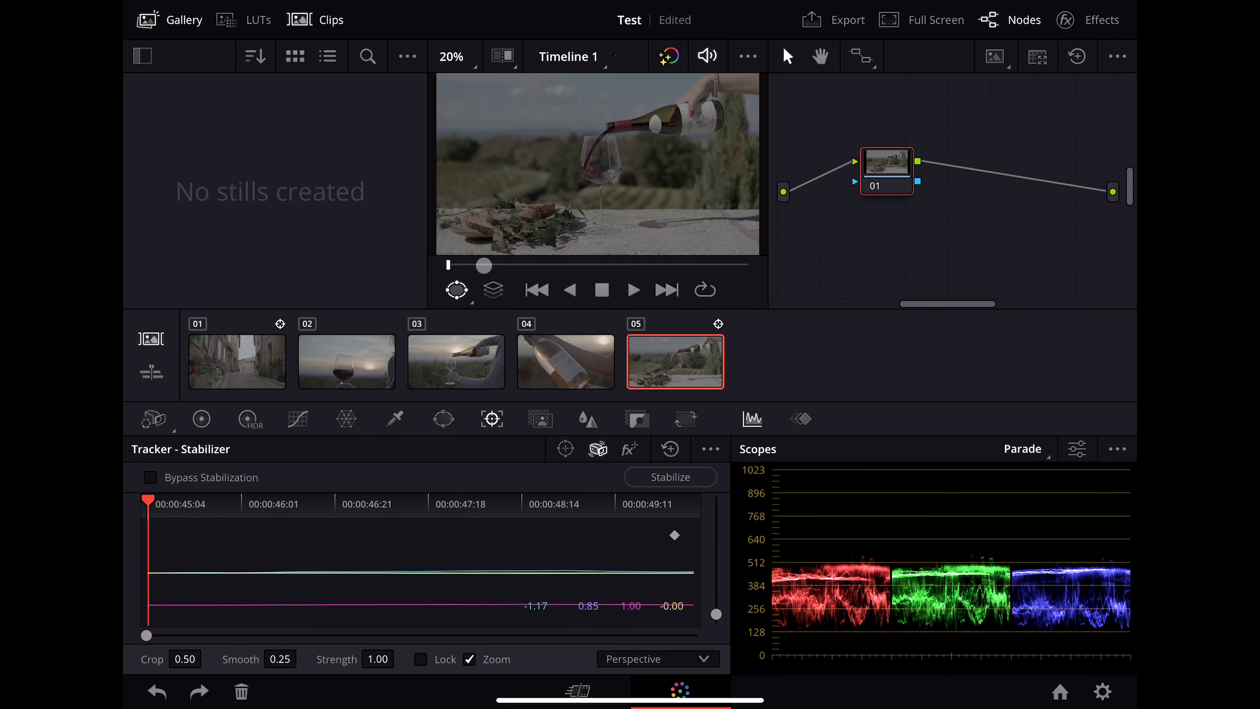
{"action": "left_click", "coordinate": [934, 19]}
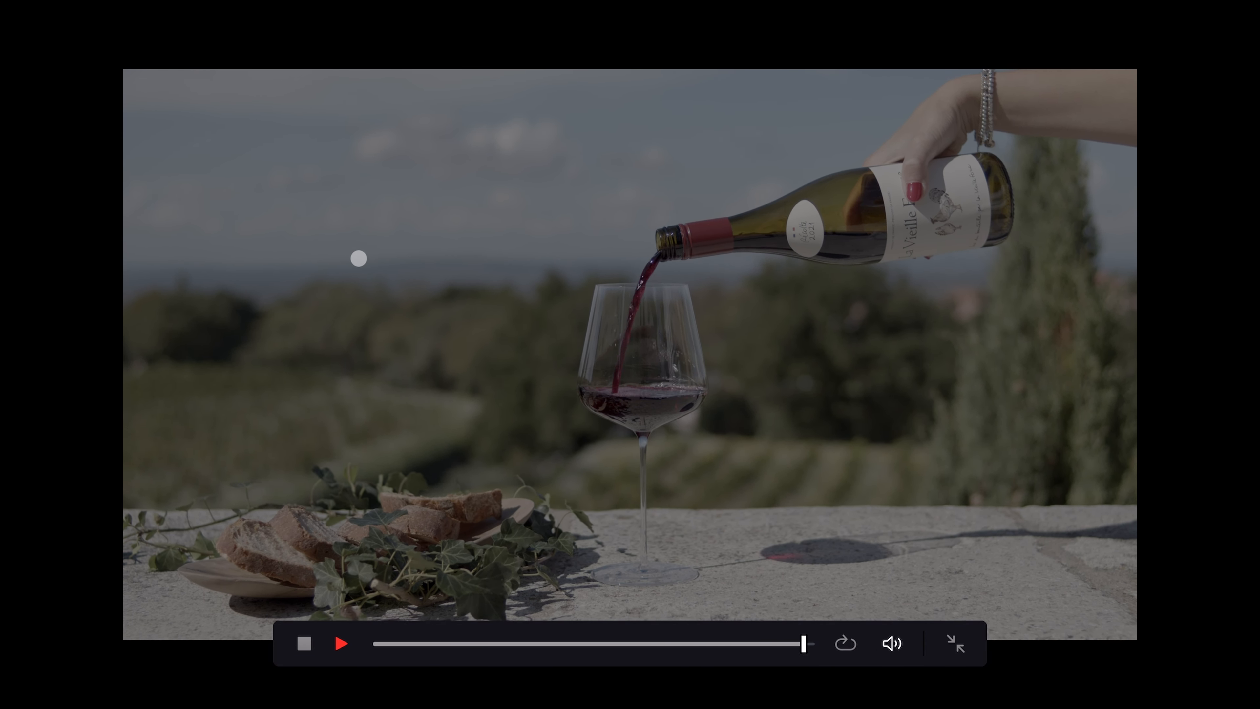
{"action": "left_click", "coordinate": [955, 643]}
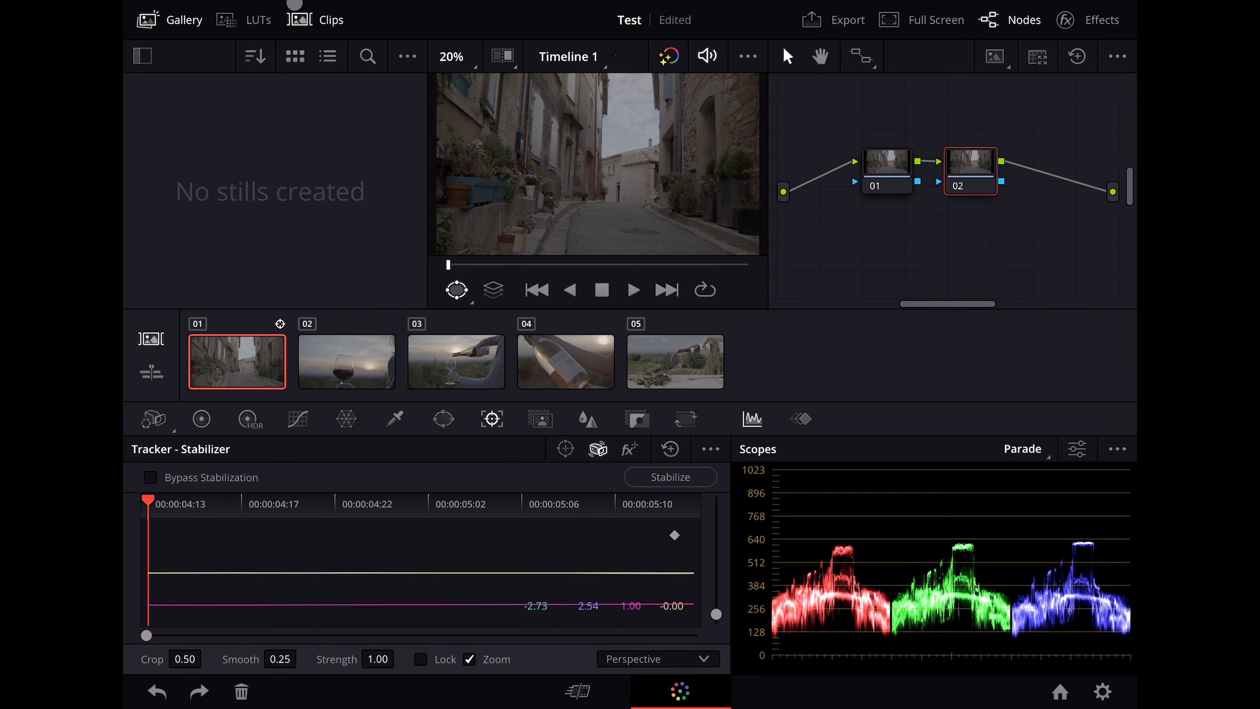
- Apply the BMPCC4K Rec709 LUT to node 02, then show Color Wheels on node 01
{"action": "left_click", "coordinate": [257, 19]}
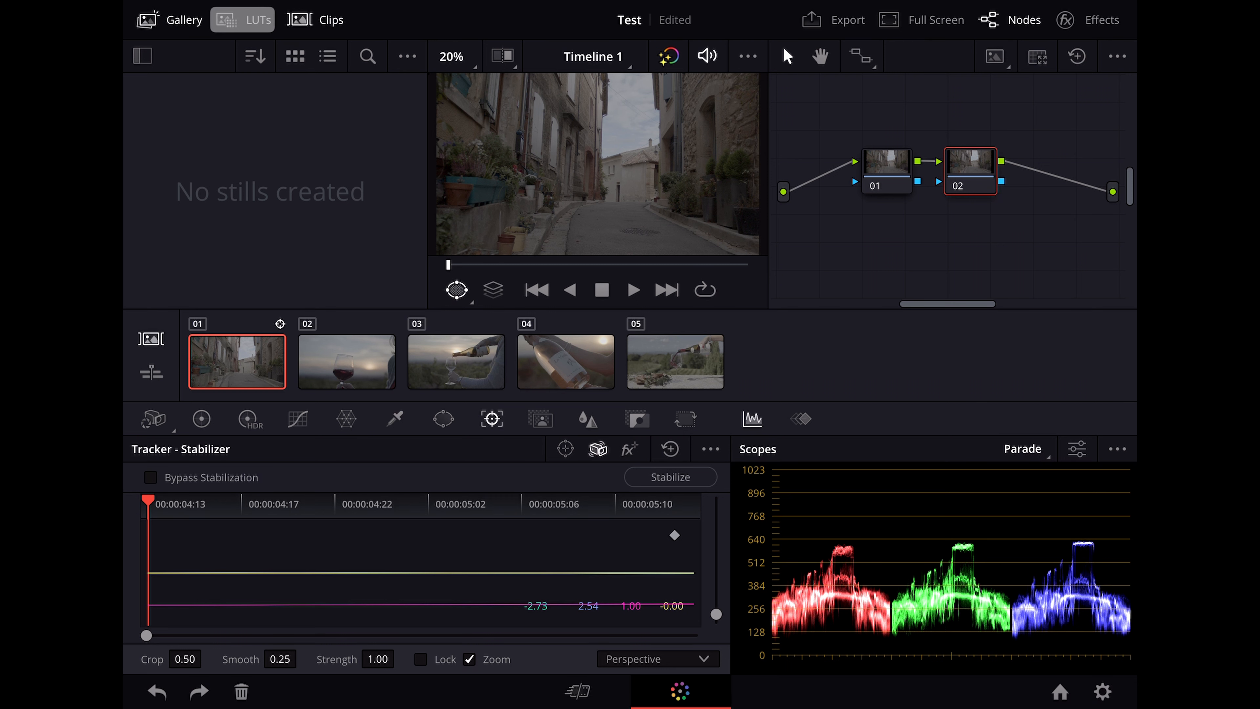
{"action": "left_click", "coordinate": [257, 19]}
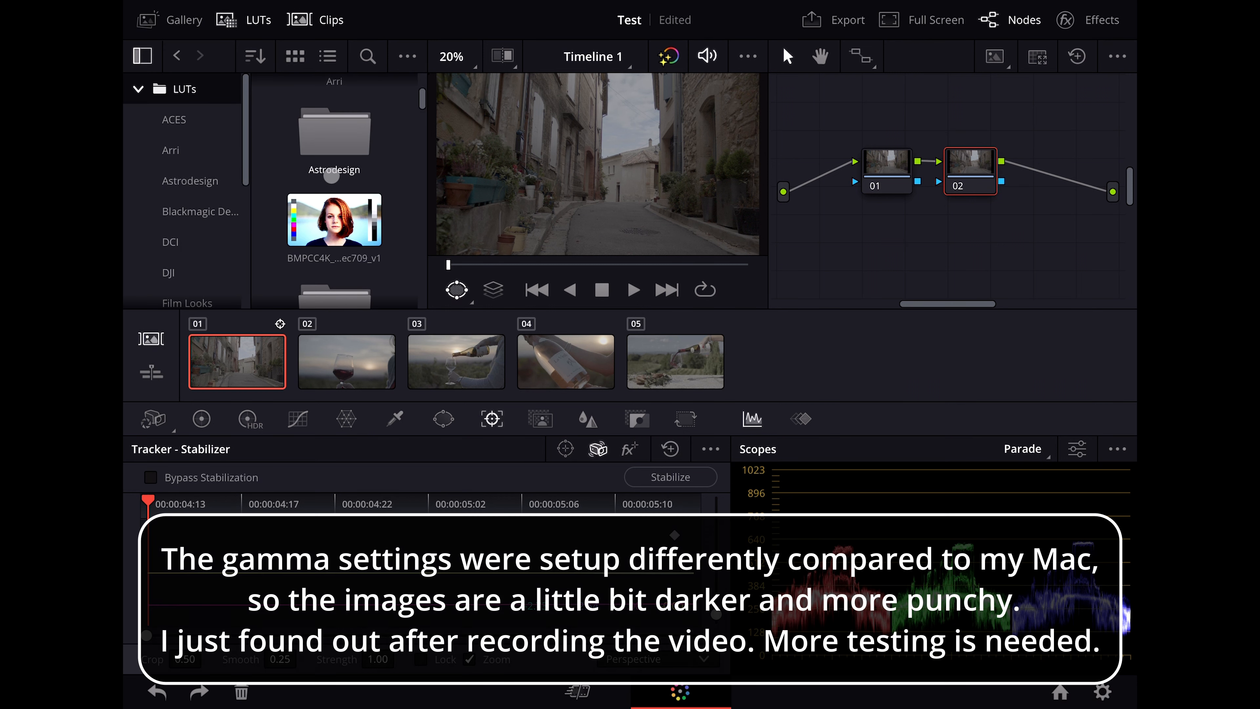
{"action": "left_click", "coordinate": [333, 219]}
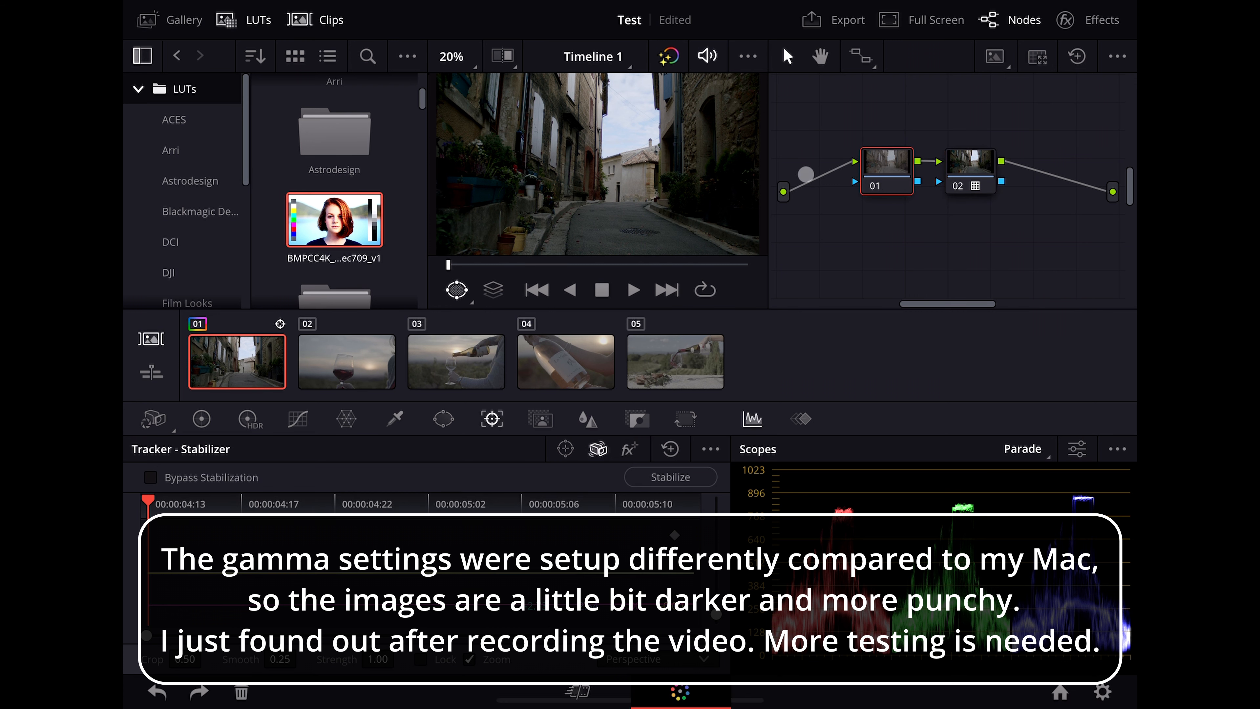
{"action": "left_click", "coordinate": [171, 19]}
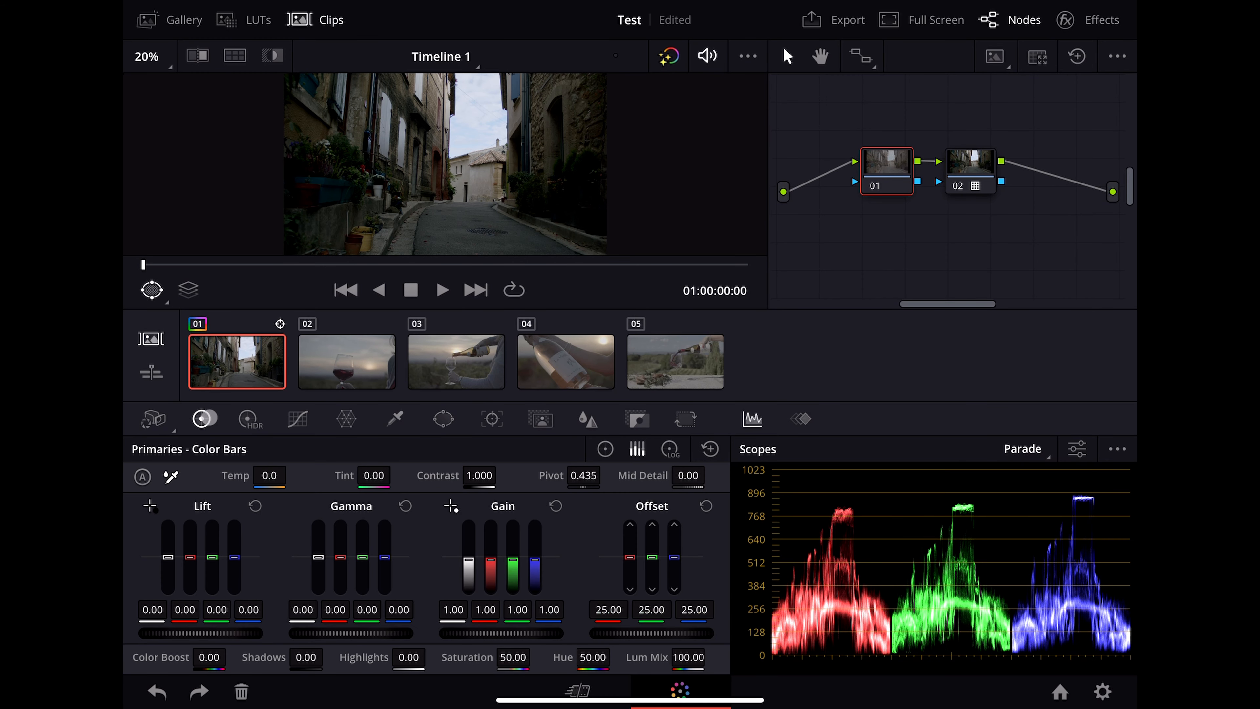
{"action": "left_click", "coordinate": [202, 419]}
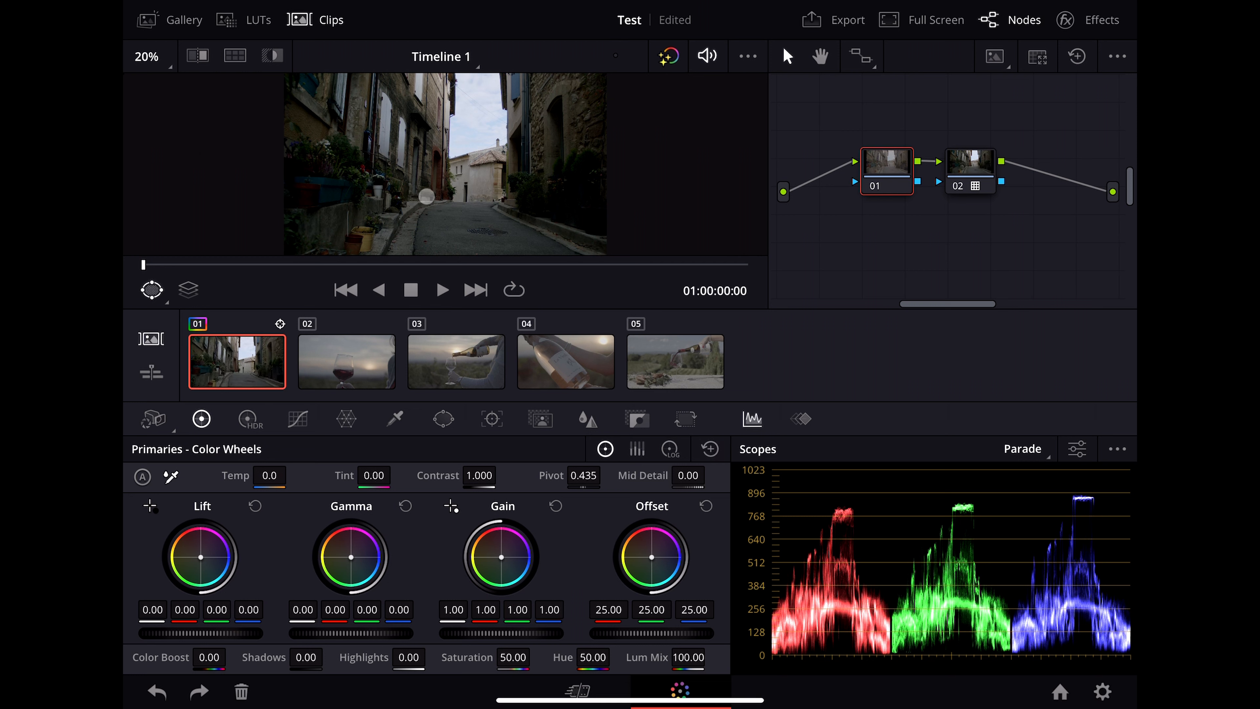
- Decode the street clip with clip settings: Gen 4 colour science, ISO 400, colour temp 6000, tint 0
{"action": "left_click", "coordinate": [152, 418]}
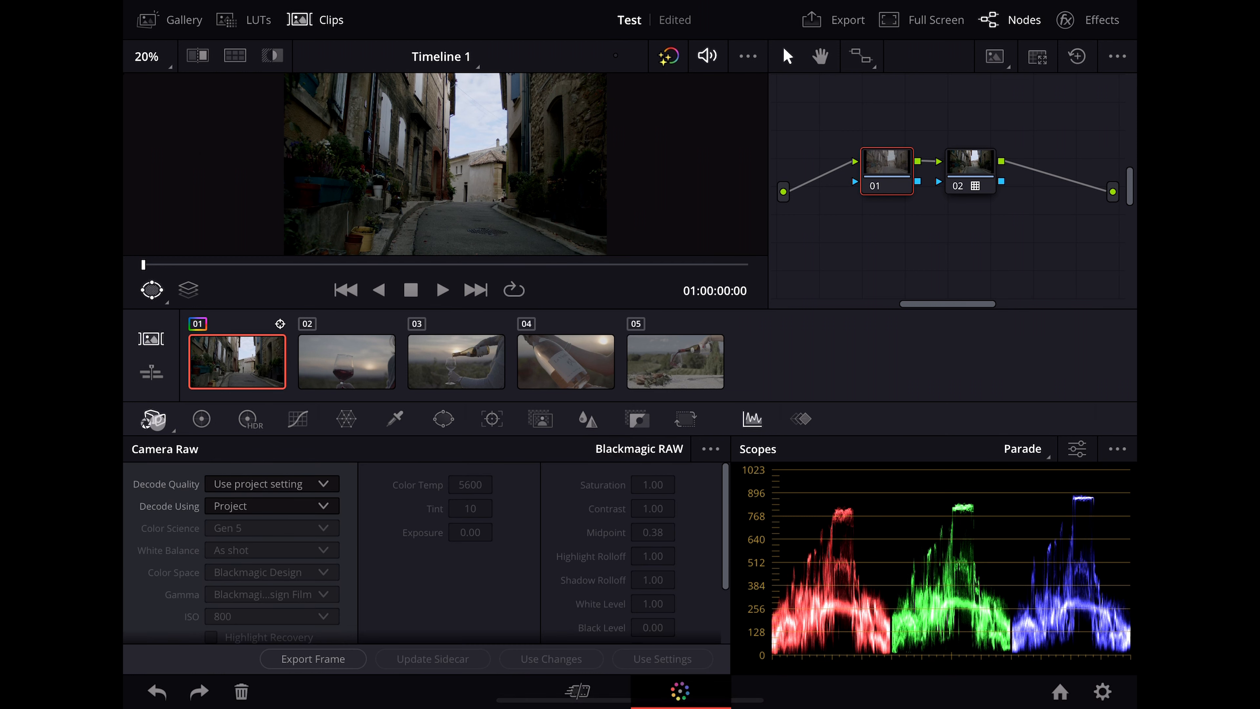
{"action": "left_click", "coordinate": [271, 505]}
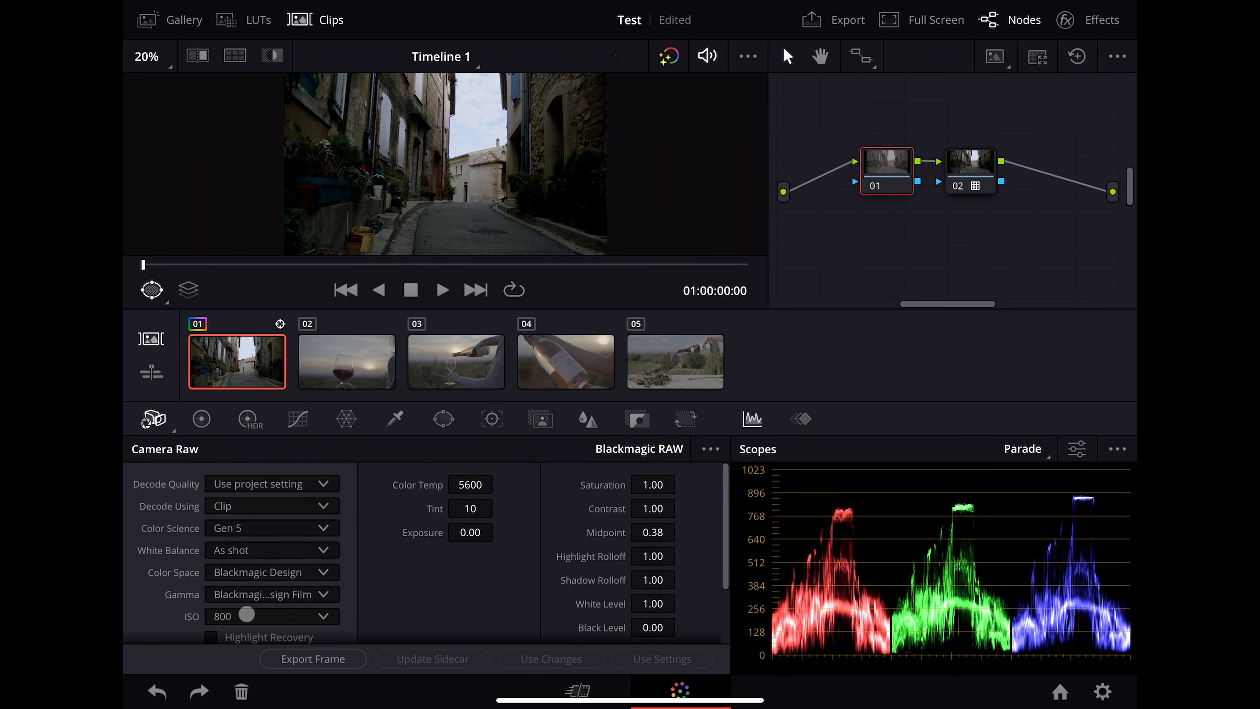
{"action": "left_click", "coordinate": [270, 527]}
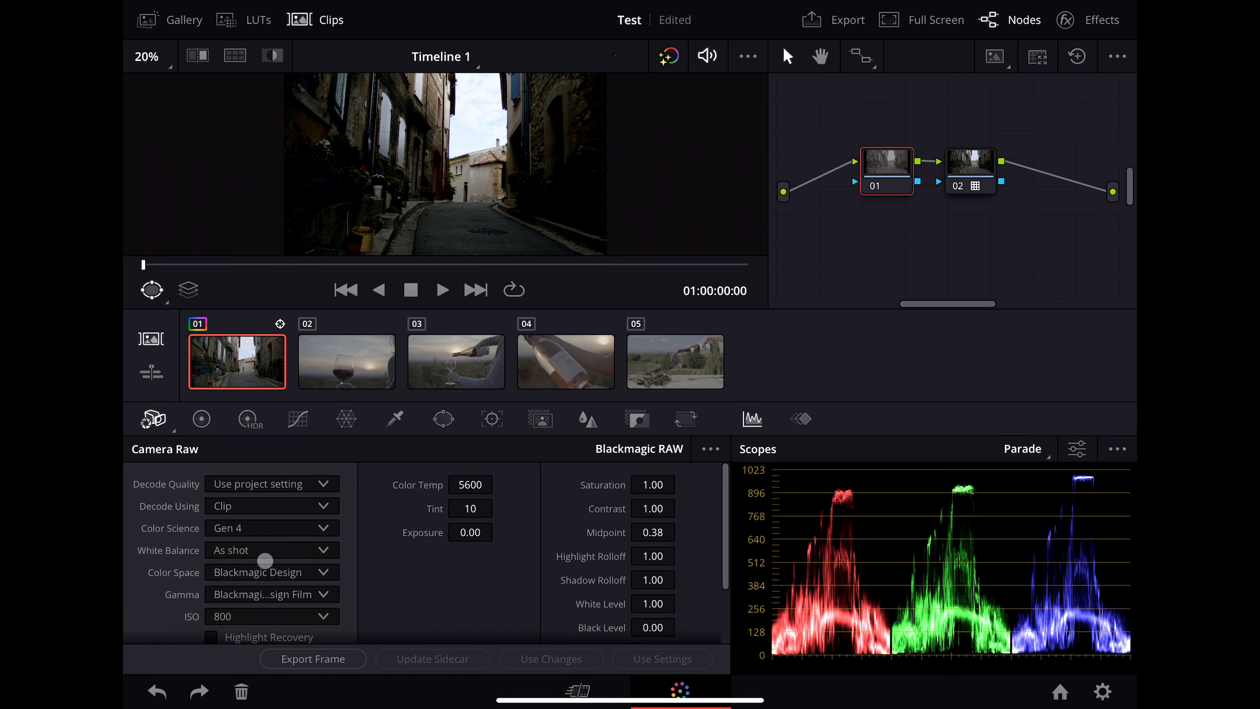
{"action": "left_click", "coordinate": [271, 527]}
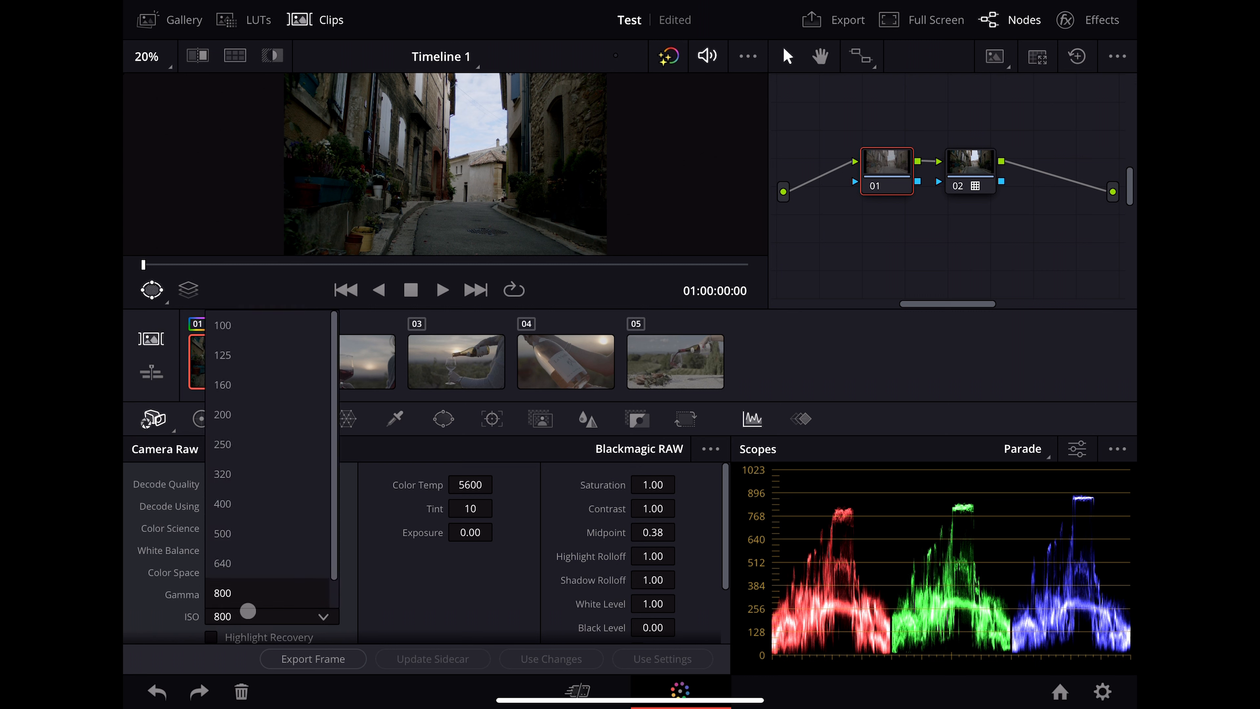
{"action": "left_click", "coordinate": [222, 505]}
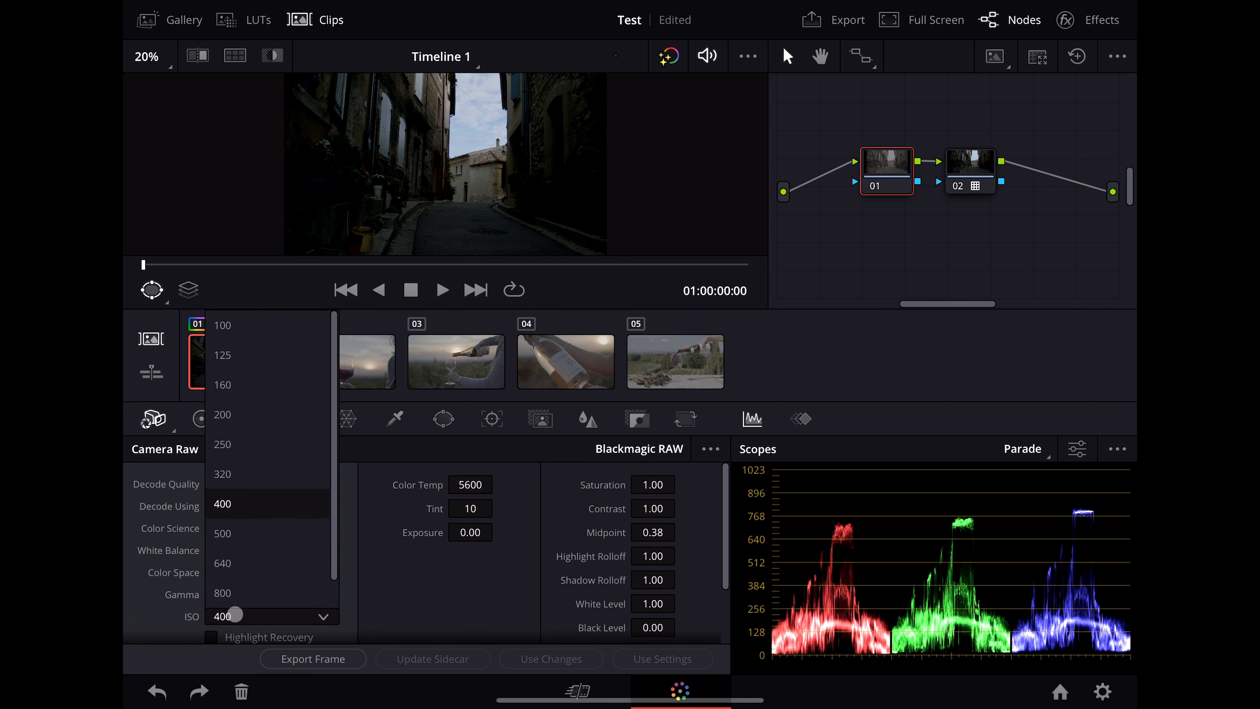
{"action": "left_click", "coordinate": [222, 593]}
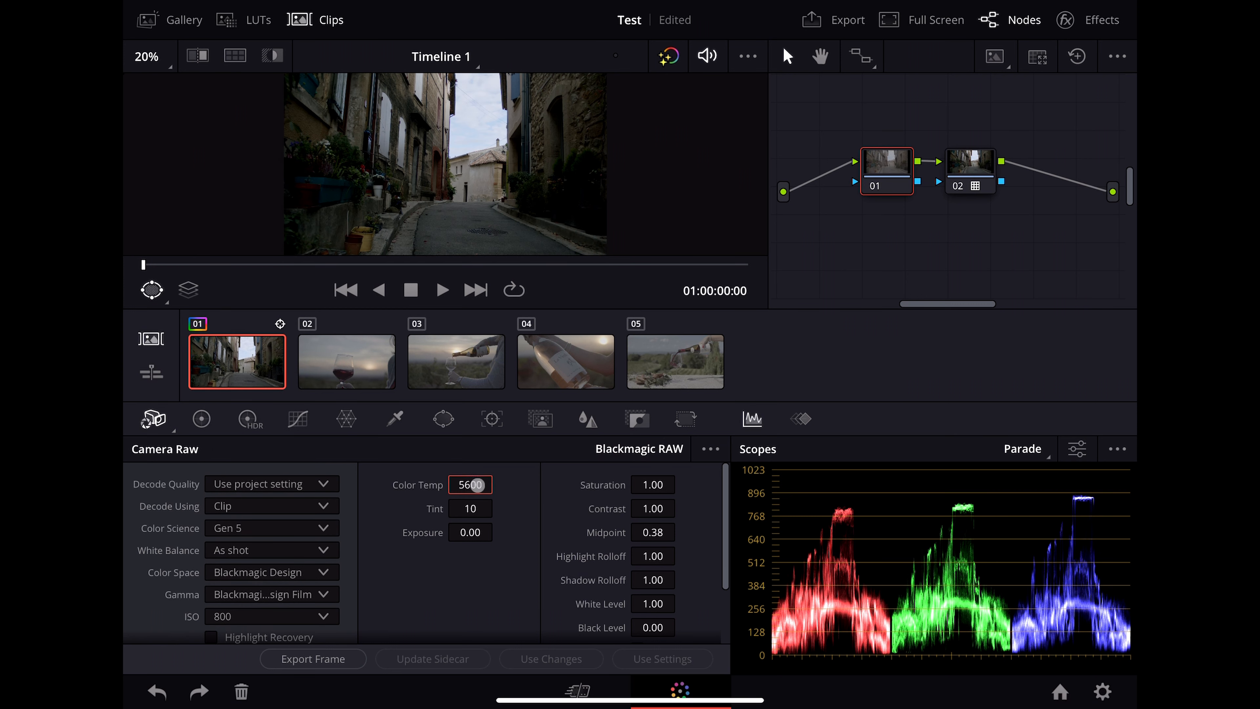
{"action": "left_click", "coordinate": [469, 484]}
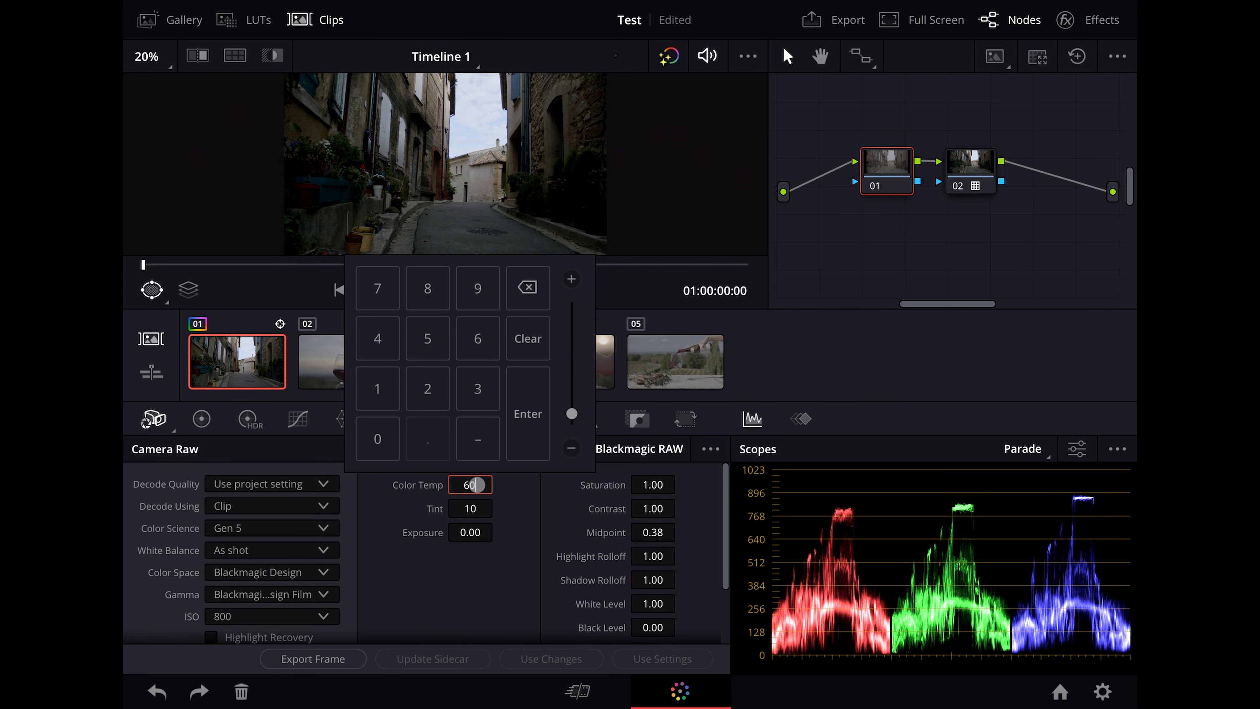
{"action": "left_click", "coordinate": [528, 412]}
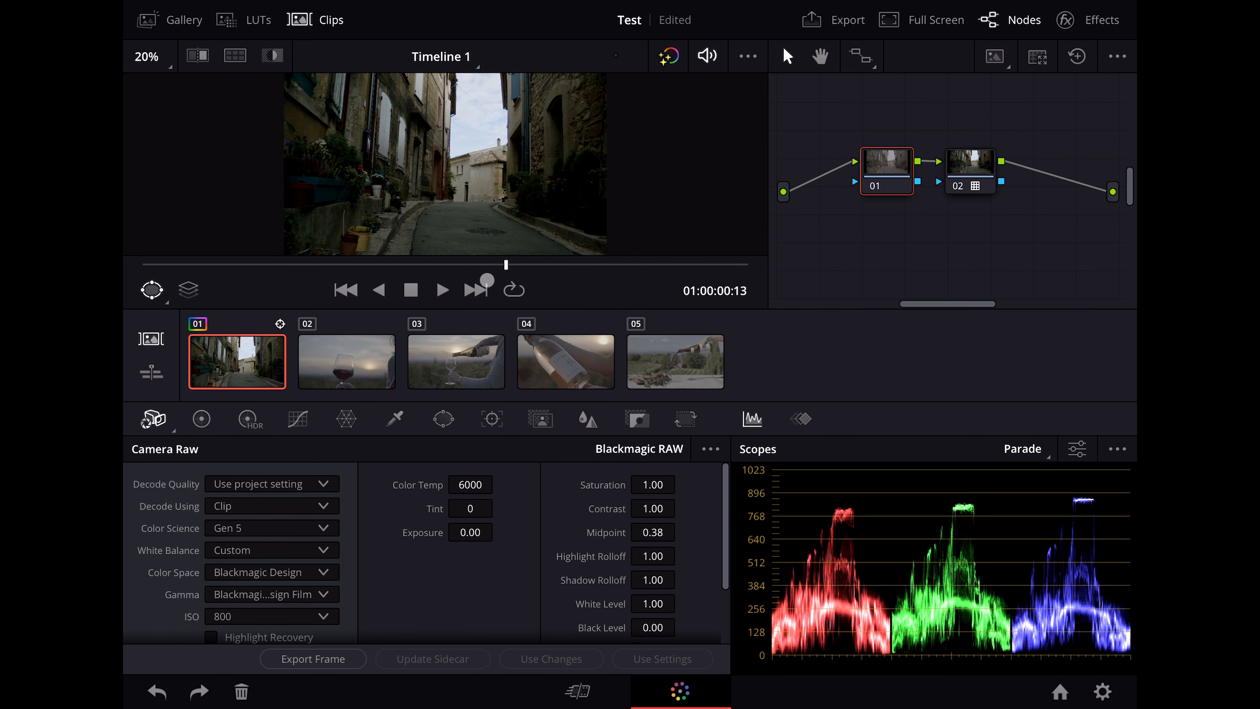
- Turn on Highlight Recovery and raise the street clip's Gain wheel to 1.16
{"action": "left_click", "coordinate": [379, 290]}
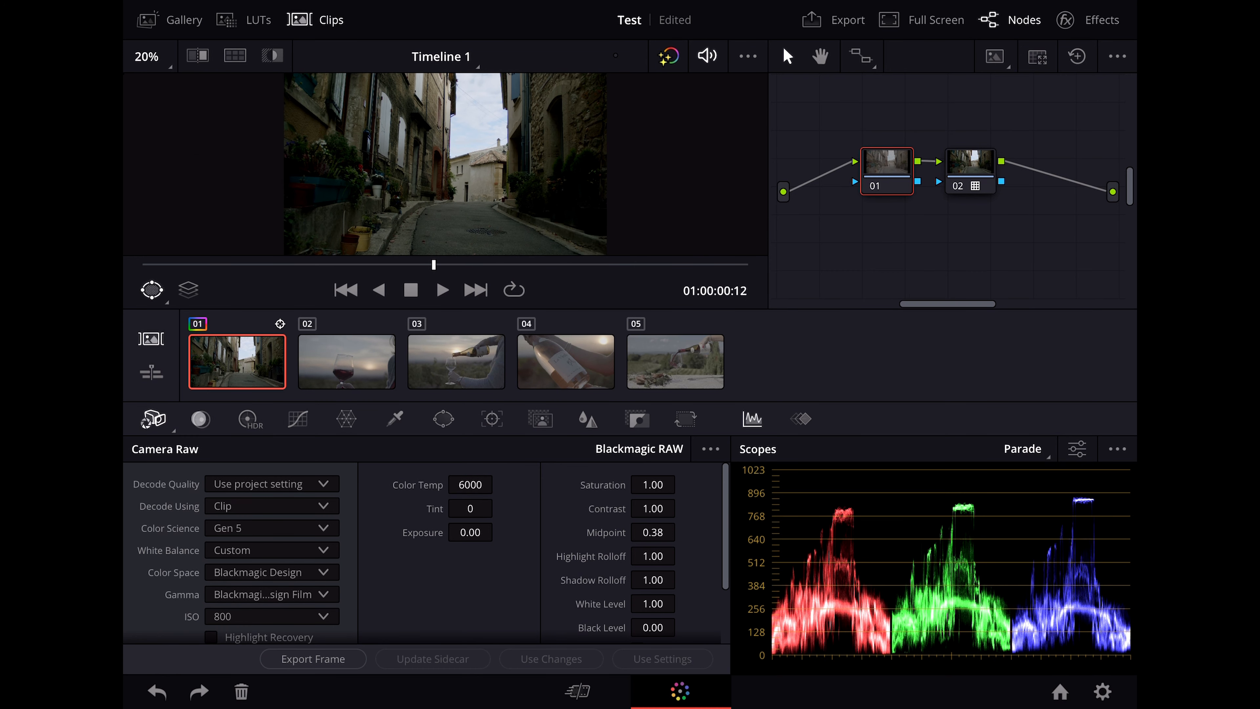
{"action": "left_click", "coordinate": [200, 418]}
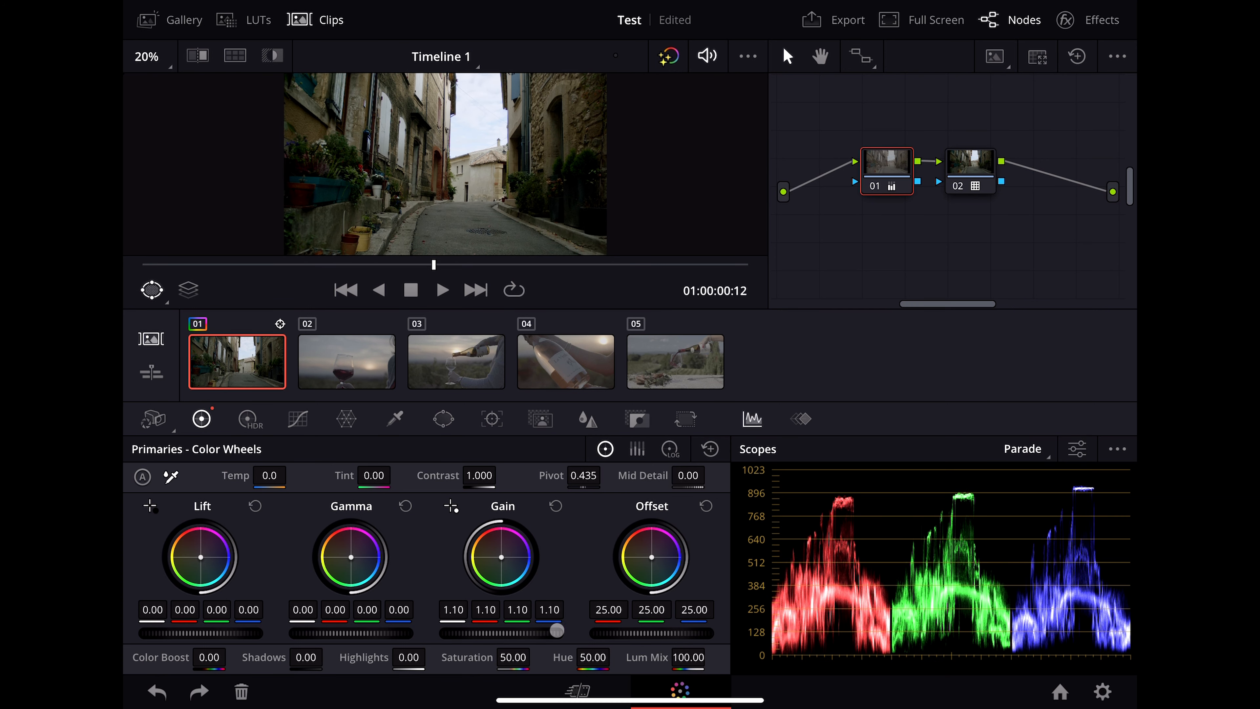
{"action": "left_click", "coordinate": [153, 418]}
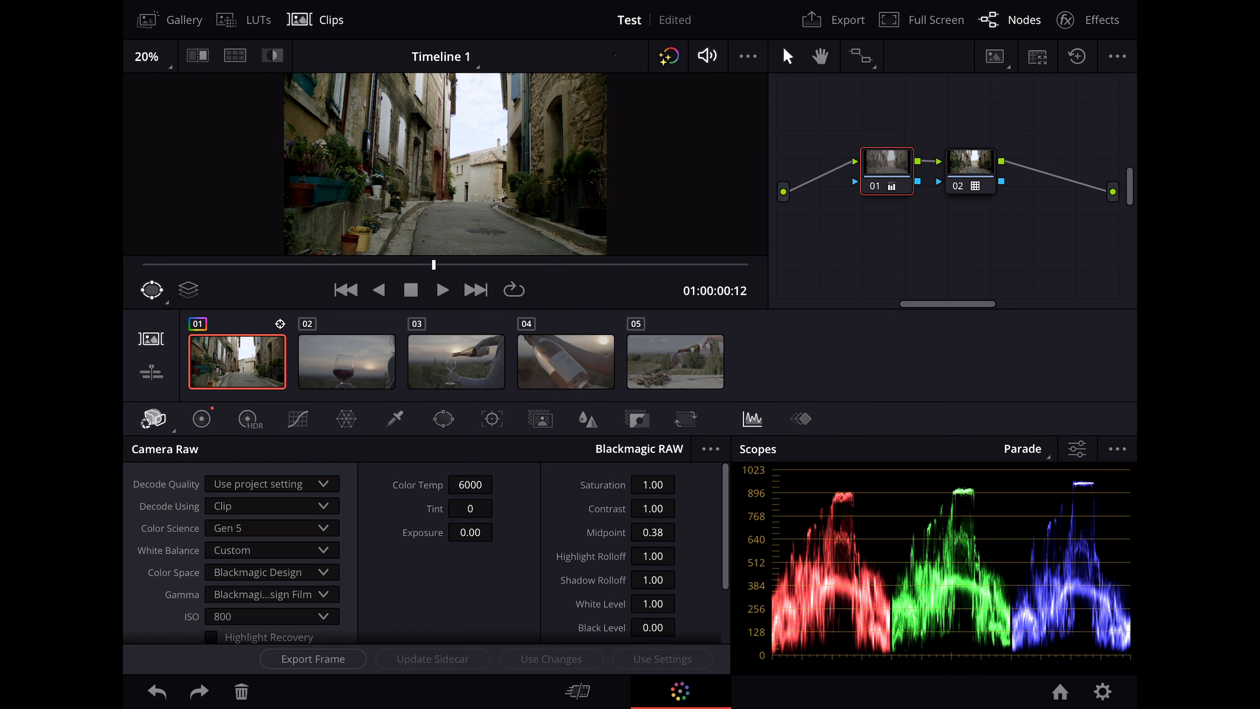
{"action": "scroll", "scroll_direction": "down", "scroll_amount": 3}
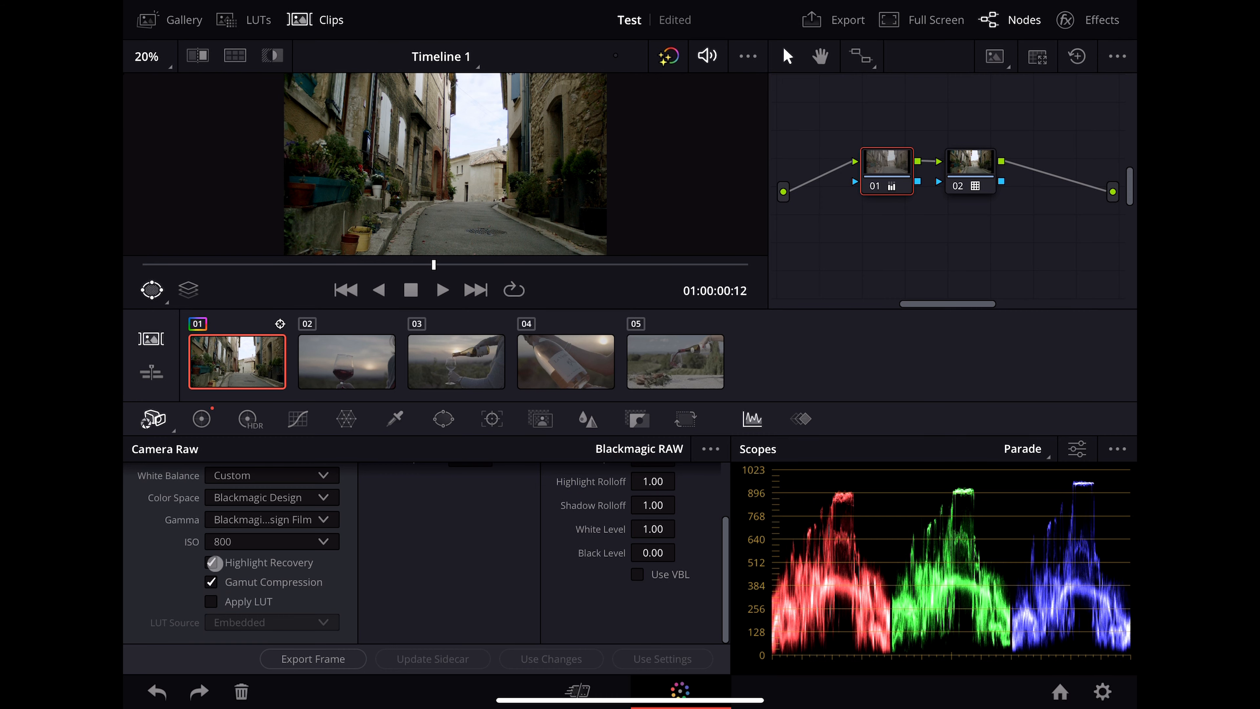
{"action": "left_click", "coordinate": [201, 419]}
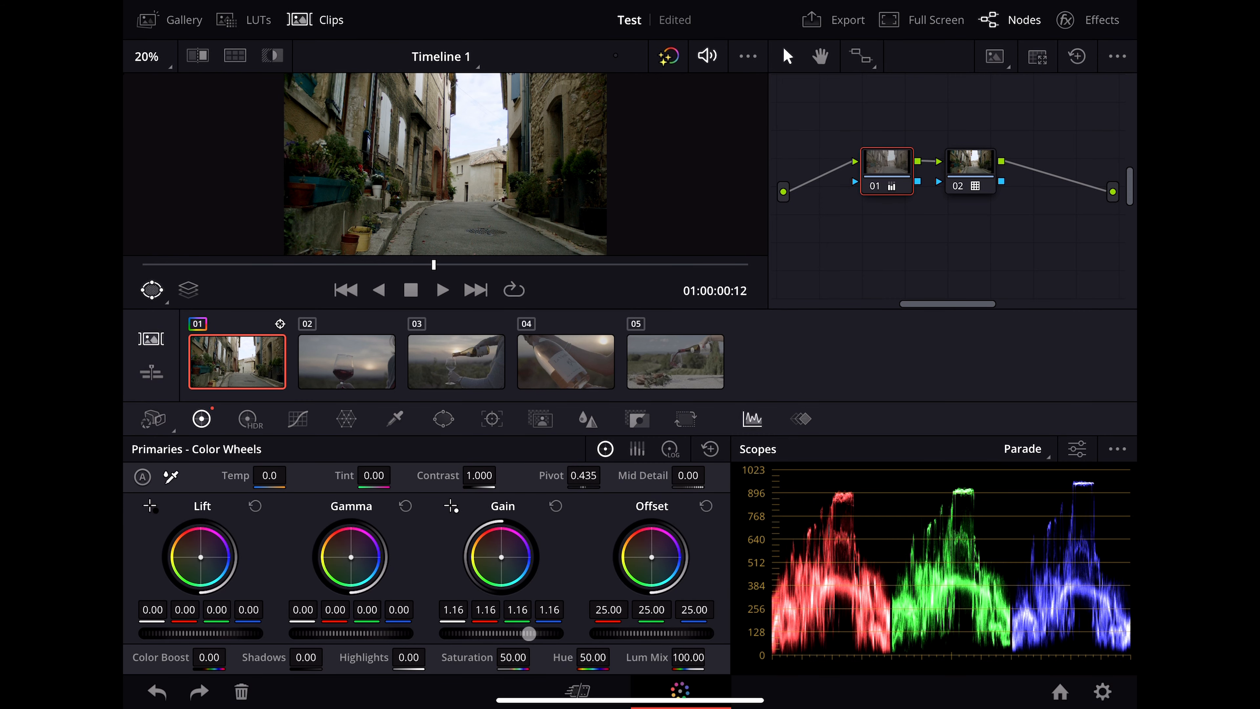
{"action": "left_click", "coordinate": [455, 362]}
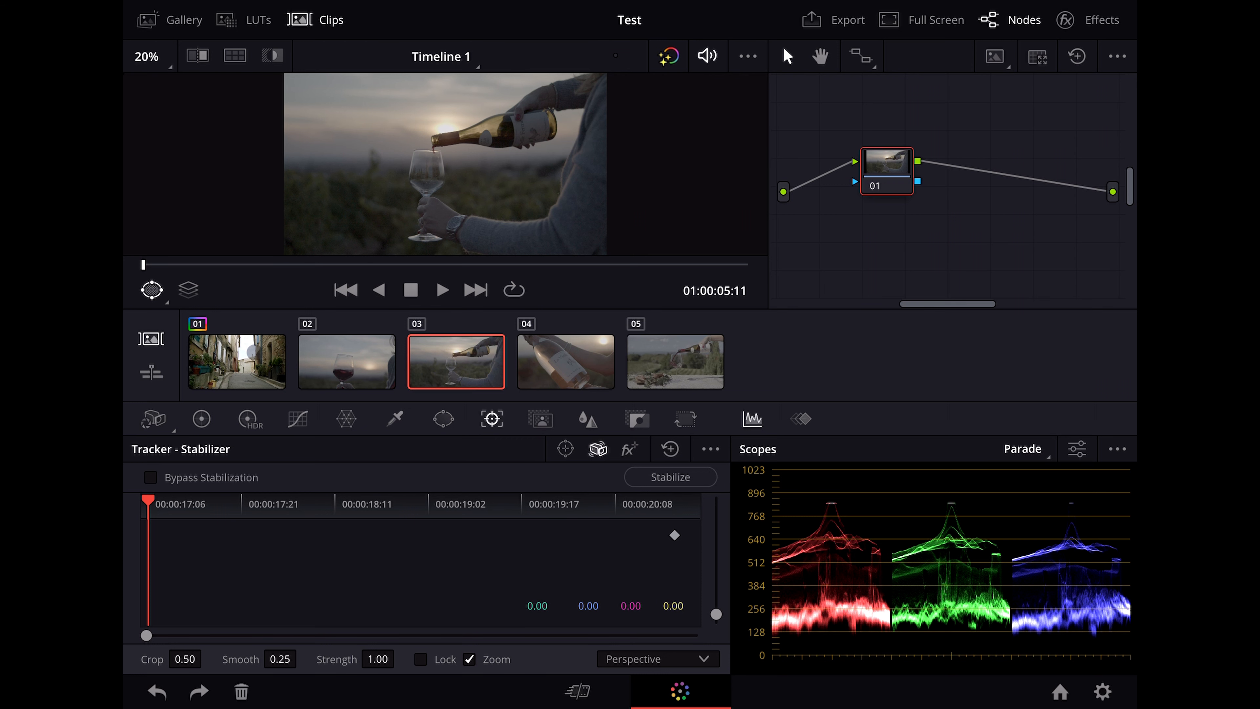
- Save the street clip's grade as a gallery still, apply it to clips 02–05, and tweak lift and gain on 02 and 03
{"action": "left_click", "coordinate": [236, 362]}
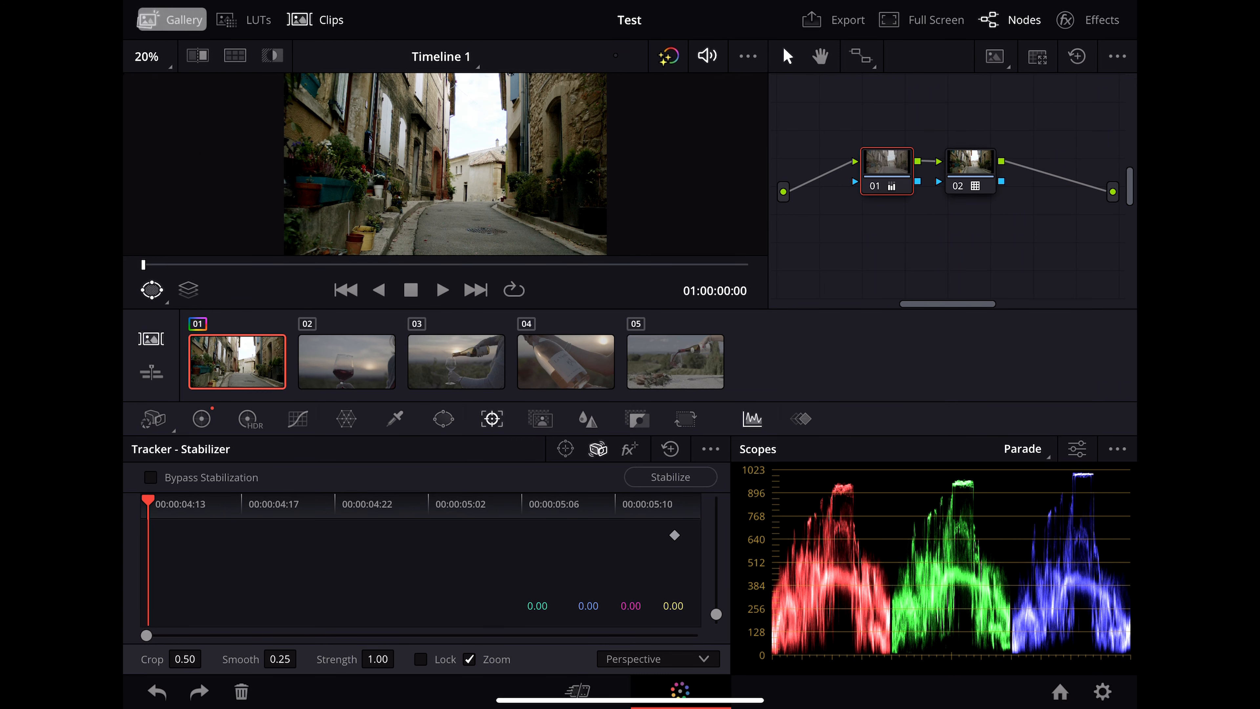
{"action": "left_click", "coordinate": [171, 20]}
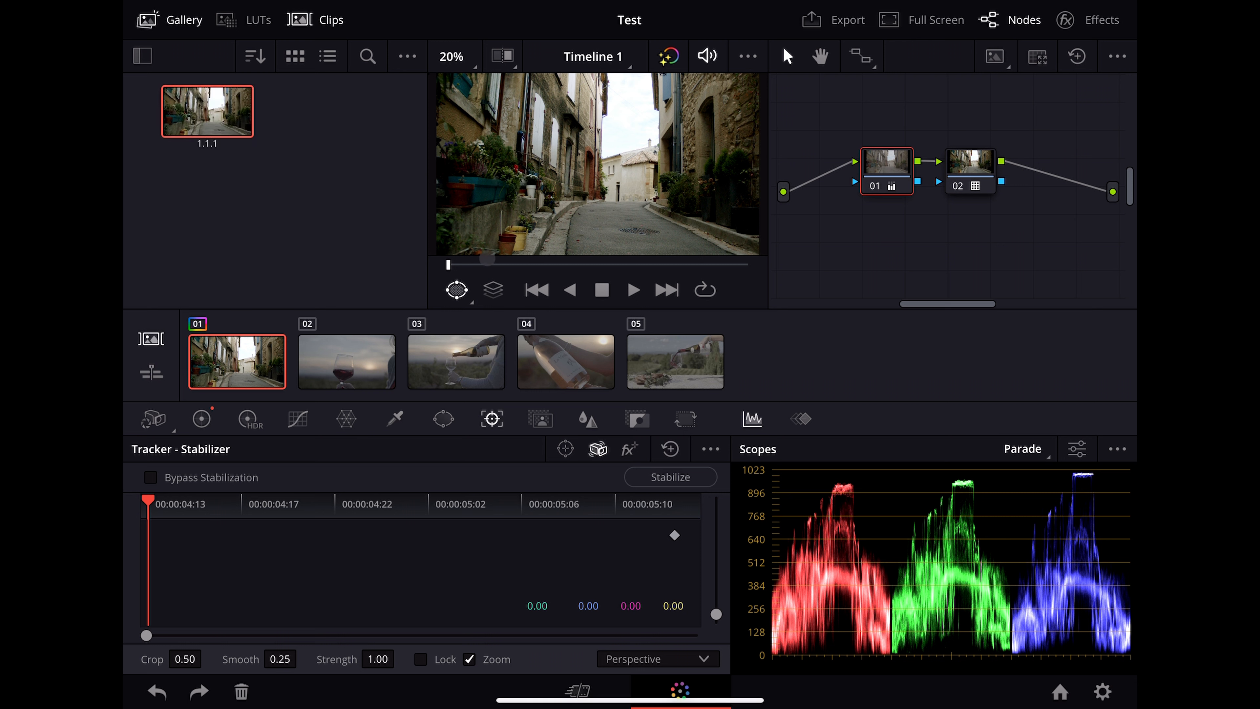
{"action": "left_click", "coordinate": [346, 361]}
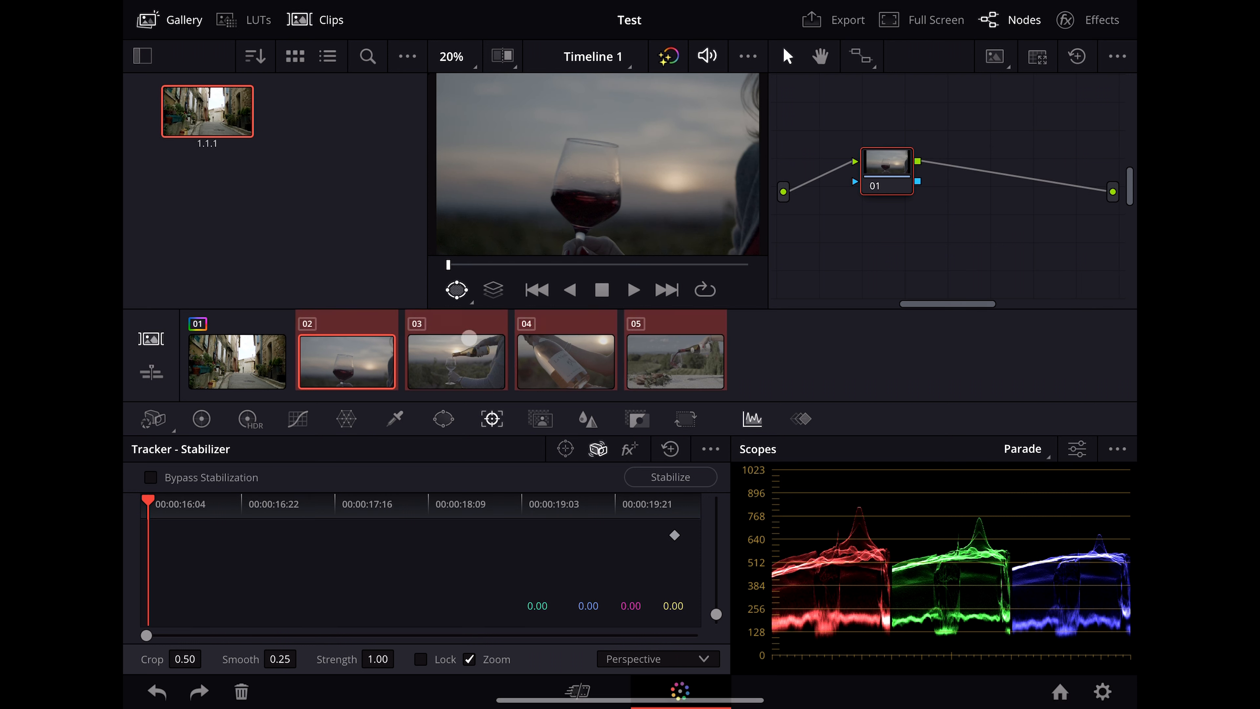
{"action": "right_click", "coordinate": [206, 111]}
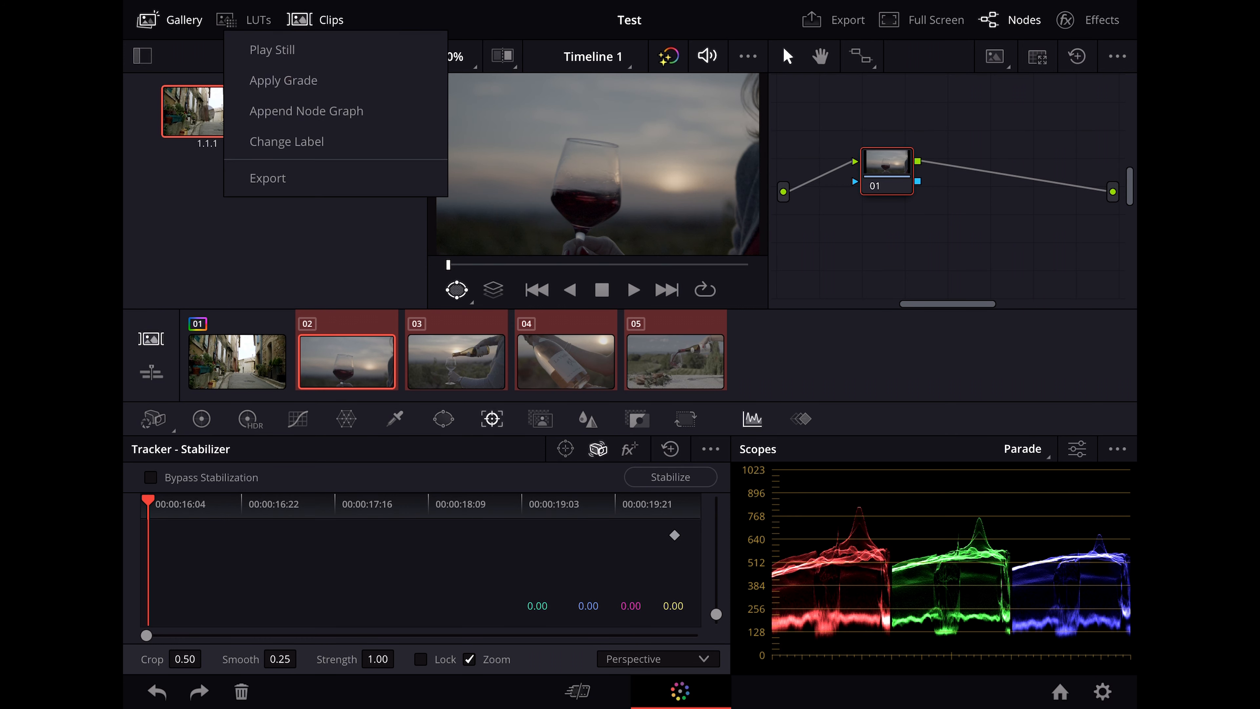
{"action": "left_click", "coordinate": [307, 111]}
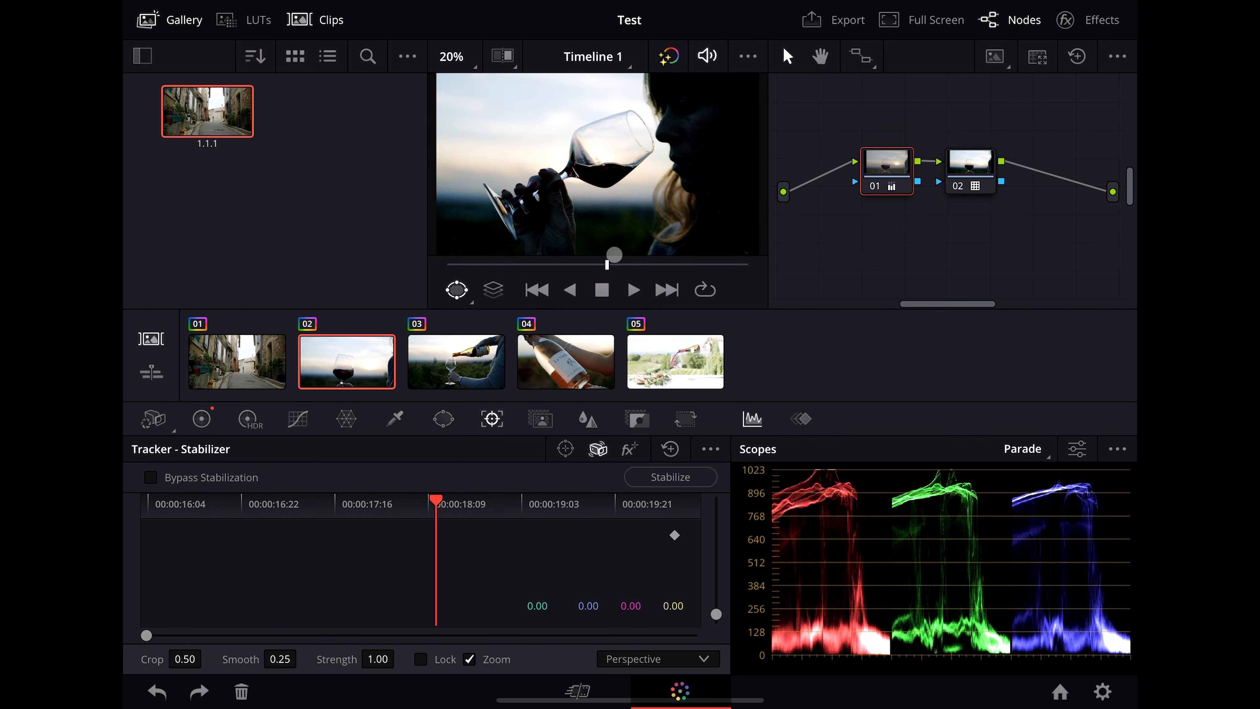
{"action": "left_click", "coordinate": [201, 418]}
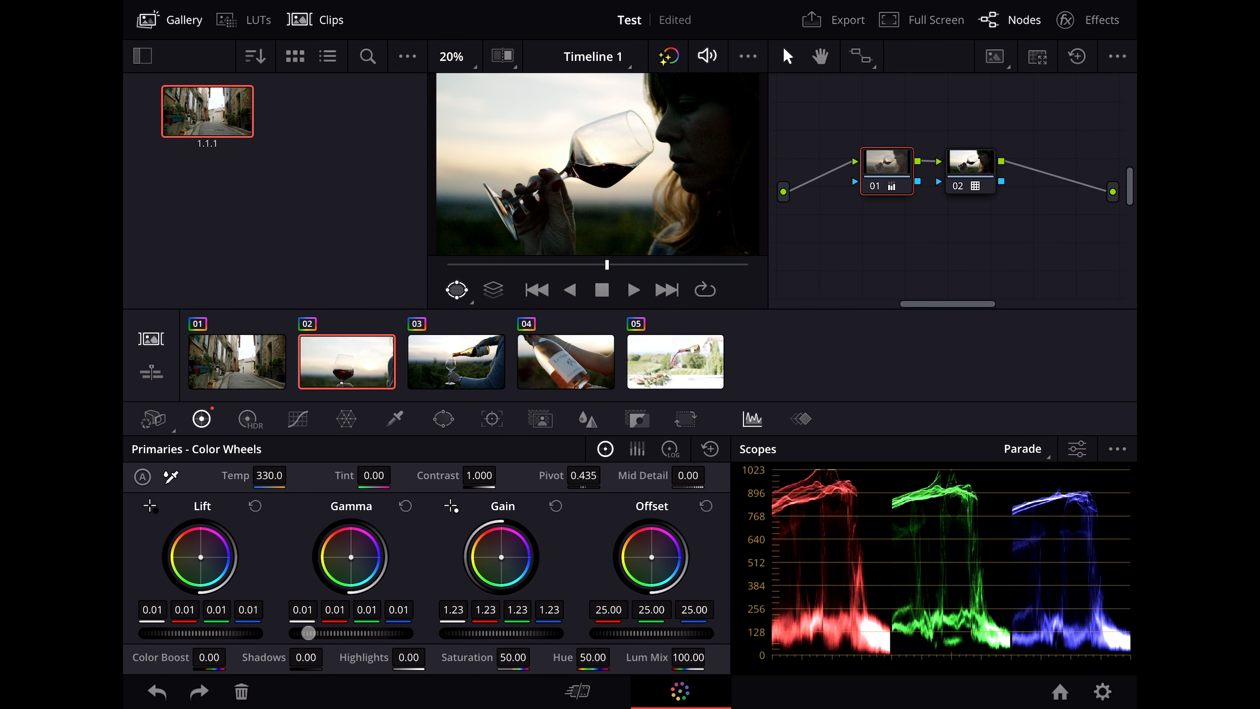
{"action": "left_click", "coordinate": [454, 361]}
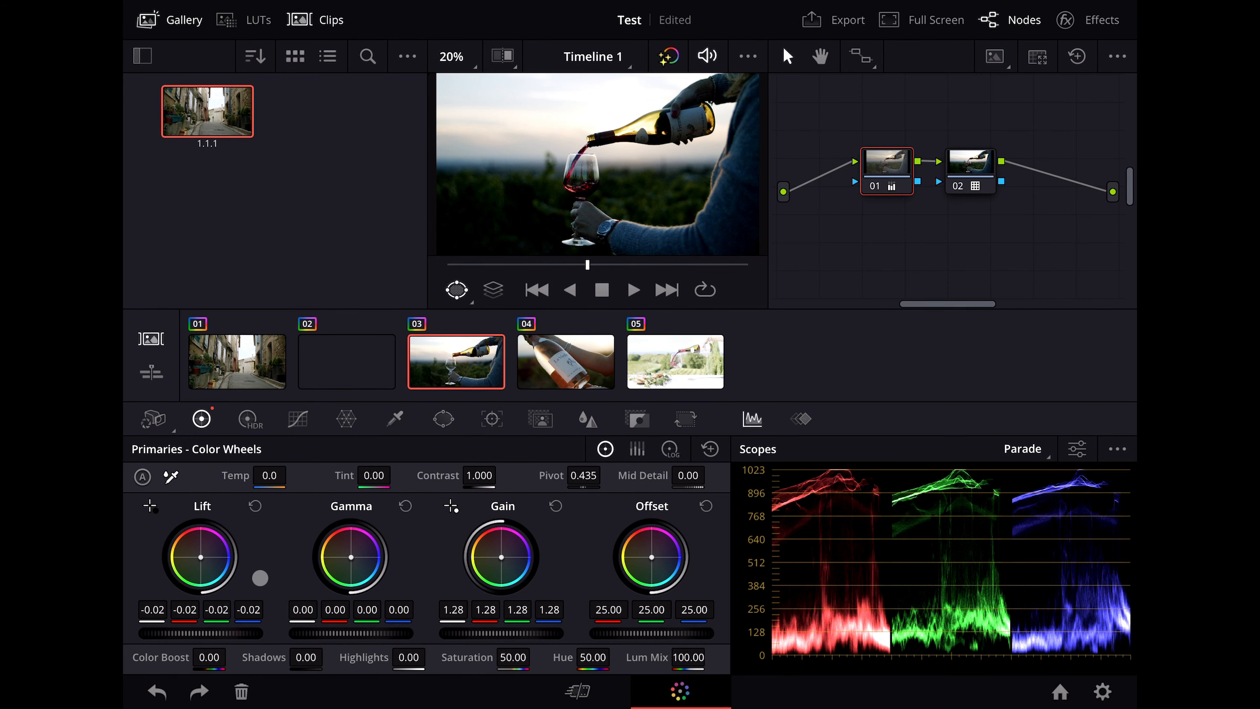
- On a new node, brighten the wine glass to 1.20 gain inside a soft oval window, then load clip 05
{"action": "left_click", "coordinate": [443, 419]}
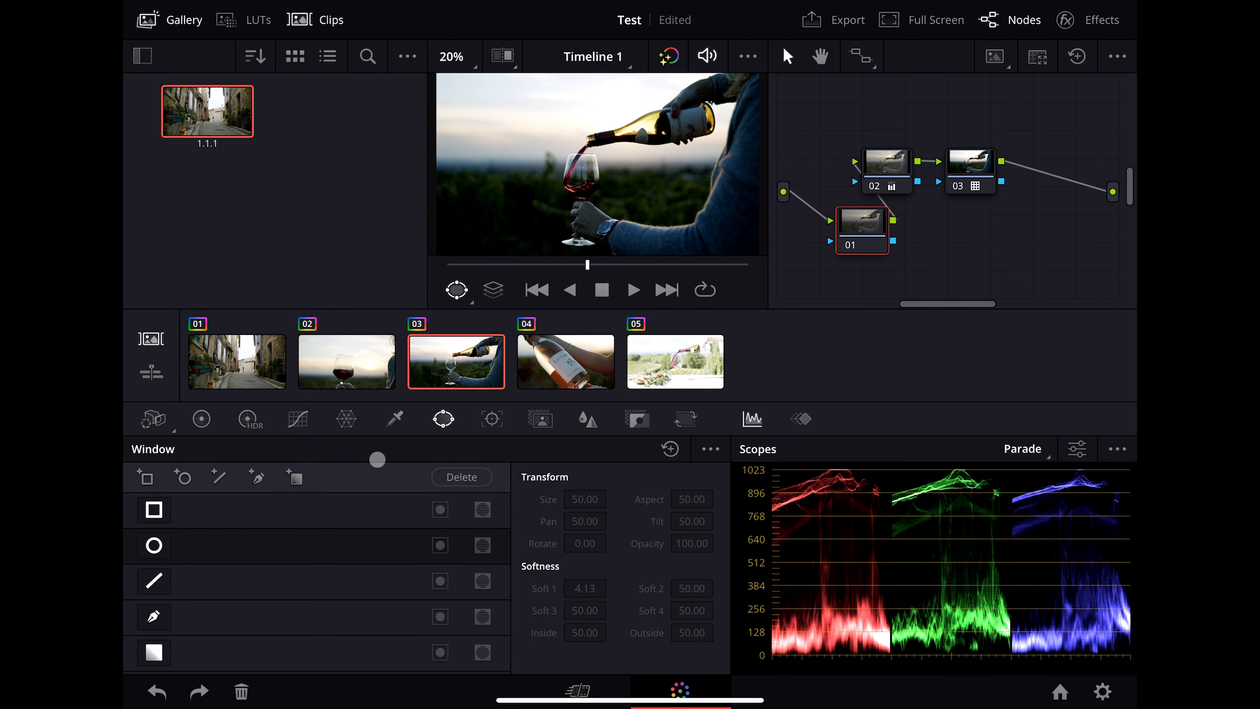
{"action": "left_click", "coordinate": [153, 544]}
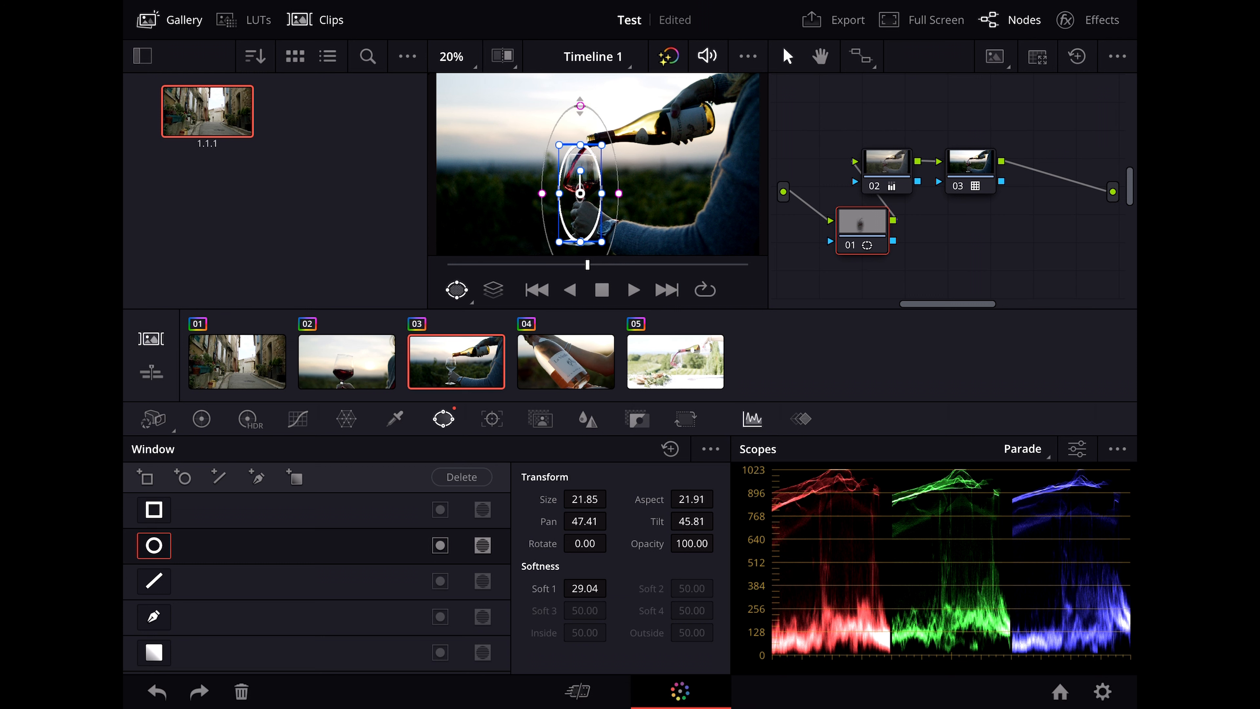
{"action": "left_click", "coordinate": [201, 419]}
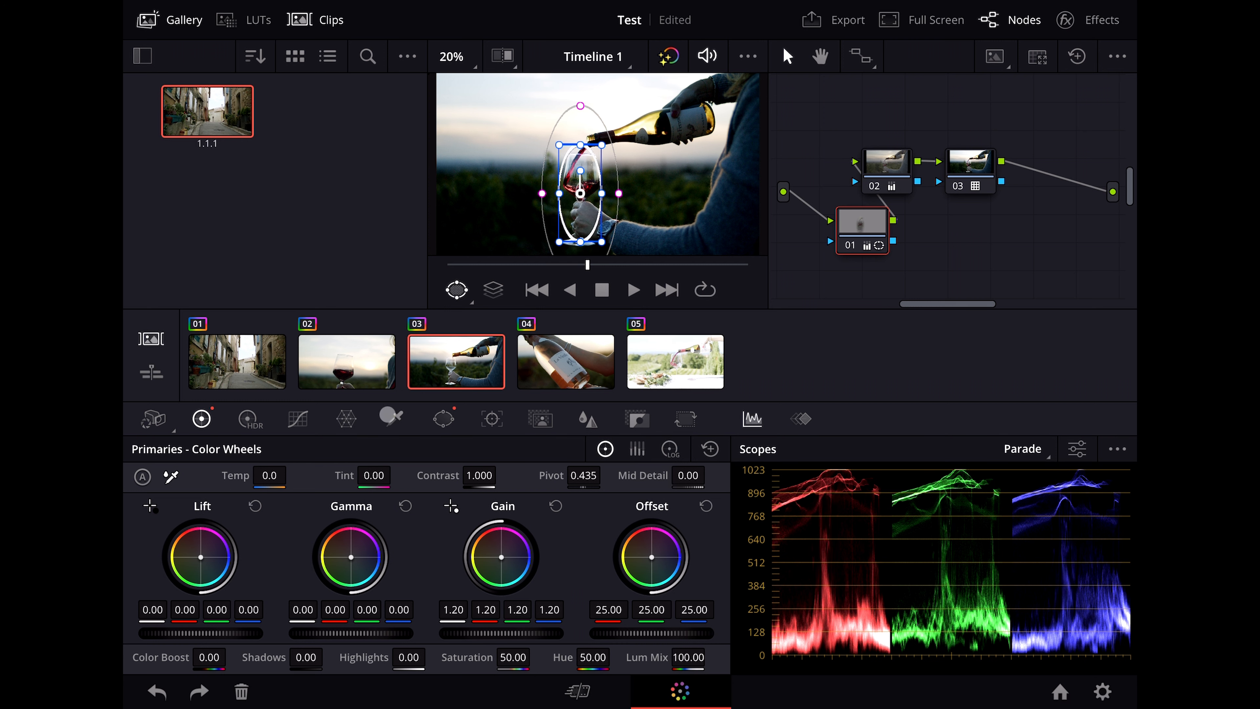
{"action": "left_click", "coordinate": [443, 418]}
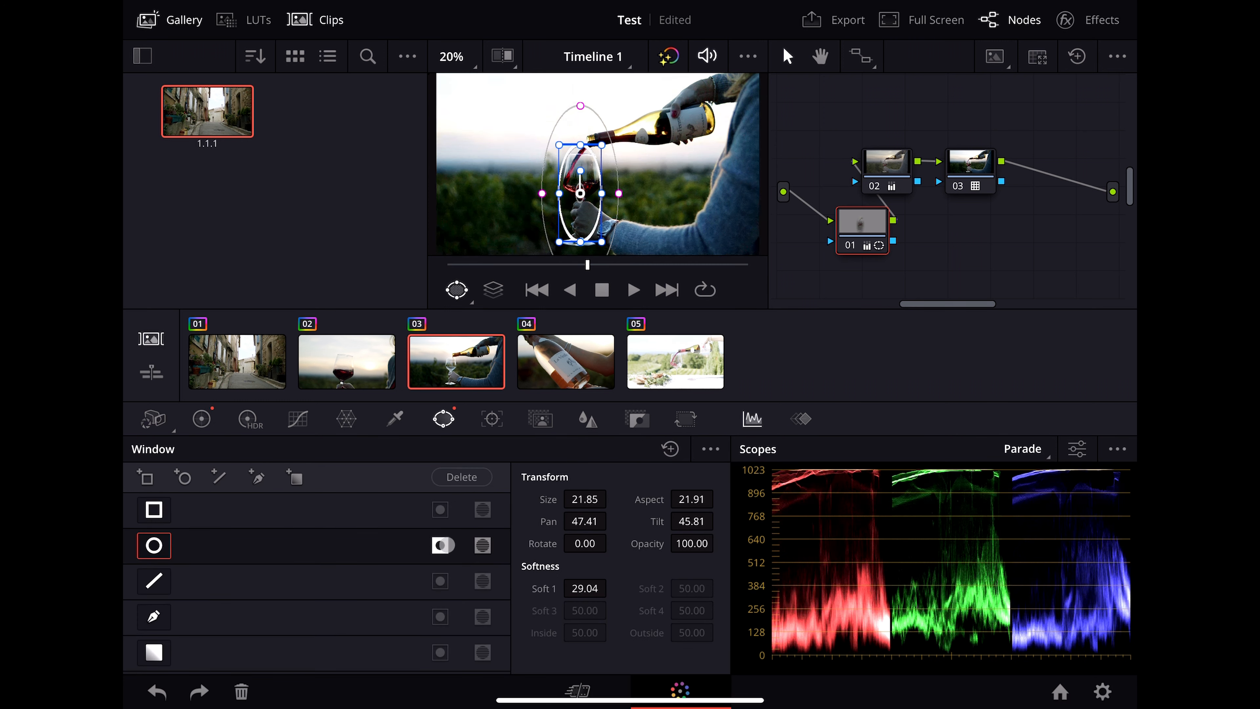
{"action": "left_click", "coordinate": [443, 544]}
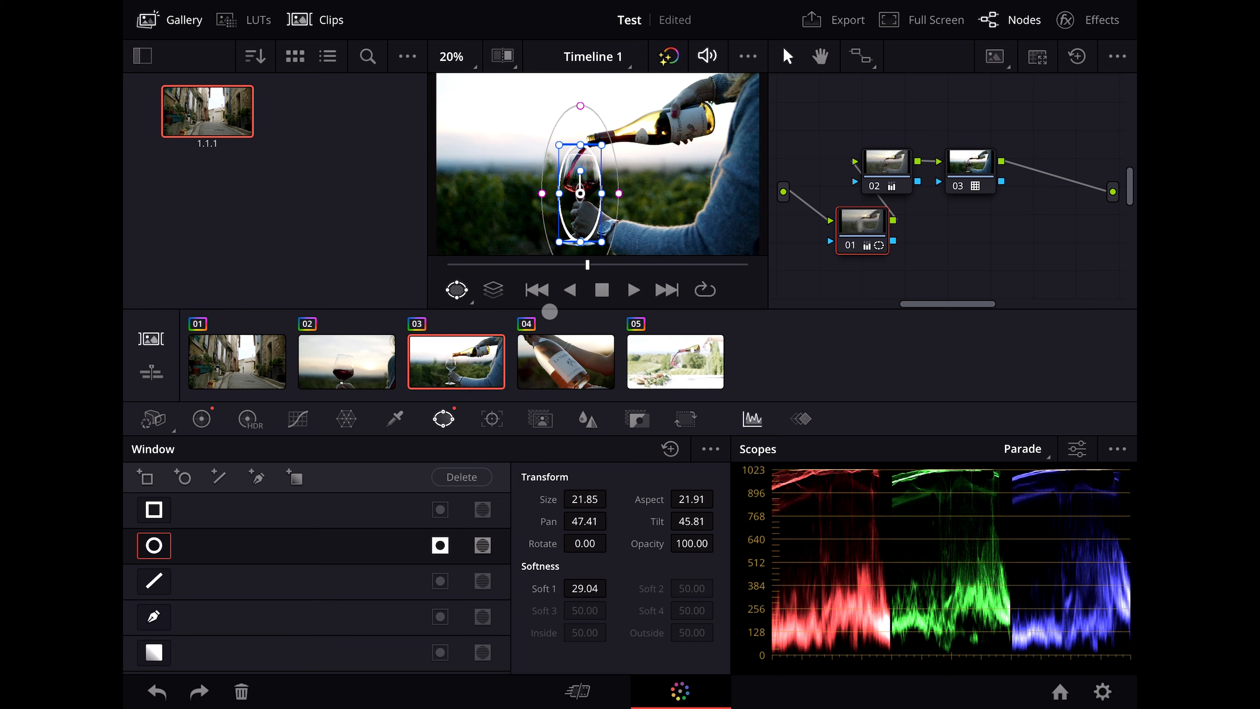
{"action": "left_click", "coordinate": [201, 419]}
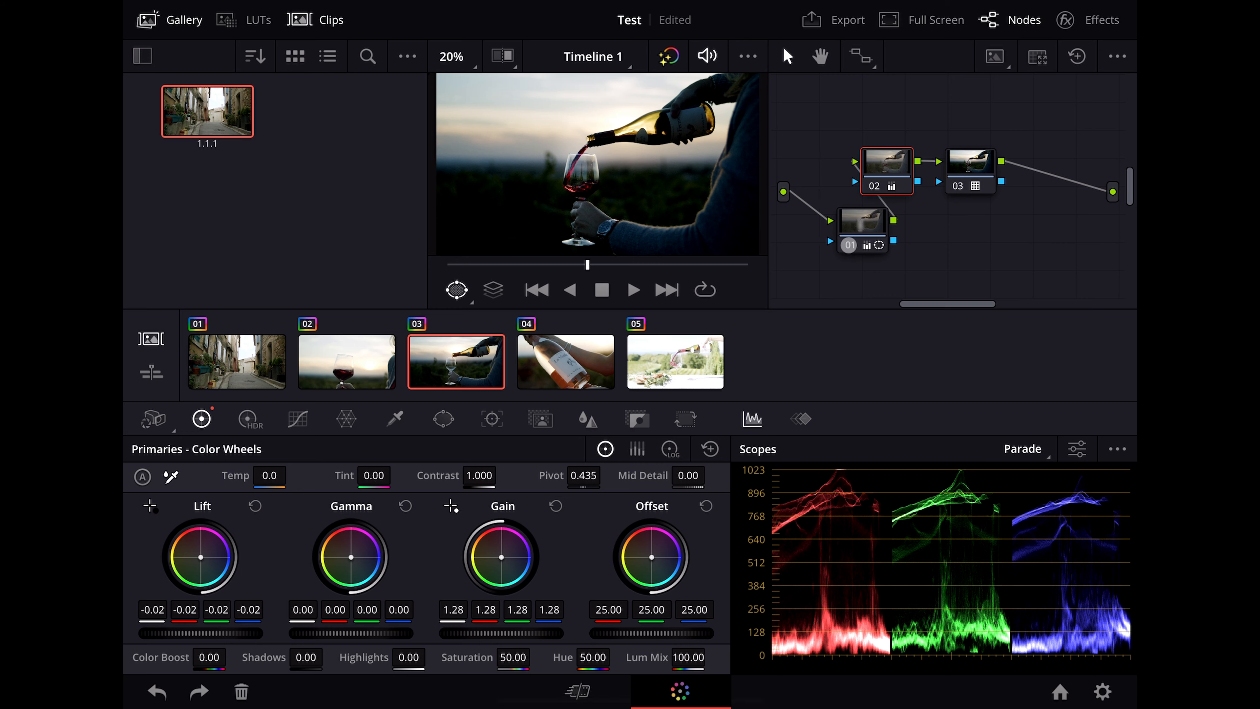
{"action": "left_click", "coordinate": [675, 361]}
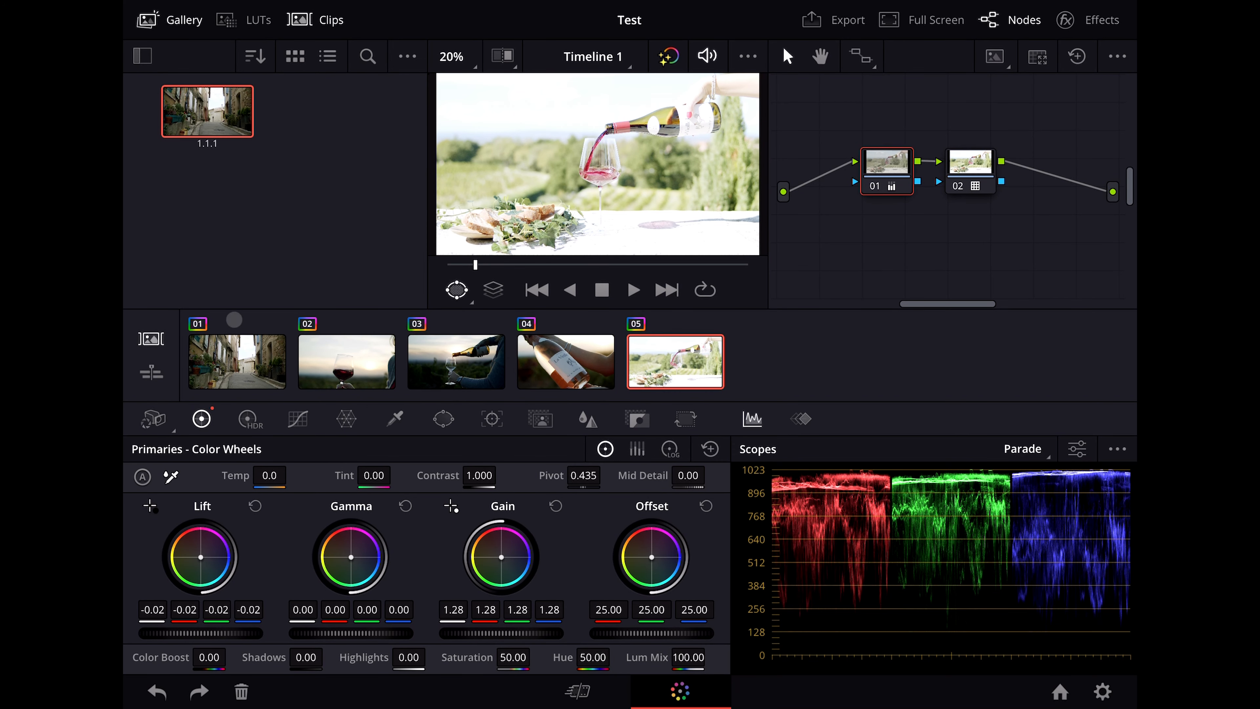
- Set the table clip's ISO to 400 and lower its gain in the primary wheels
{"action": "left_click", "coordinate": [153, 418]}
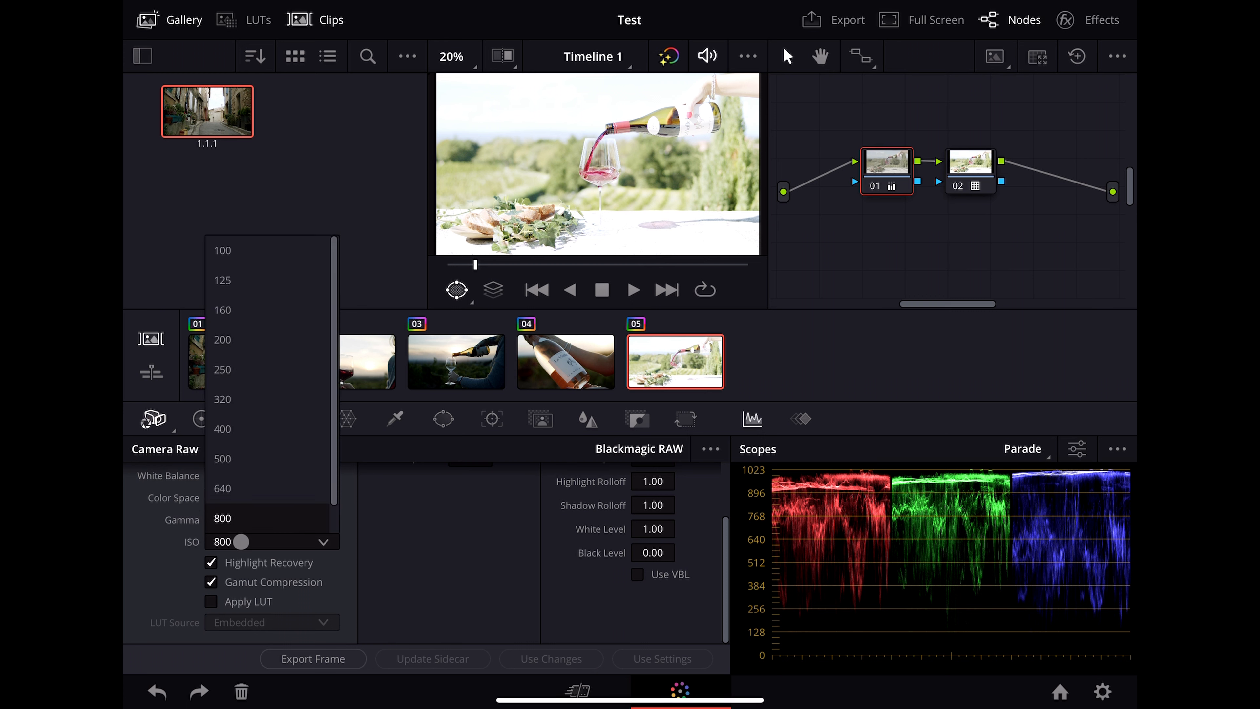
{"action": "left_click", "coordinate": [223, 429]}
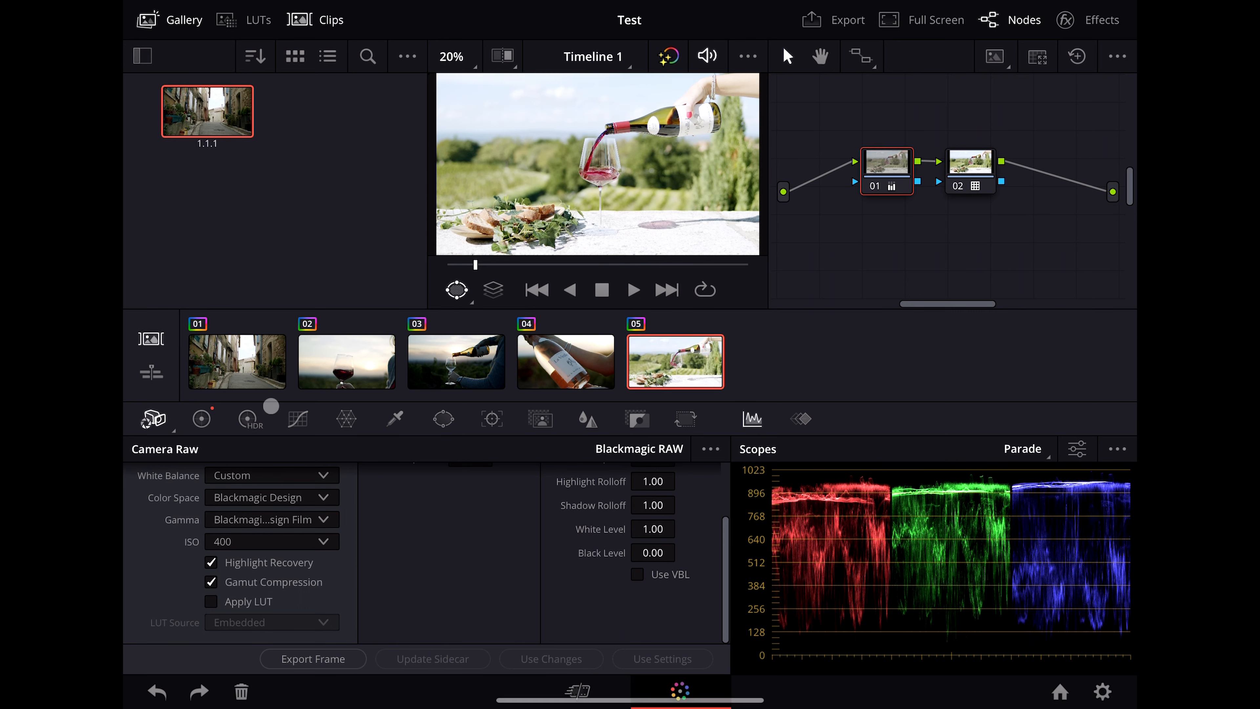
{"action": "left_click", "coordinate": [201, 419]}
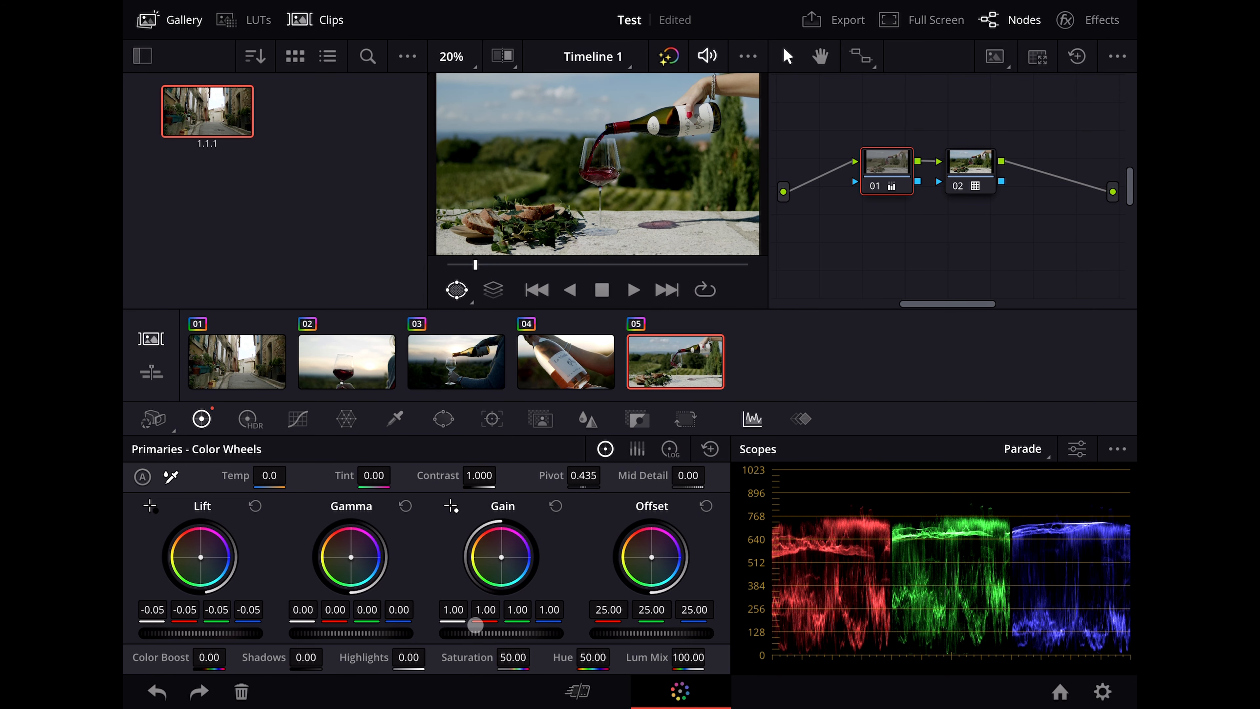
- On the street clip, pull the luminance curve's midtones down and show its power window controls
{"action": "left_click", "coordinate": [236, 361]}
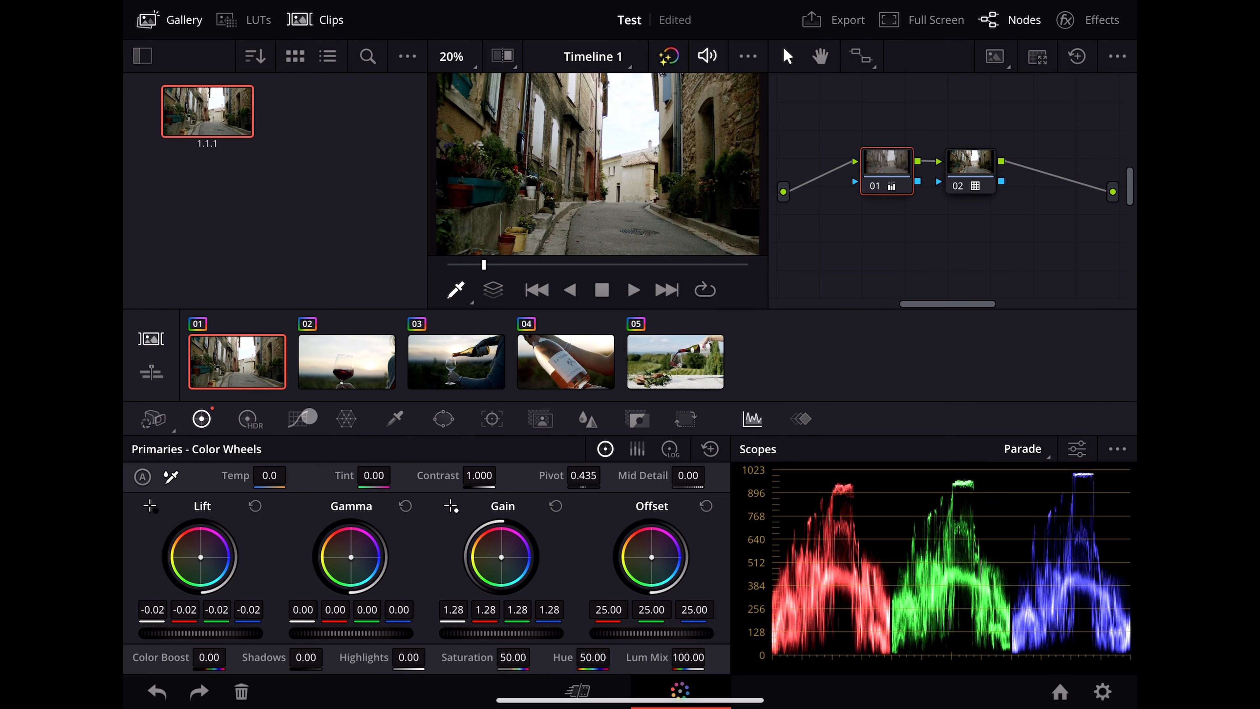
{"action": "left_click", "coordinate": [297, 419]}
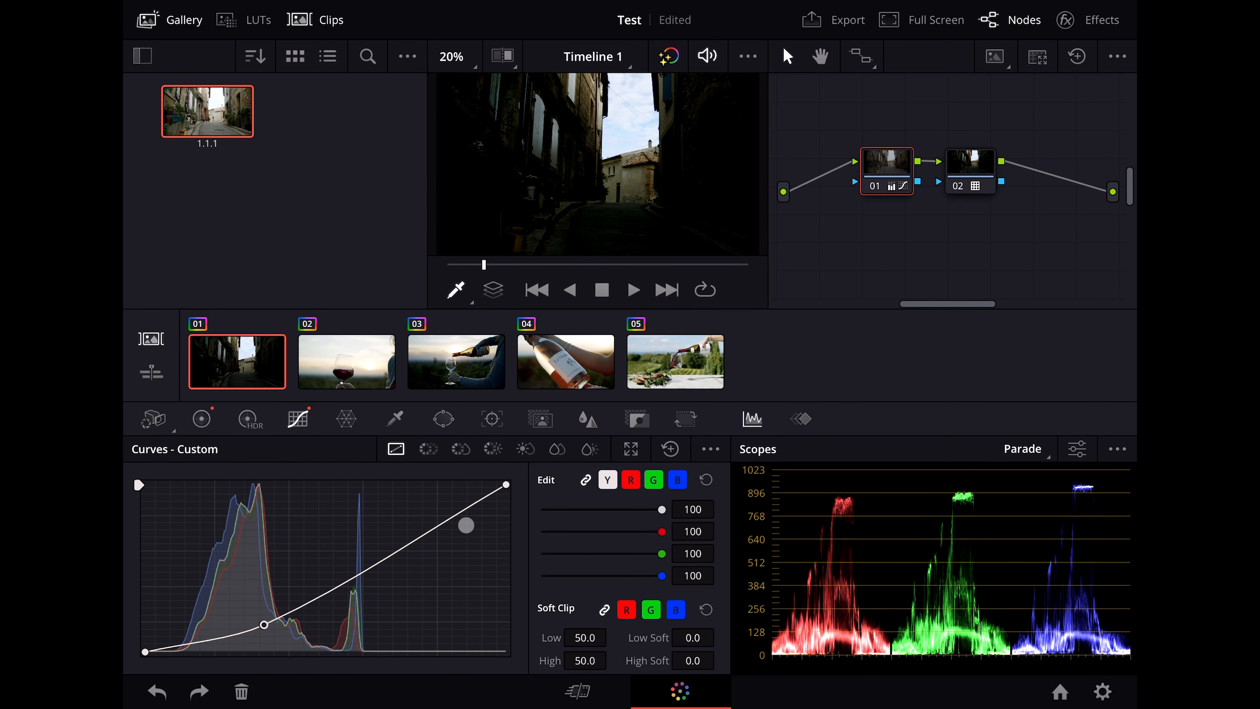
{"action": "left_click", "coordinate": [394, 419]}
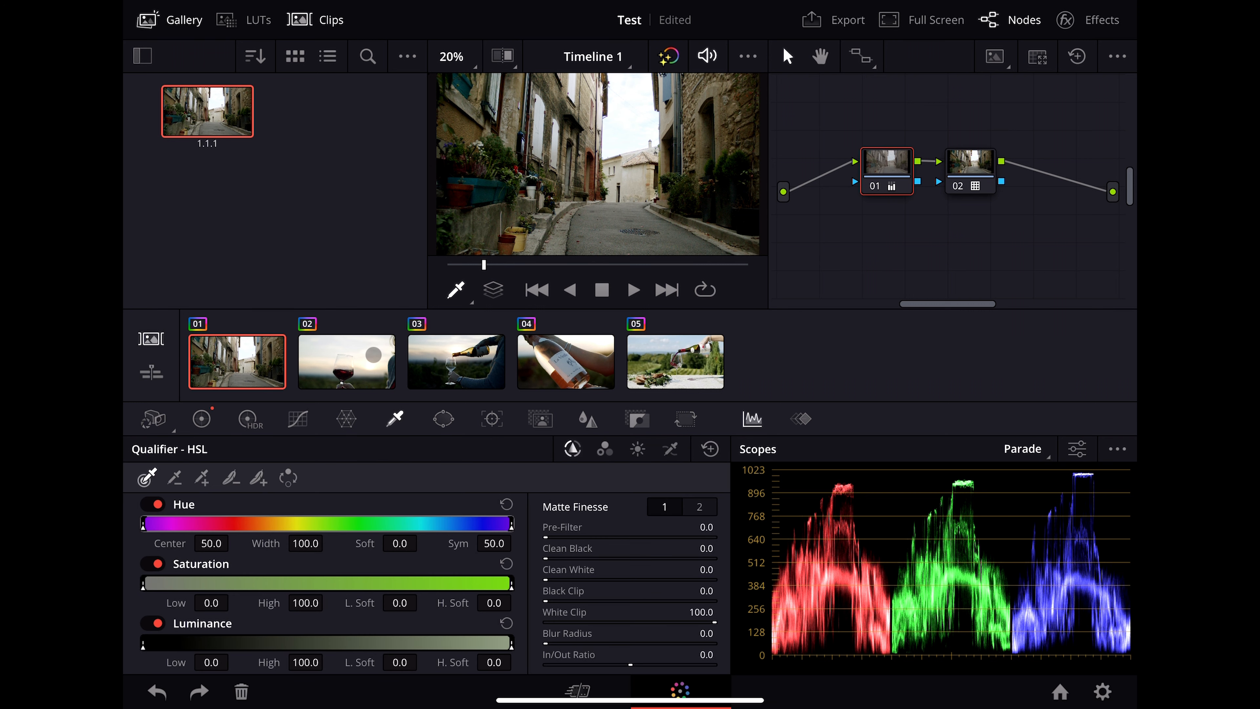
{"action": "left_click", "coordinate": [444, 419]}
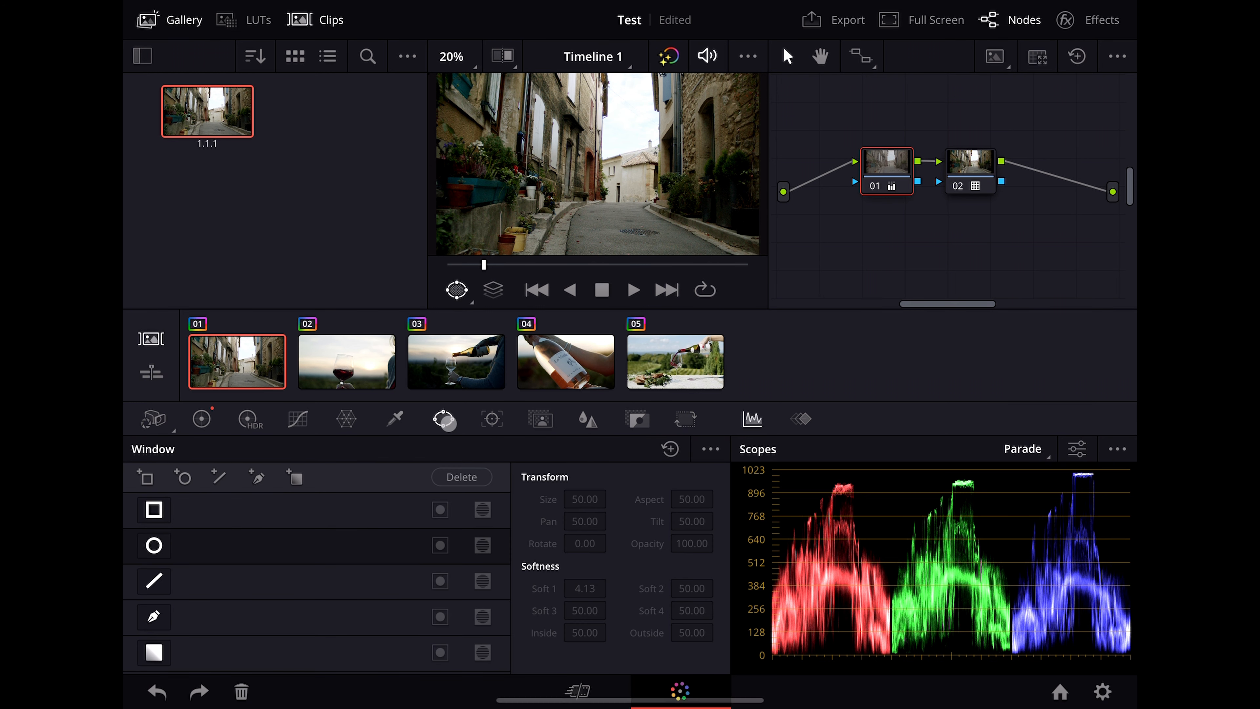
- Track the oval wine-glass window forward through clip 03 and show that node's blur settings
{"action": "left_click", "coordinate": [491, 418]}
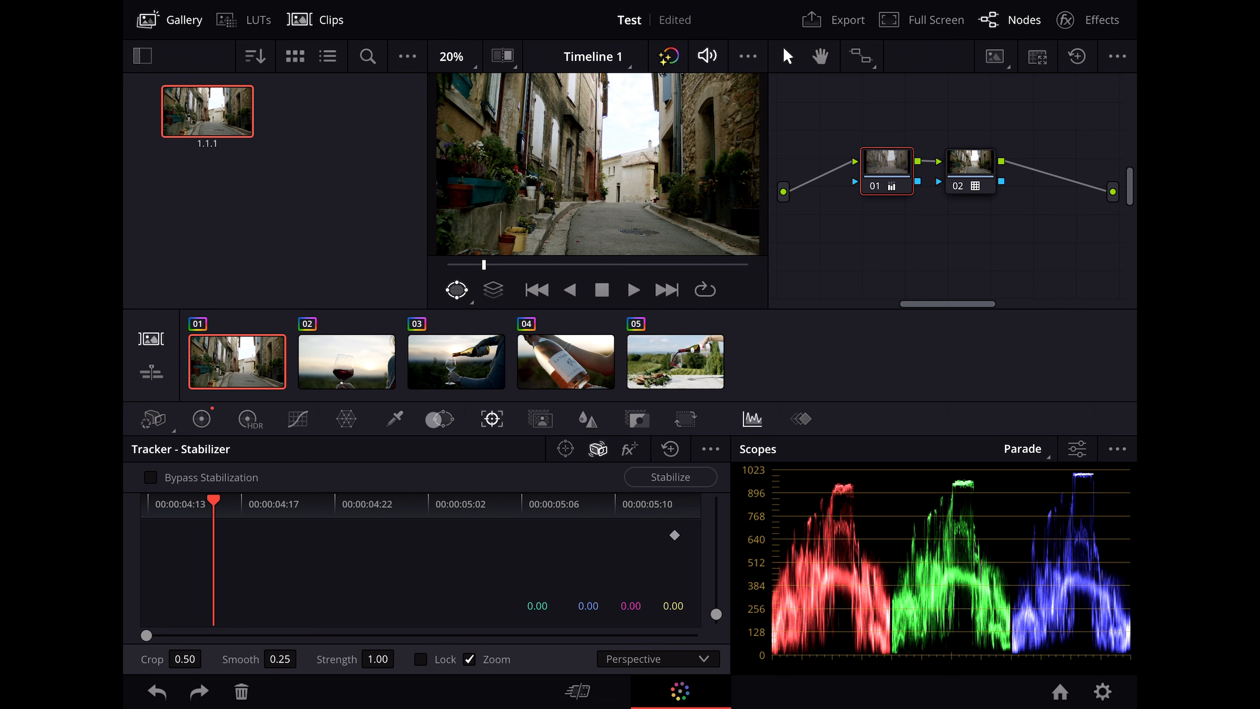
{"action": "left_click", "coordinate": [443, 418]}
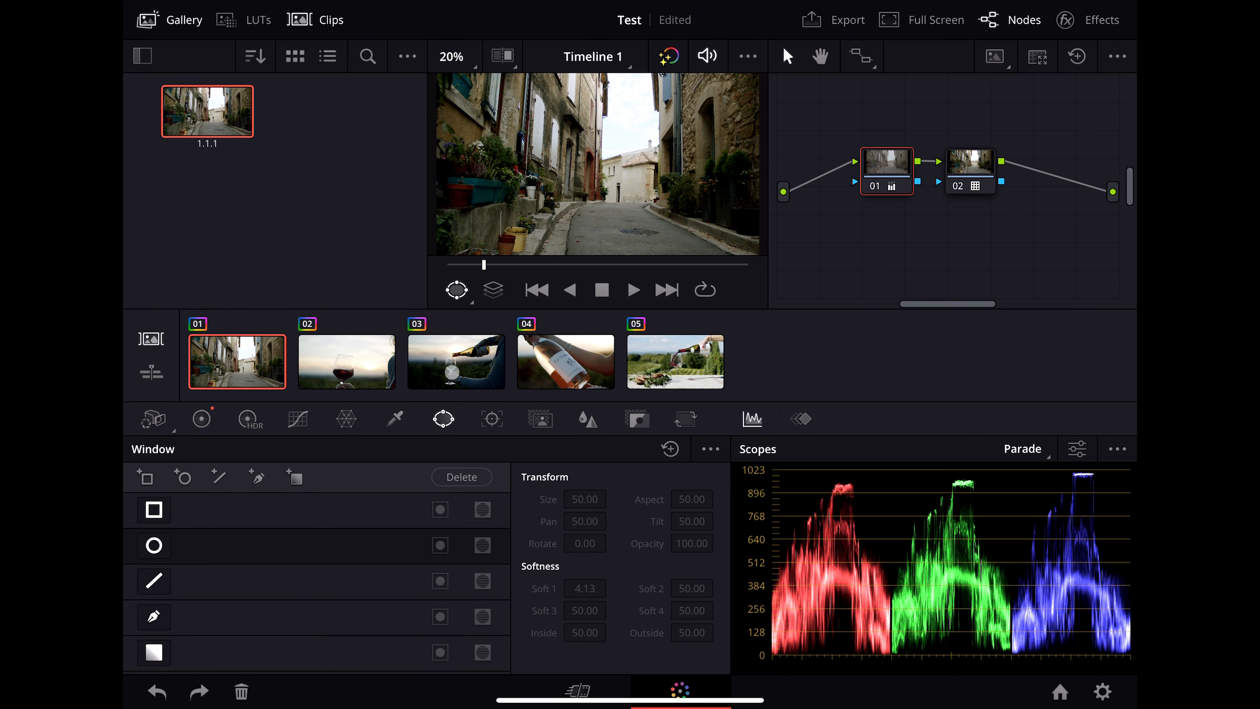
{"action": "left_click", "coordinate": [455, 361]}
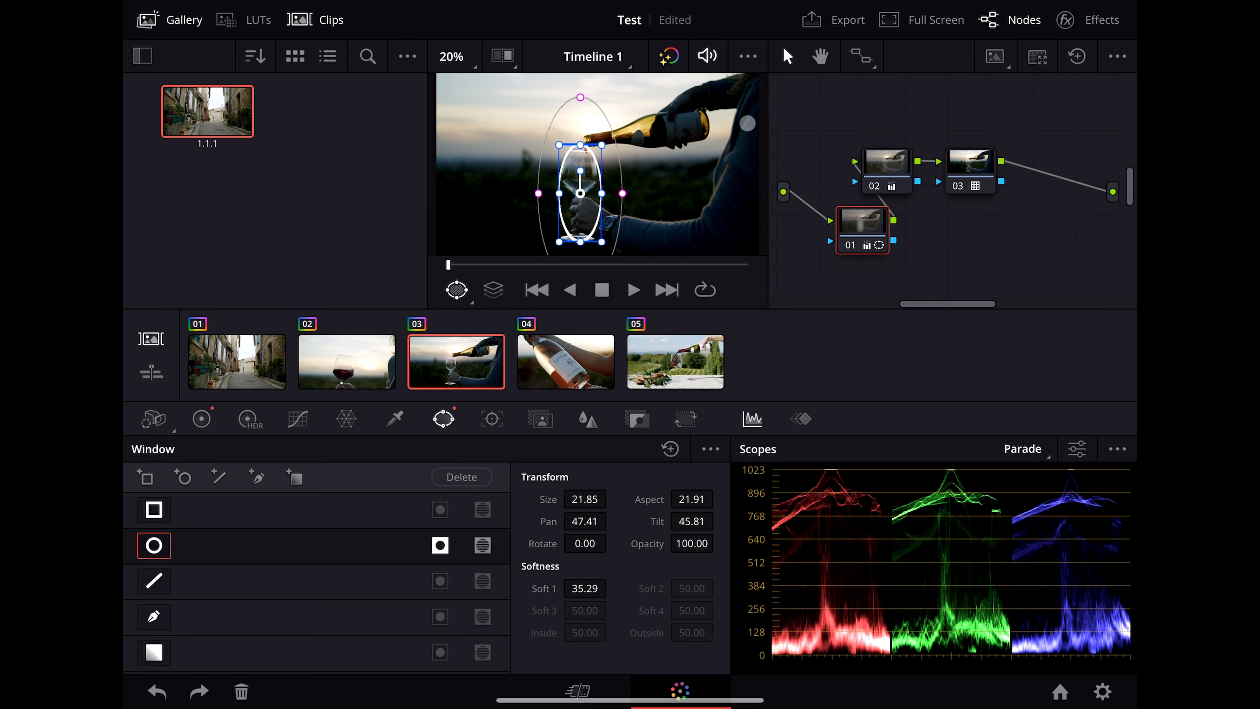
{"action": "left_click", "coordinate": [491, 419]}
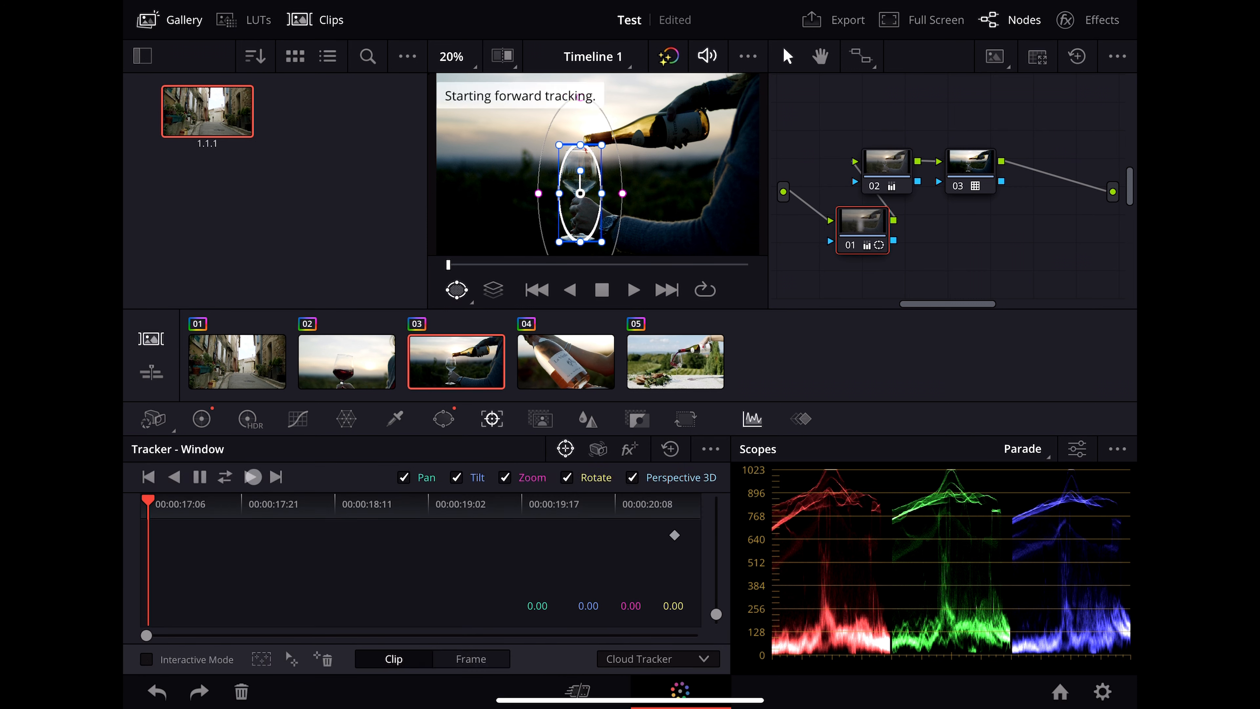
{"action": "left_click", "coordinate": [251, 477]}
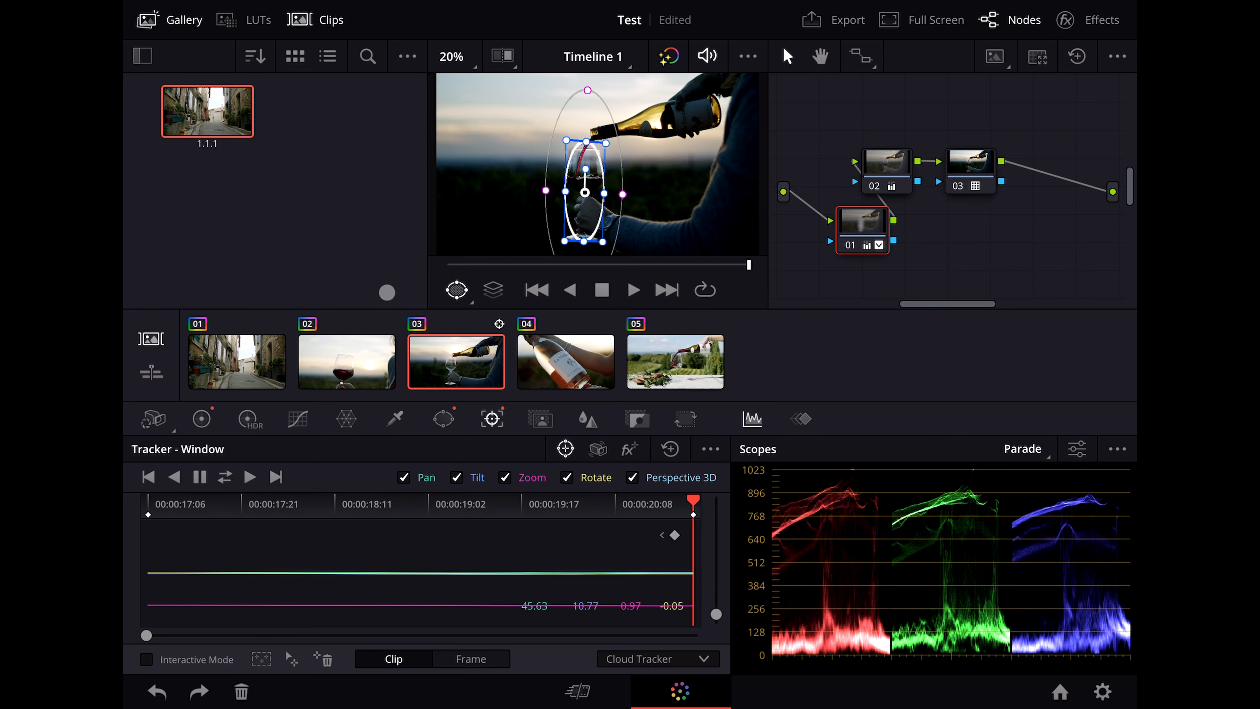
{"action": "left_click", "coordinate": [587, 418]}
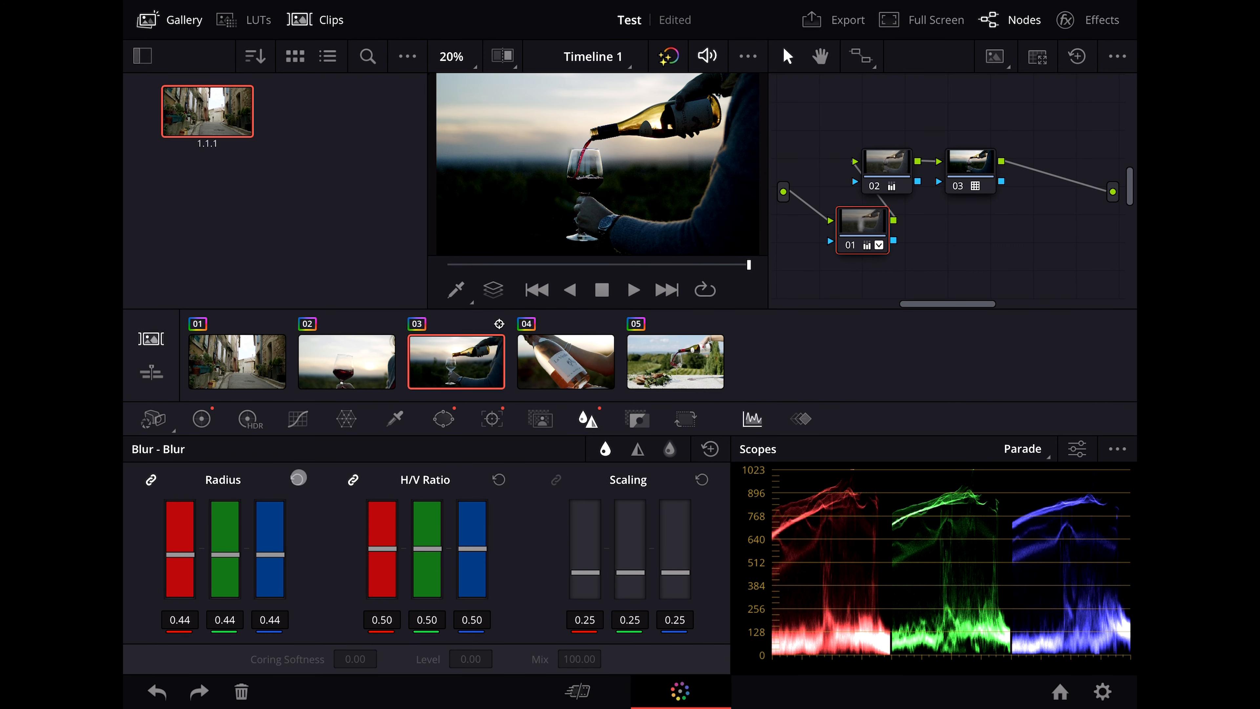
- Show the Sizing palette for clip 05 and swap the Scopes panel for the Keyframes editor
{"action": "left_click", "coordinate": [635, 418]}
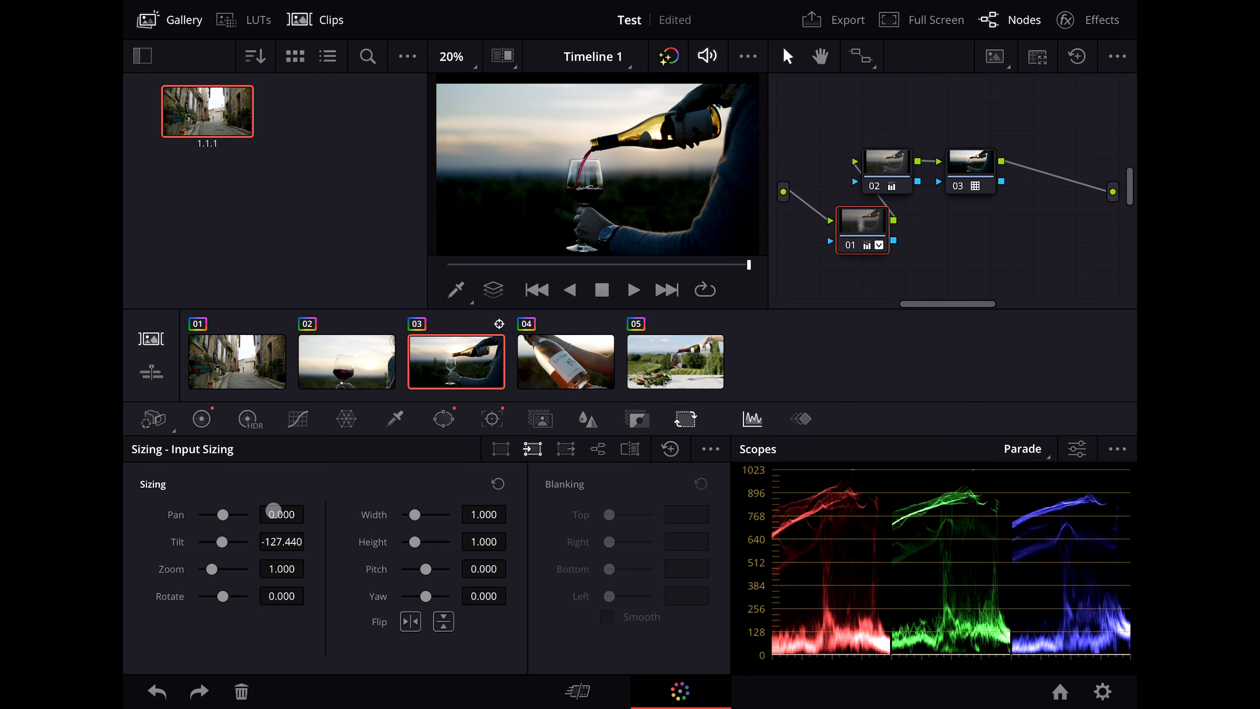
{"action": "left_click", "coordinate": [1023, 448]}
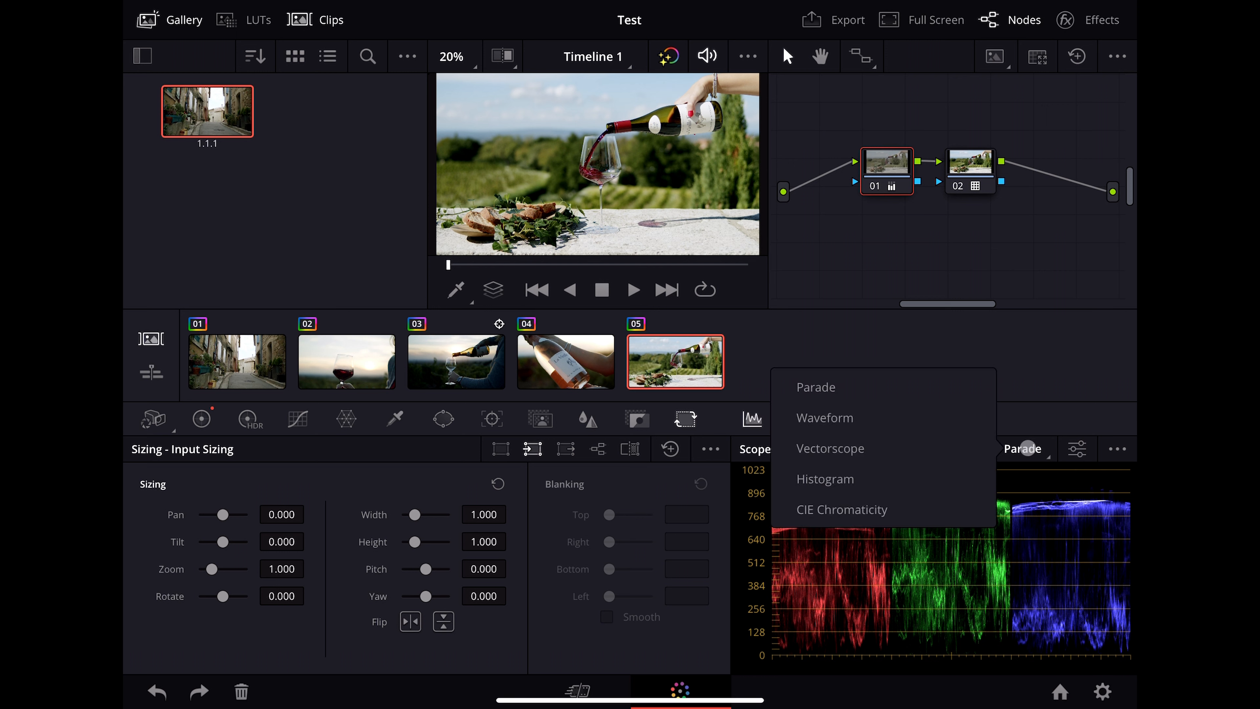
{"action": "left_click", "coordinate": [829, 448]}
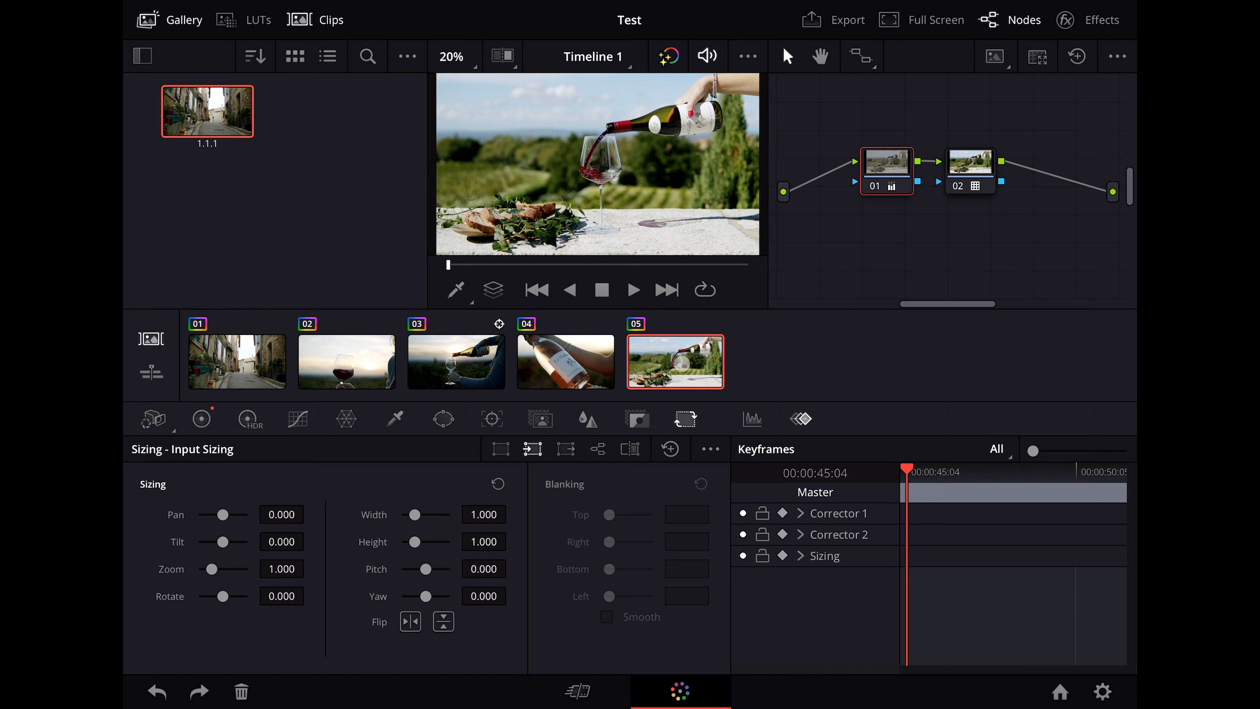
- Drop the Dead Pixel Fixer effect onto node 02 of the table clip and view its Settings
{"action": "left_click", "coordinate": [566, 362]}
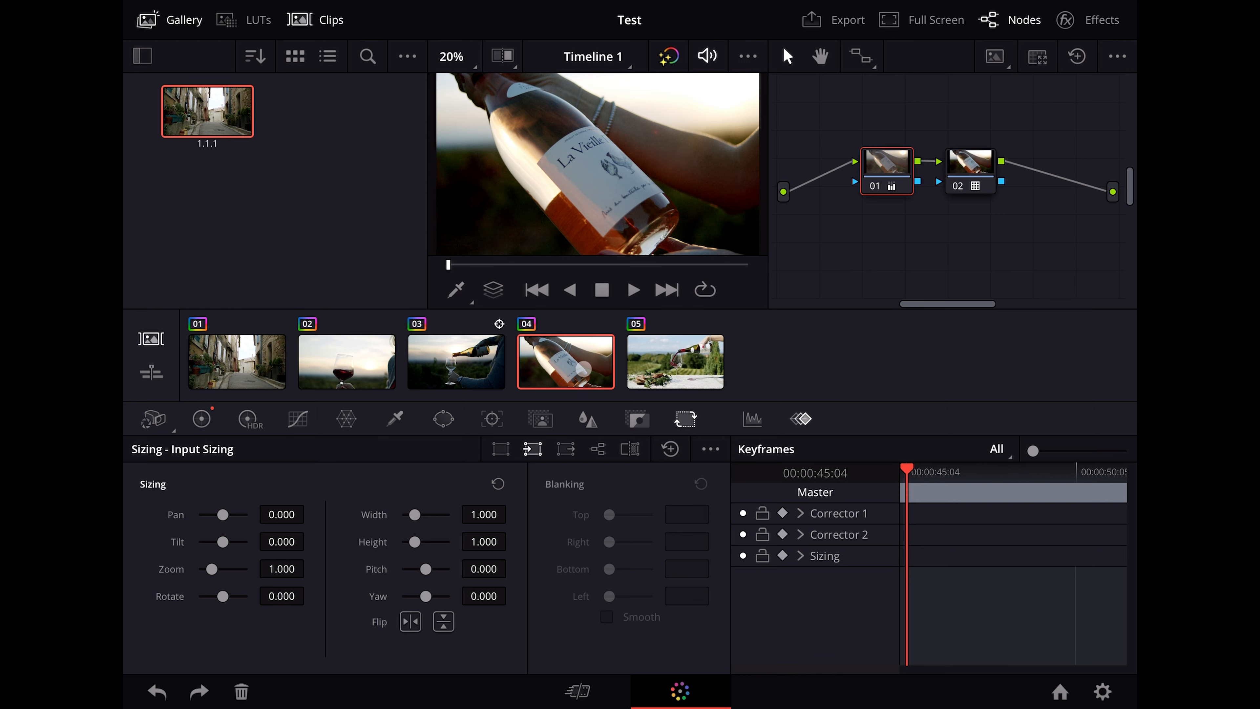
{"action": "left_click", "coordinate": [675, 360]}
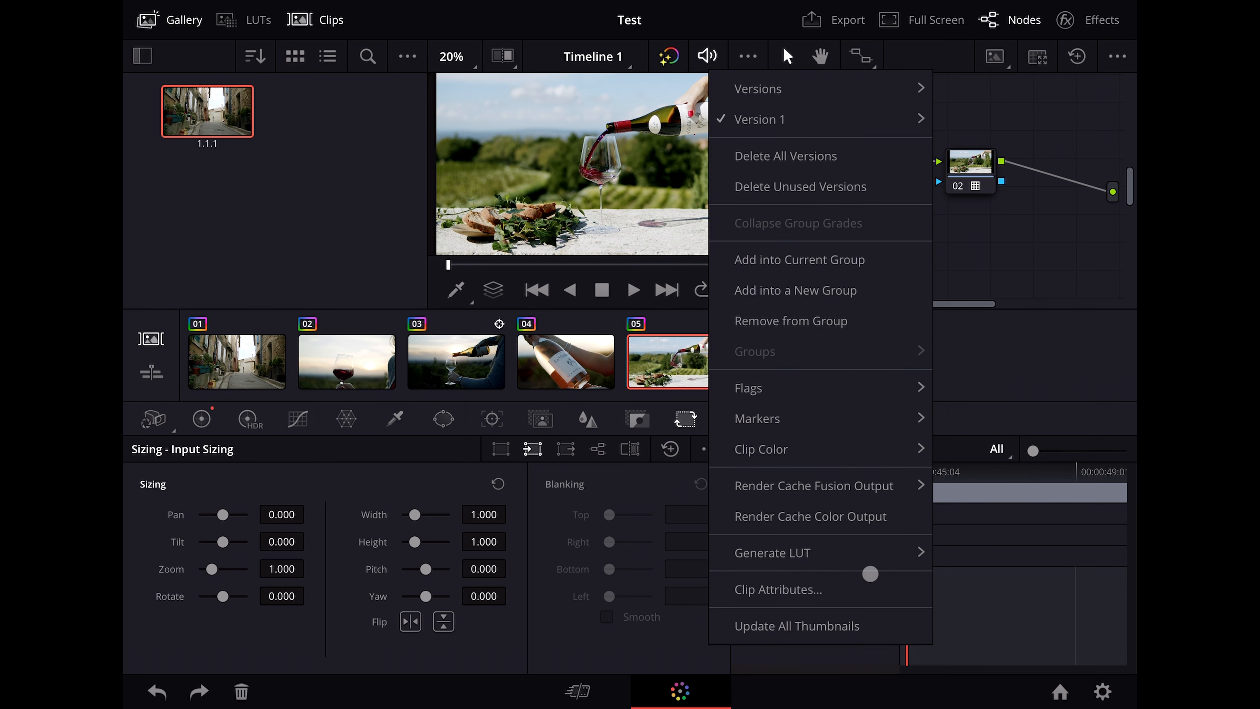
{"action": "left_click", "coordinate": [773, 552]}
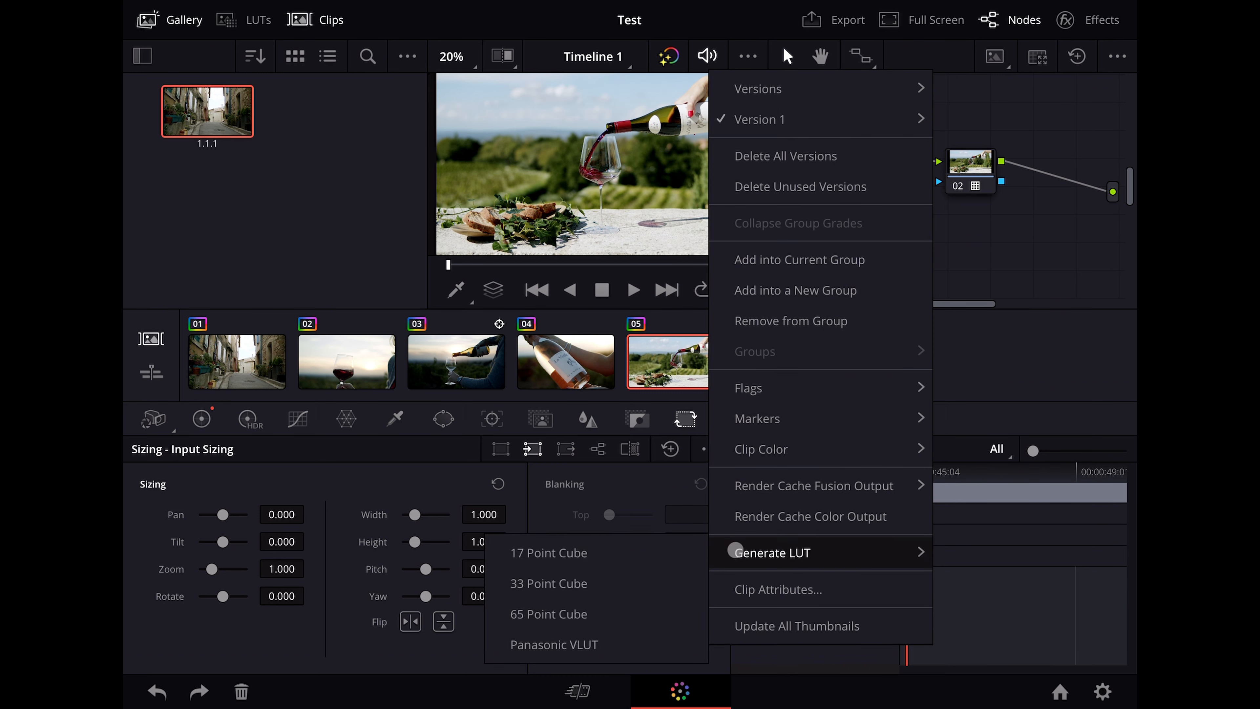
{"action": "mouse_move", "coordinate": [573, 583]}
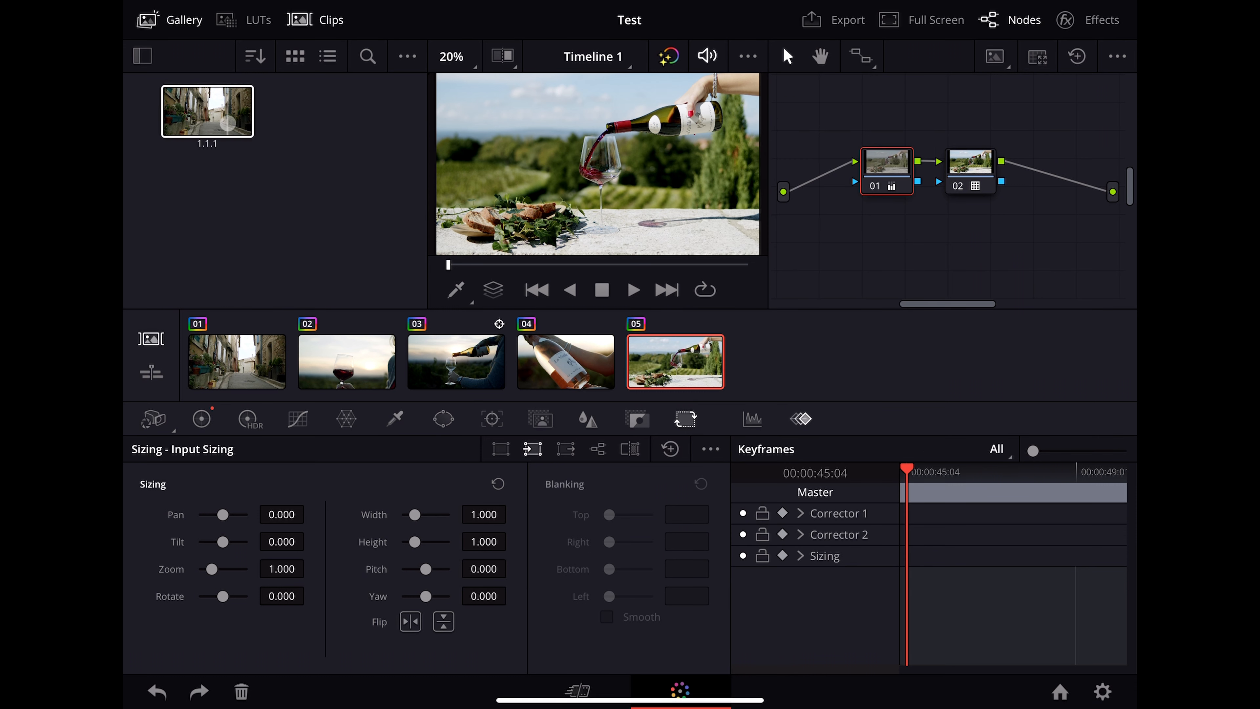
{"action": "right_click", "coordinate": [207, 111]}
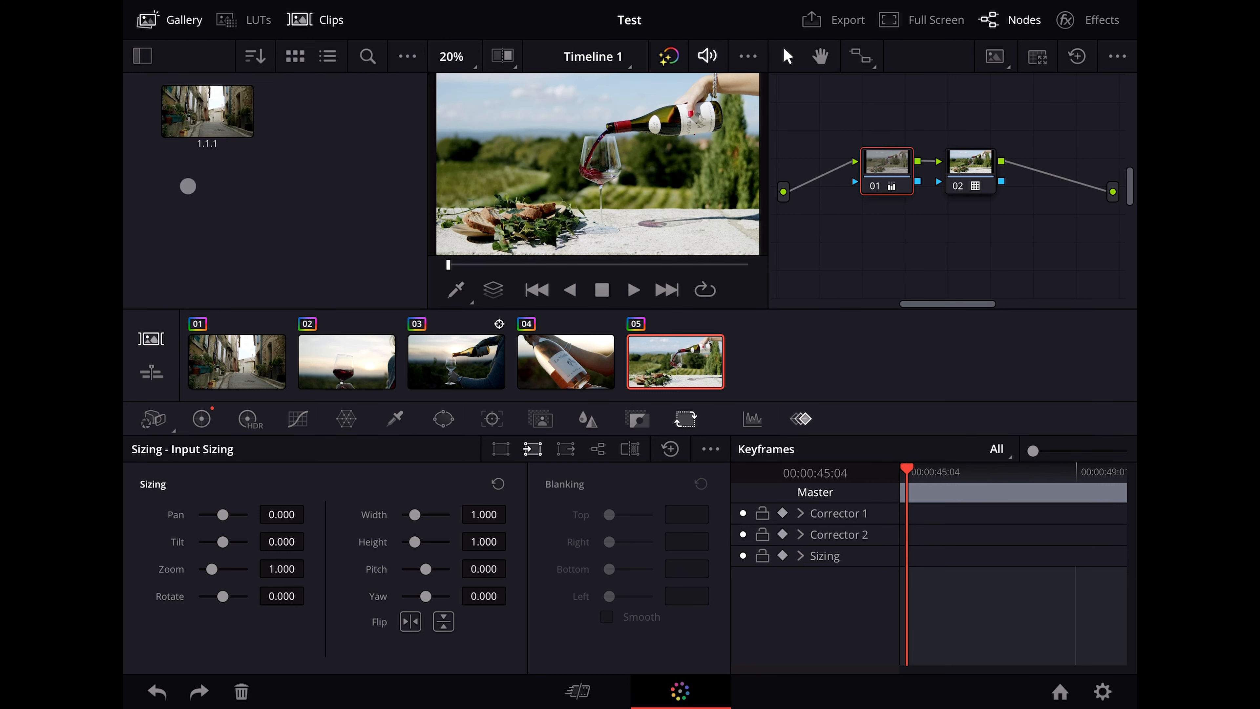
{"action": "left_click", "coordinate": [1102, 19]}
{"action": "type", "text": "Dead"}
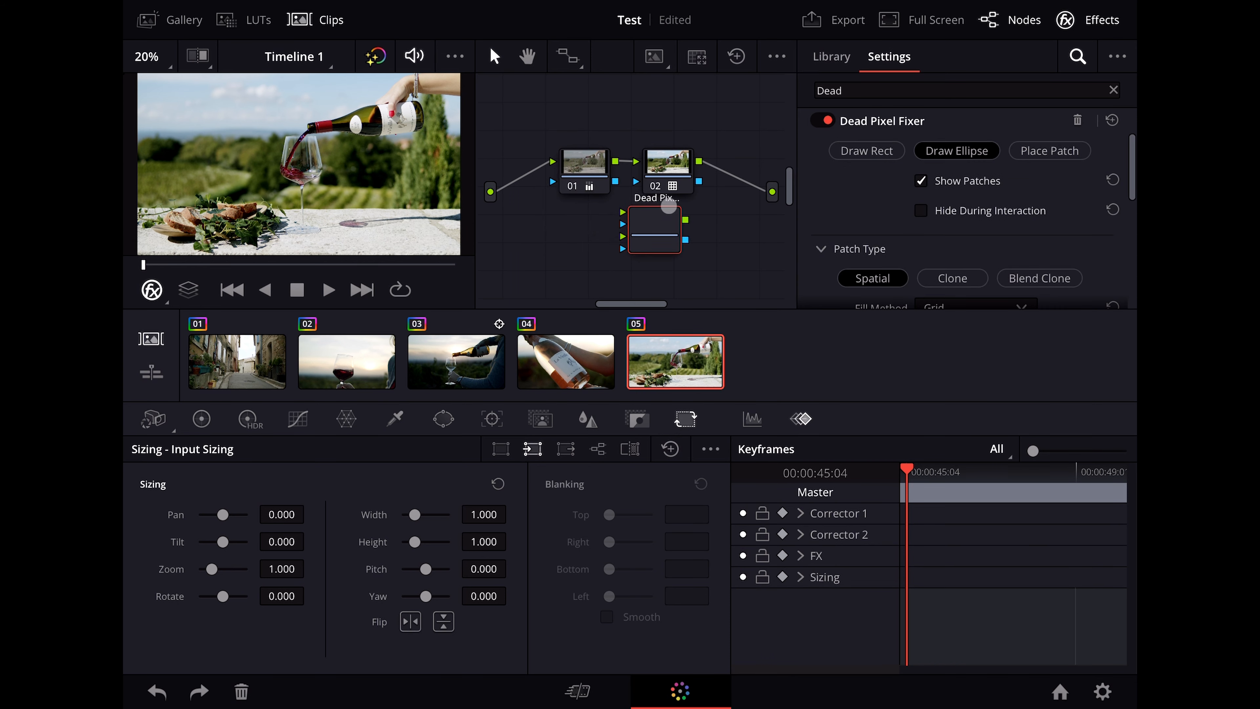
- In Quick Export, choose the ProRes 422 HQ preset at 3840 x 2160 for Timeline 1
{"action": "left_click", "coordinate": [832, 20]}
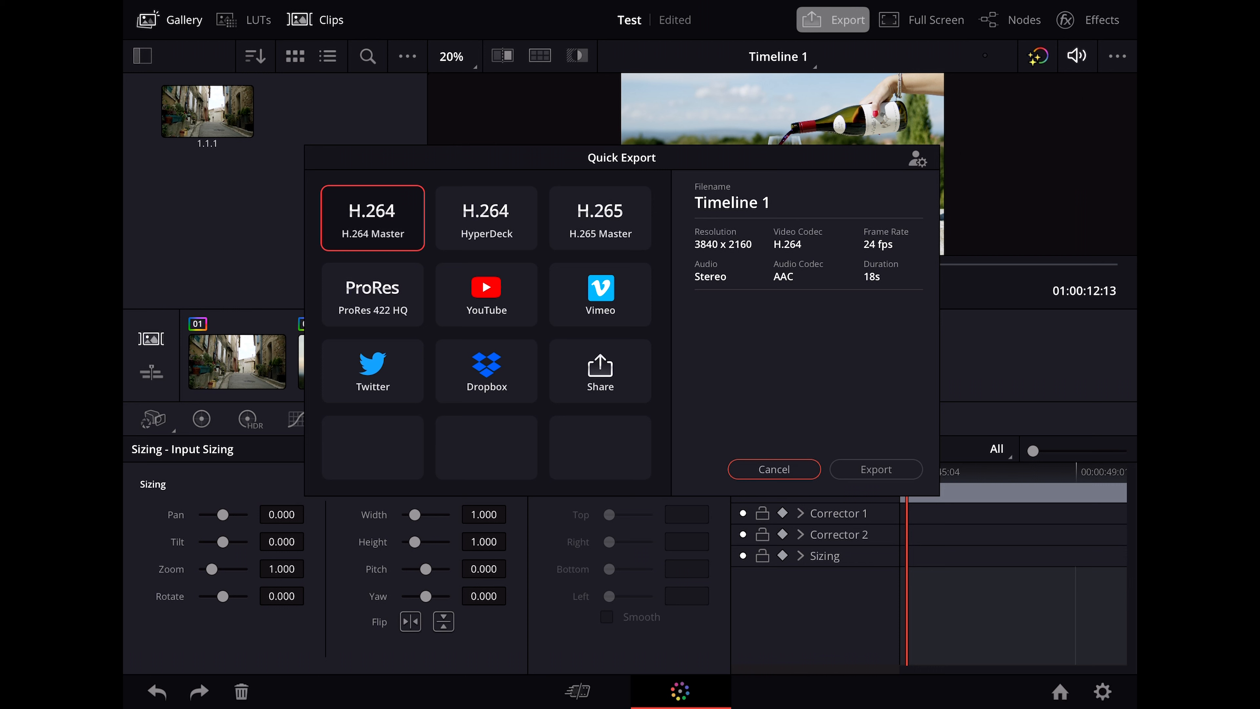
{"action": "mouse_move", "coordinate": [379, 227]}
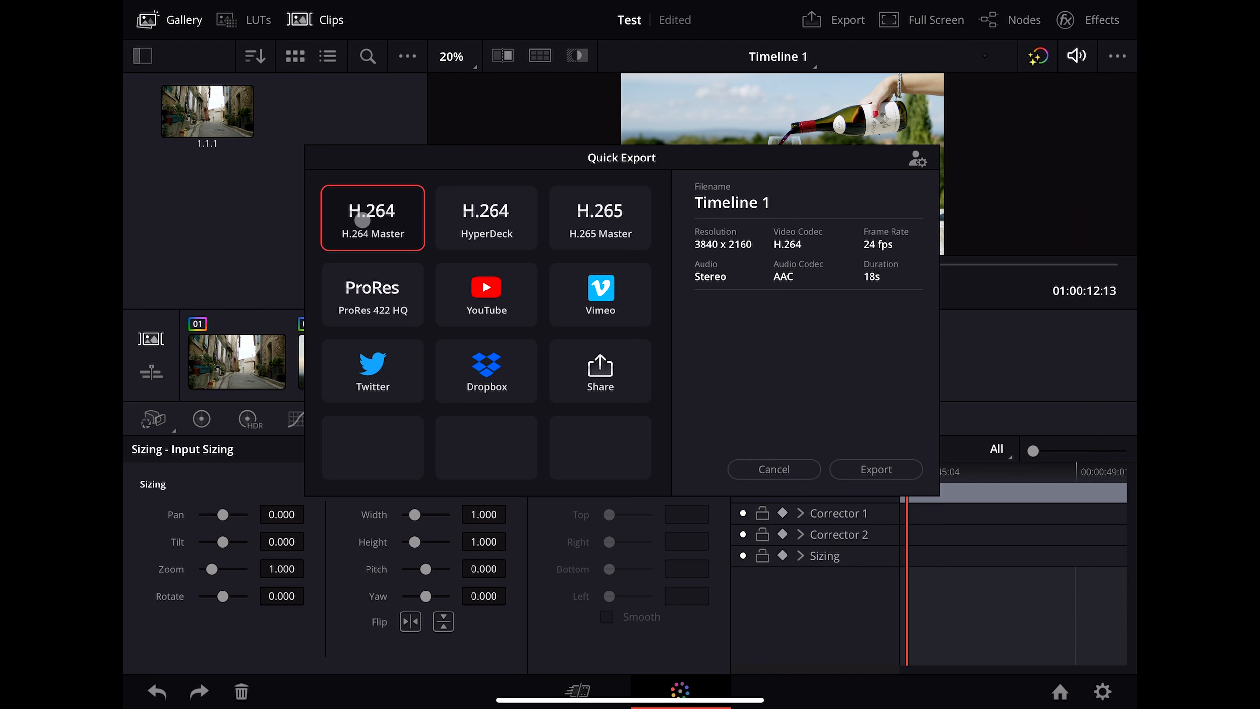
{"action": "mouse_move", "coordinate": [863, 336]}
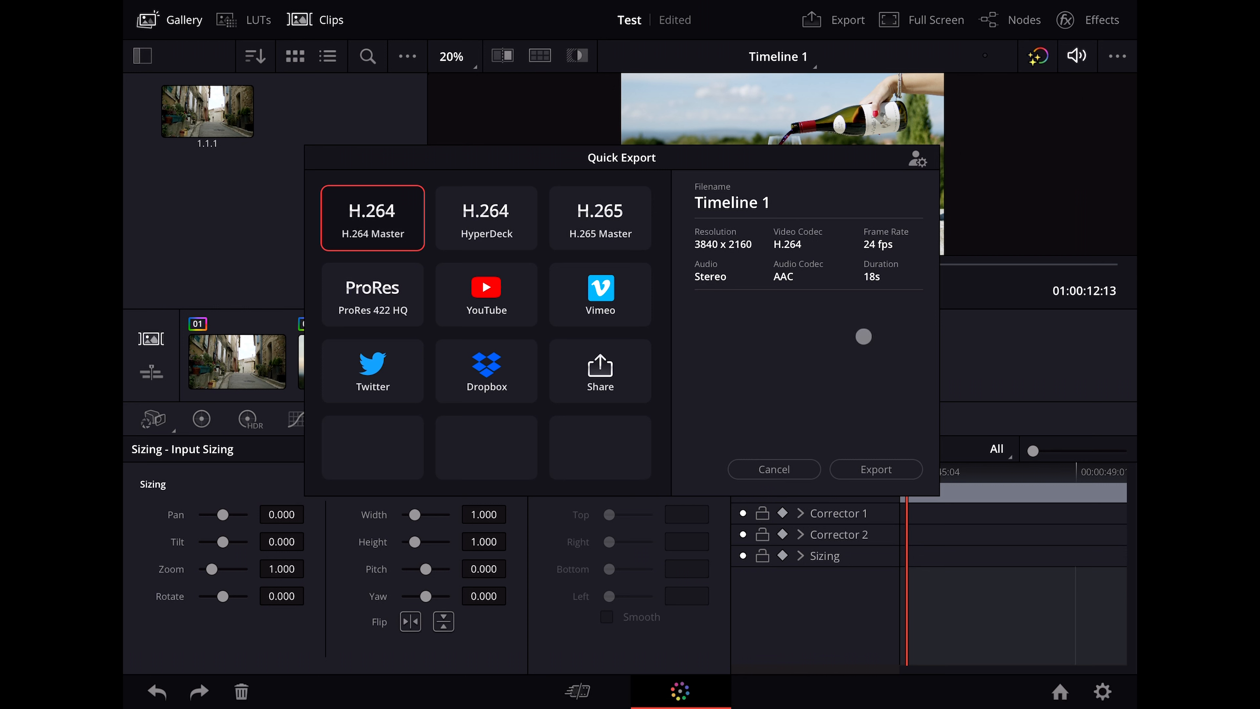
{"action": "mouse_move", "coordinate": [486, 217]}
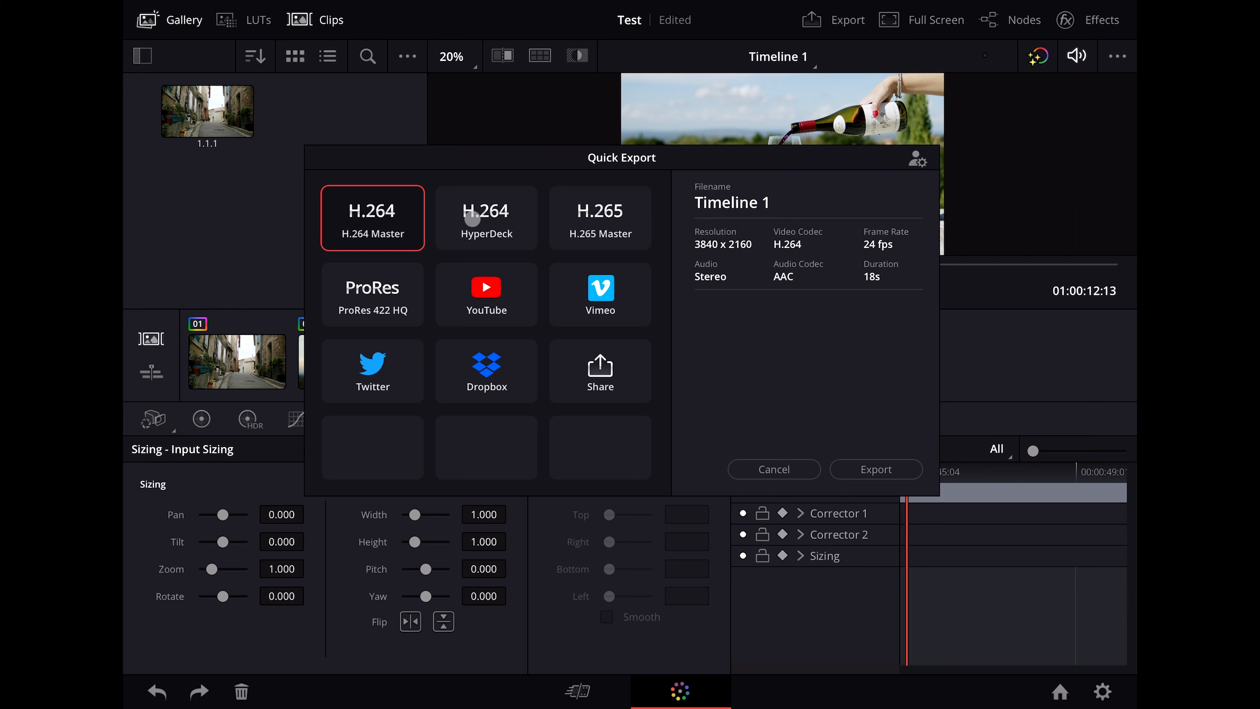
{"action": "left_click", "coordinate": [486, 217]}
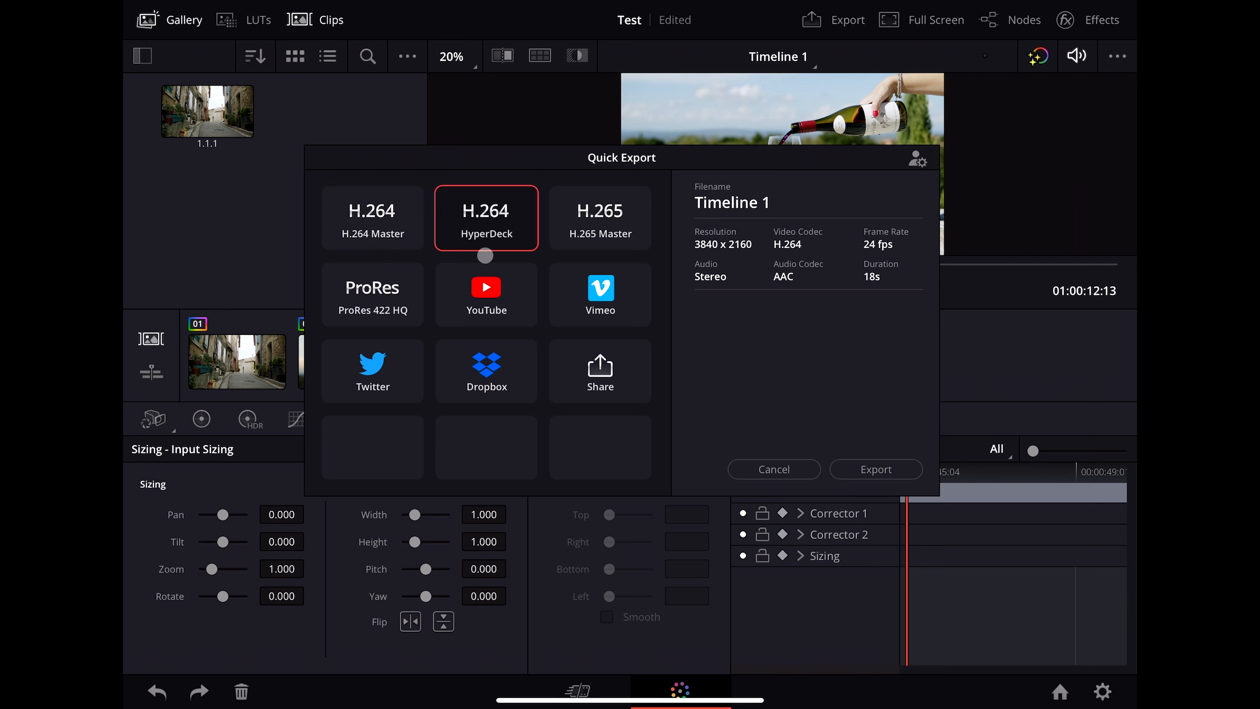
{"action": "left_click", "coordinate": [600, 218]}
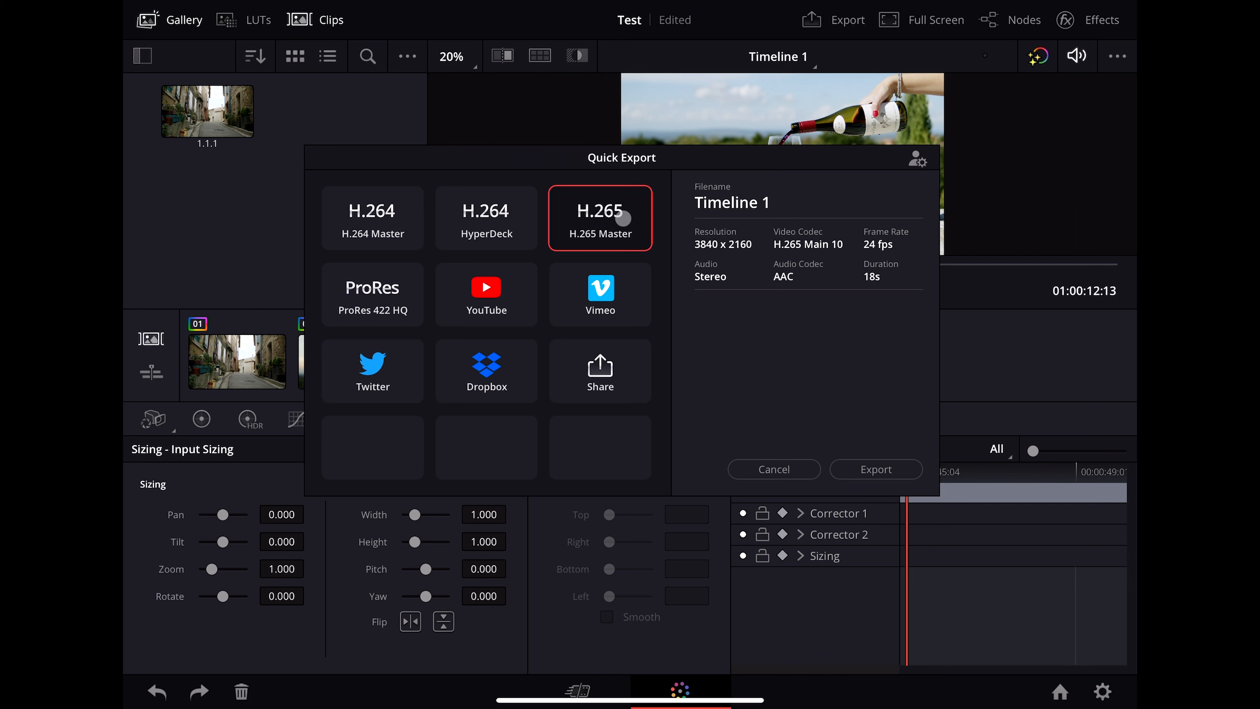
{"action": "left_click", "coordinate": [372, 294]}
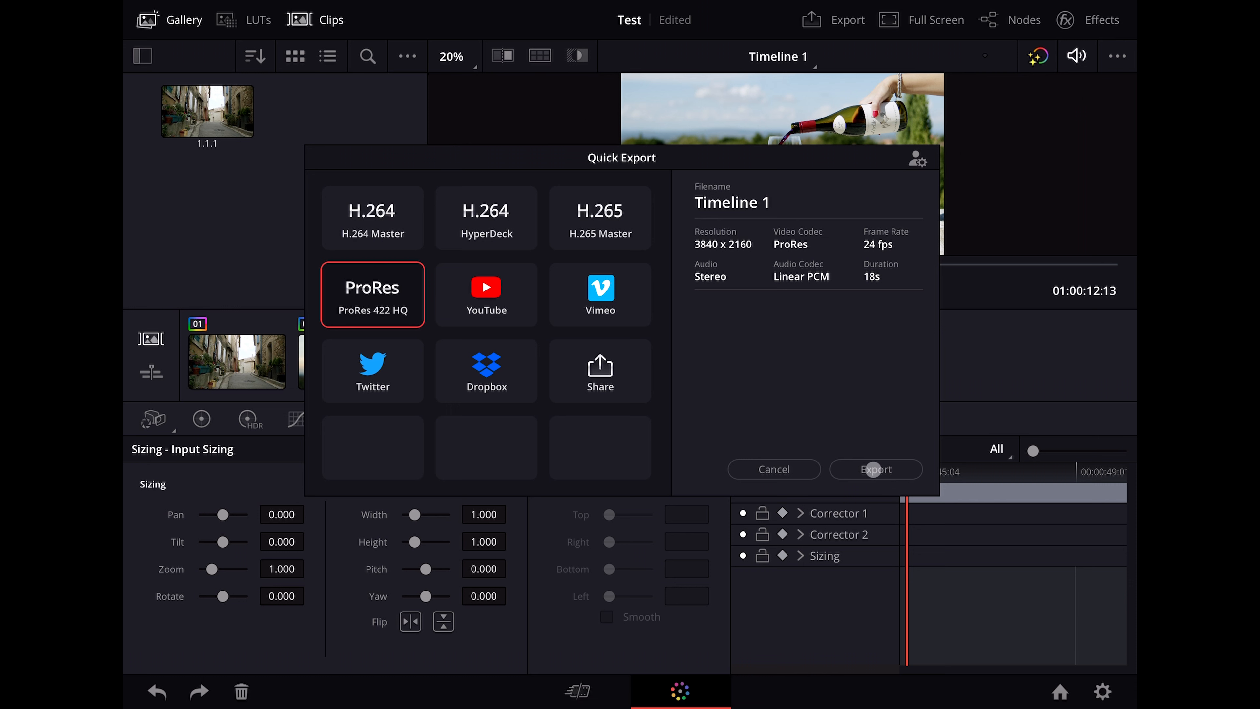
- Render Timeline 1.mov to the external drive via the Files picker
{"action": "left_click", "coordinate": [876, 469]}
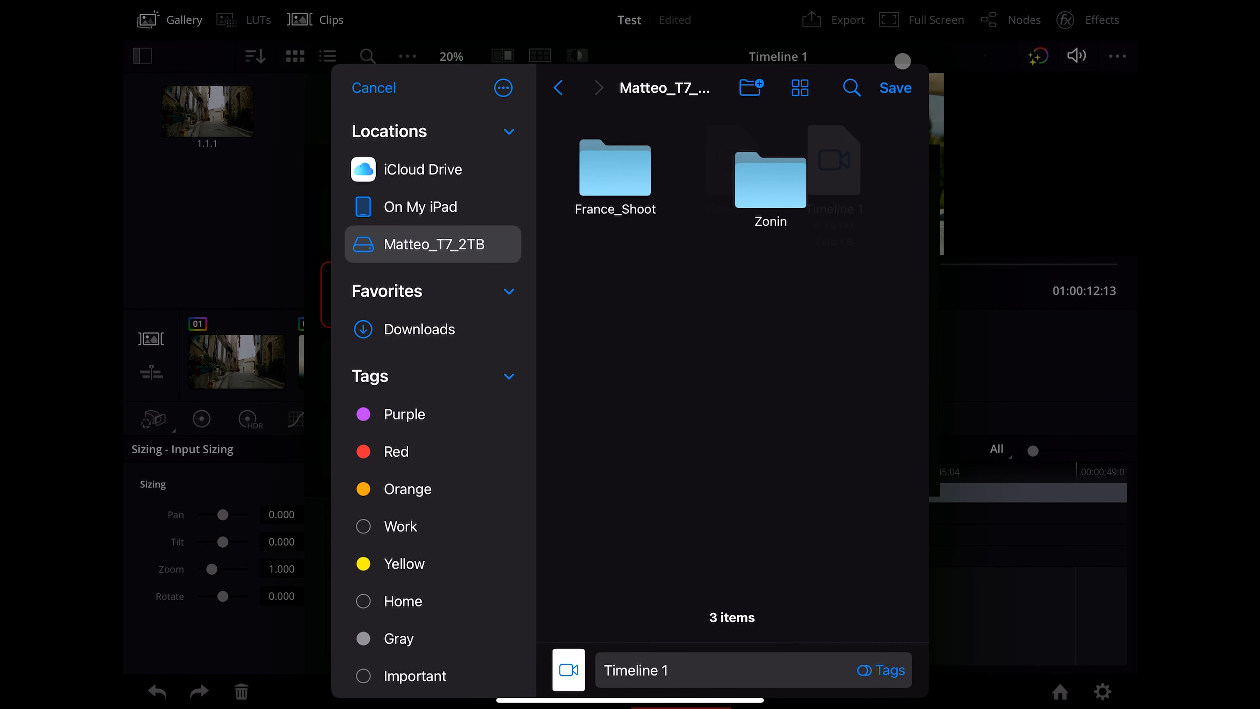
{"action": "left_click", "coordinate": [894, 88]}
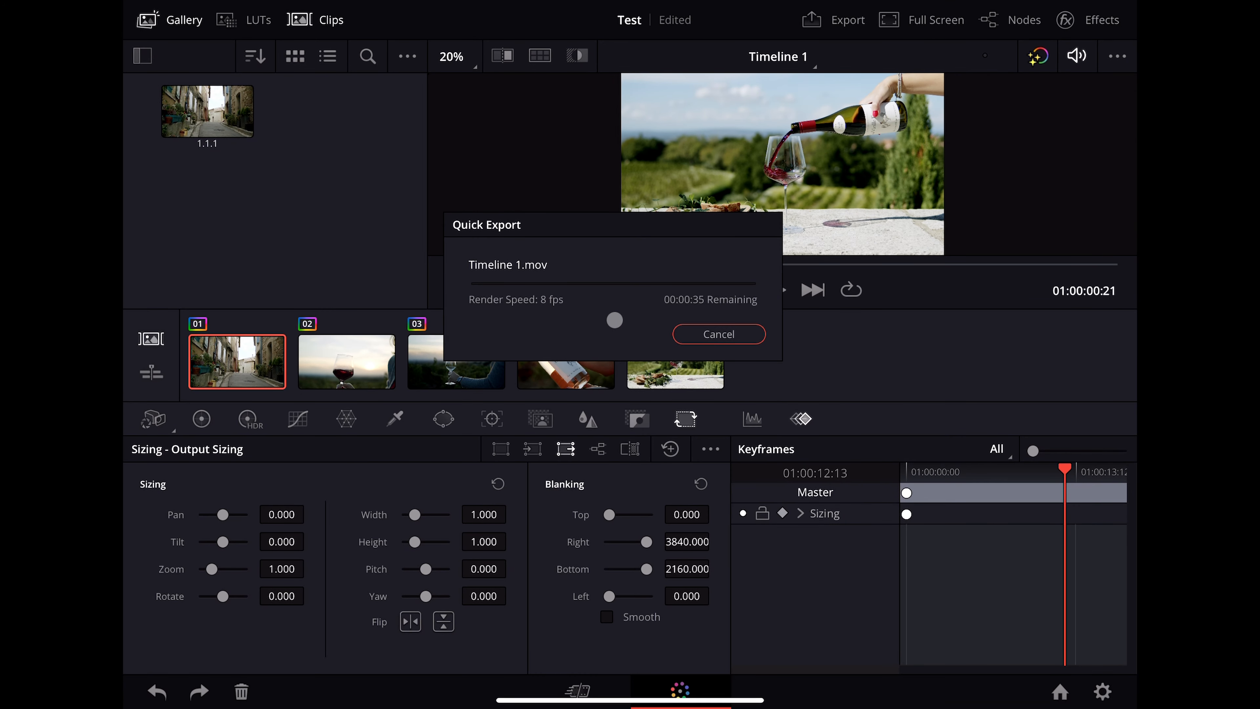